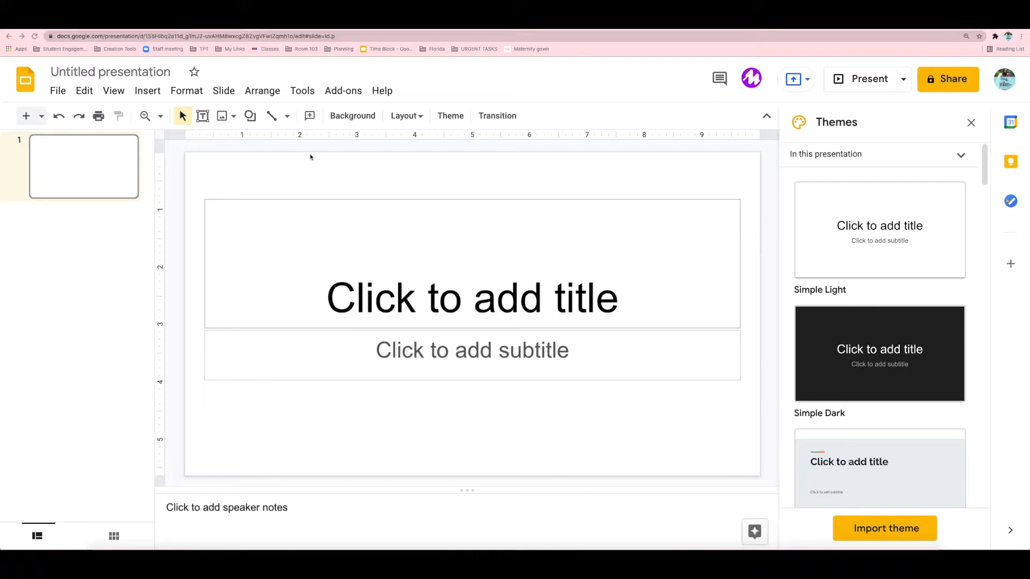
- Delete the title and subtitle placeholders and close the Themes panel
left_click(879, 229)
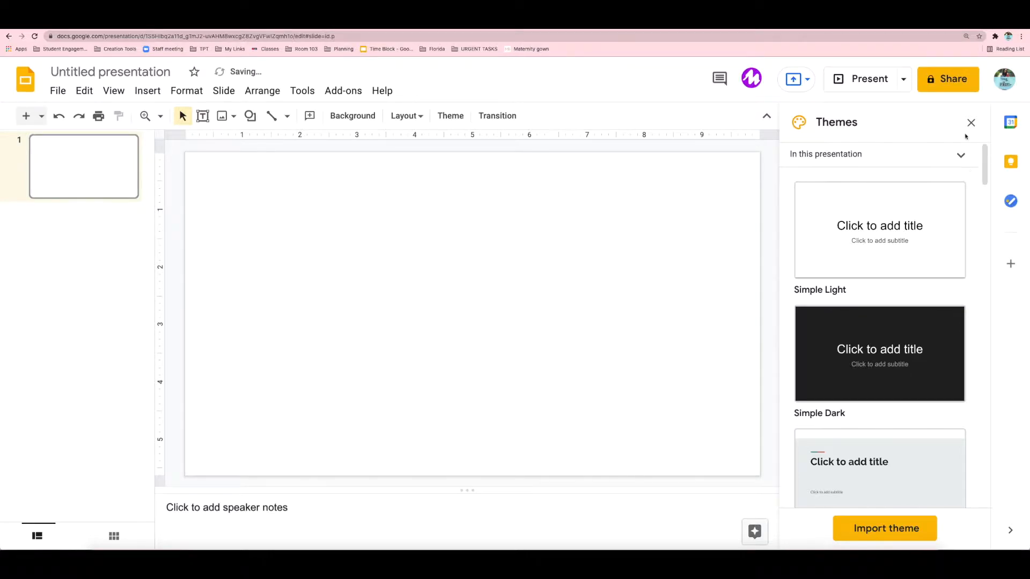
left_click(971, 122)
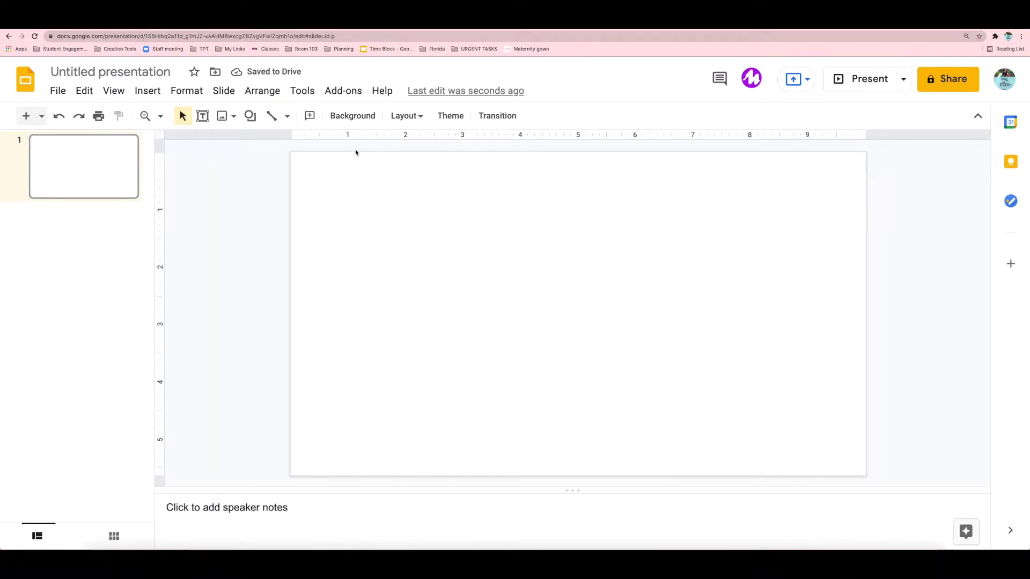
- Set the slide background to the sidewalk scene from Rainbow Sprinkle Studio's 8.5x11 folder
left_click(351, 116)
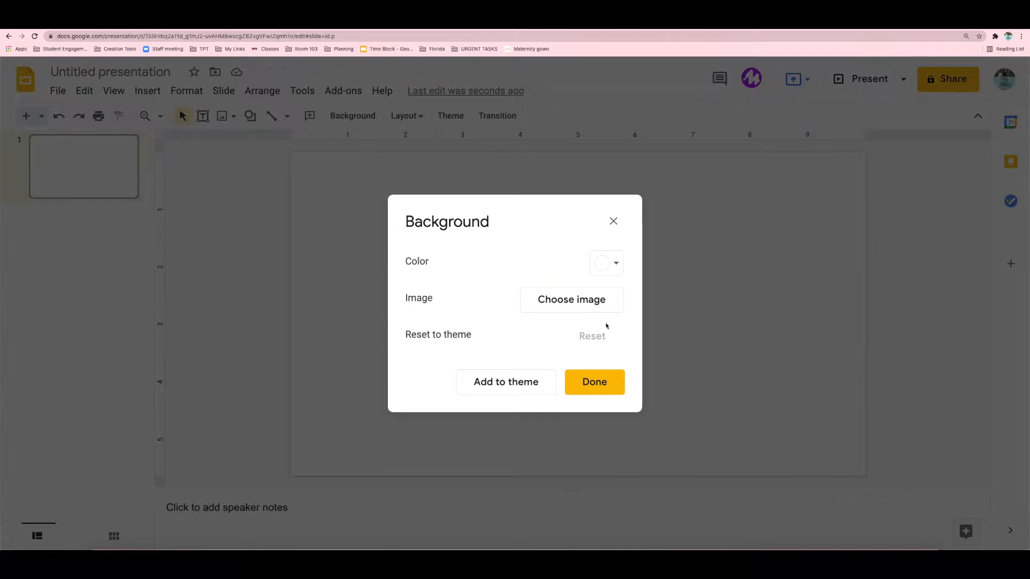
left_click(571, 299)
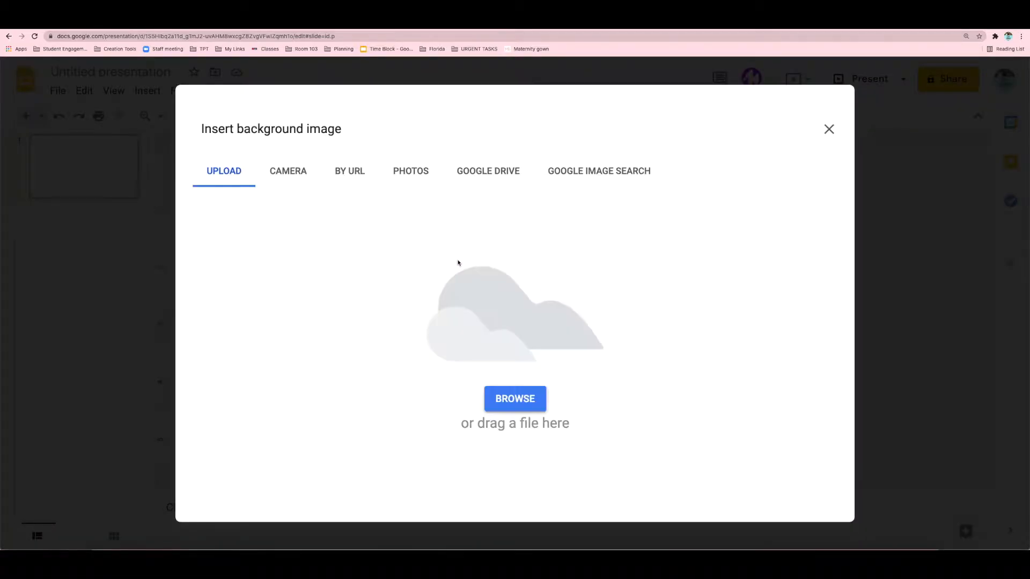
mouse_move(515, 398)
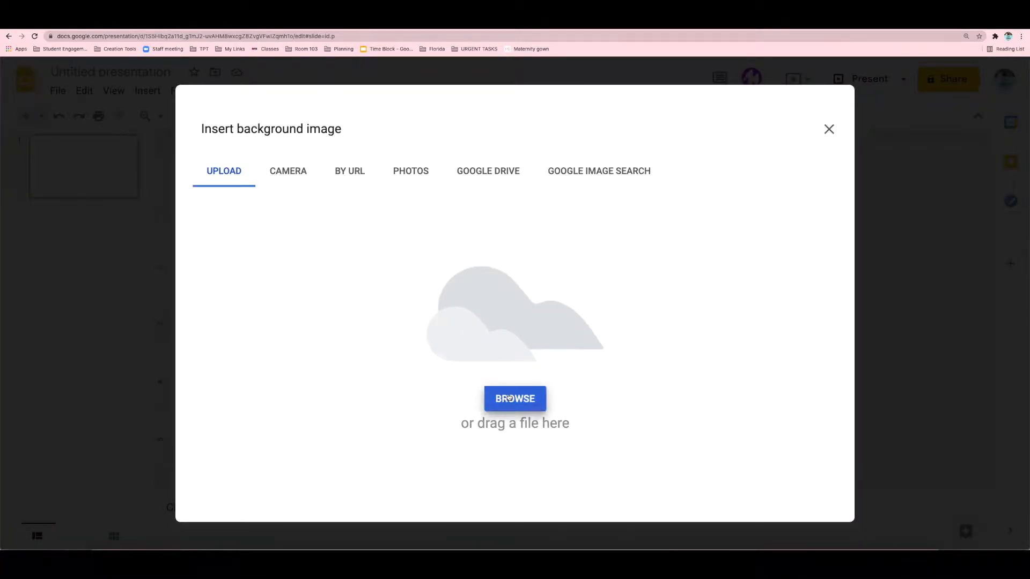
left_click(515, 398)
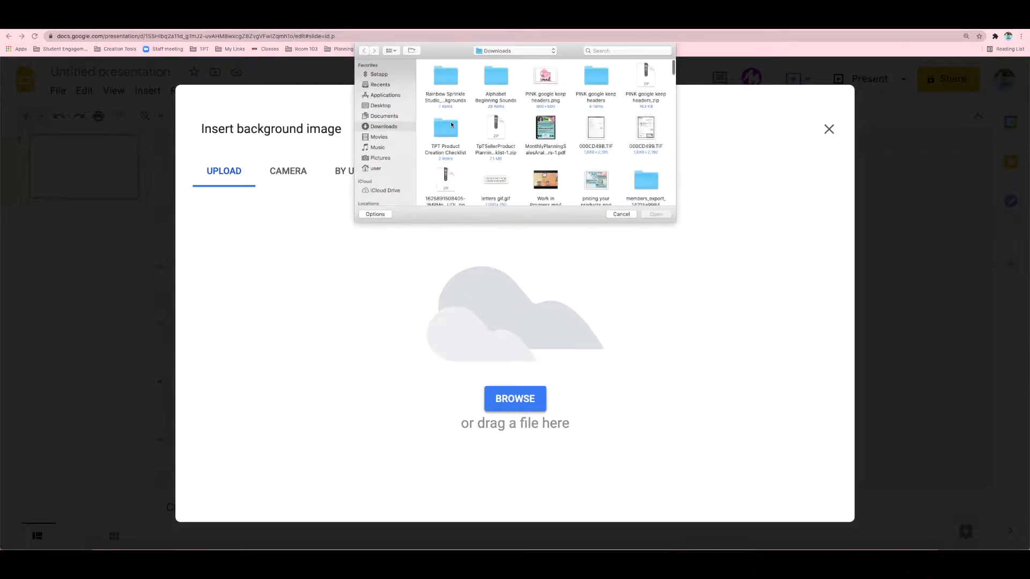
double_click(445, 77)
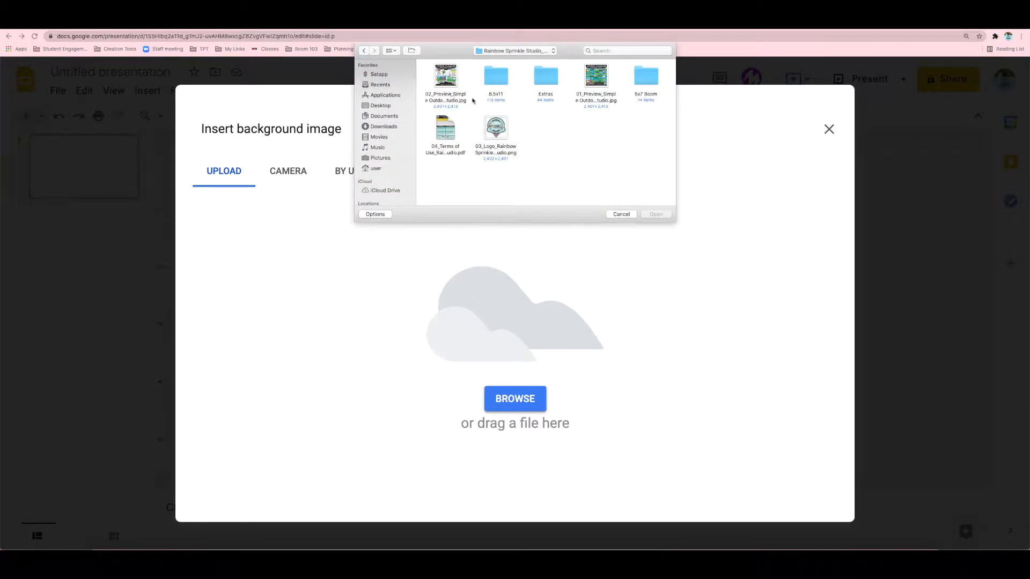
double_click(496, 75)
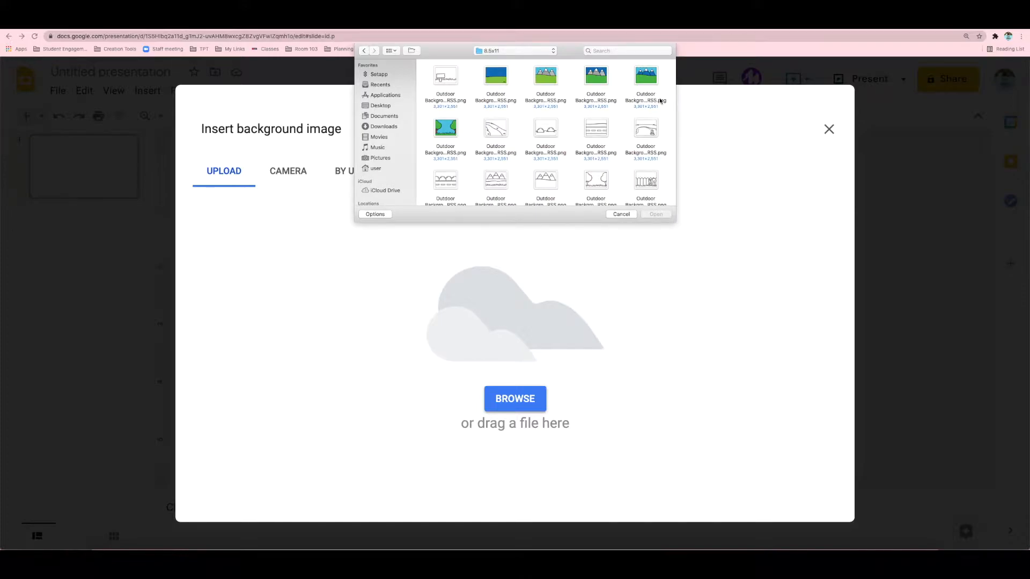
scroll("down", 3)
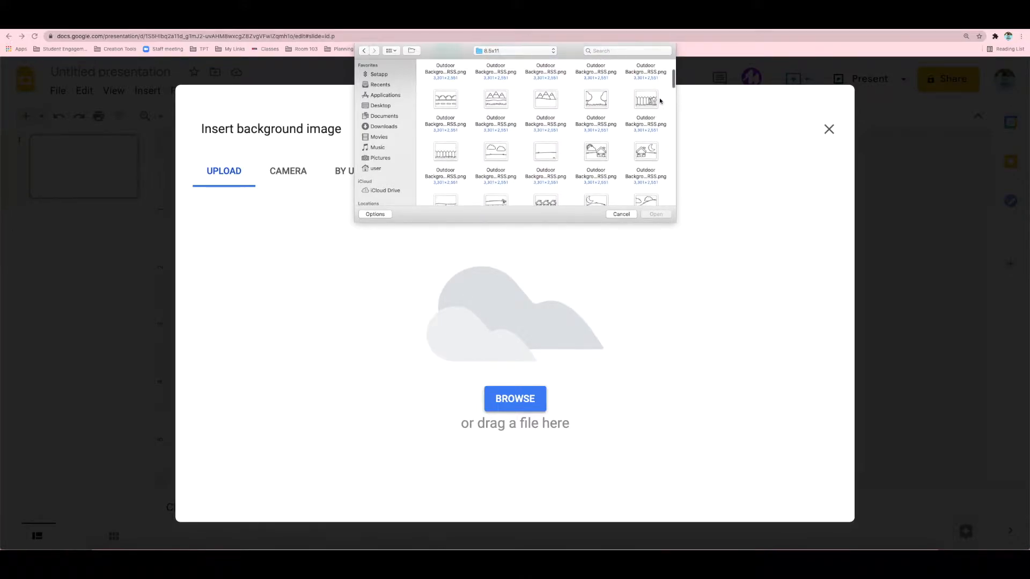
scroll("down", 3)
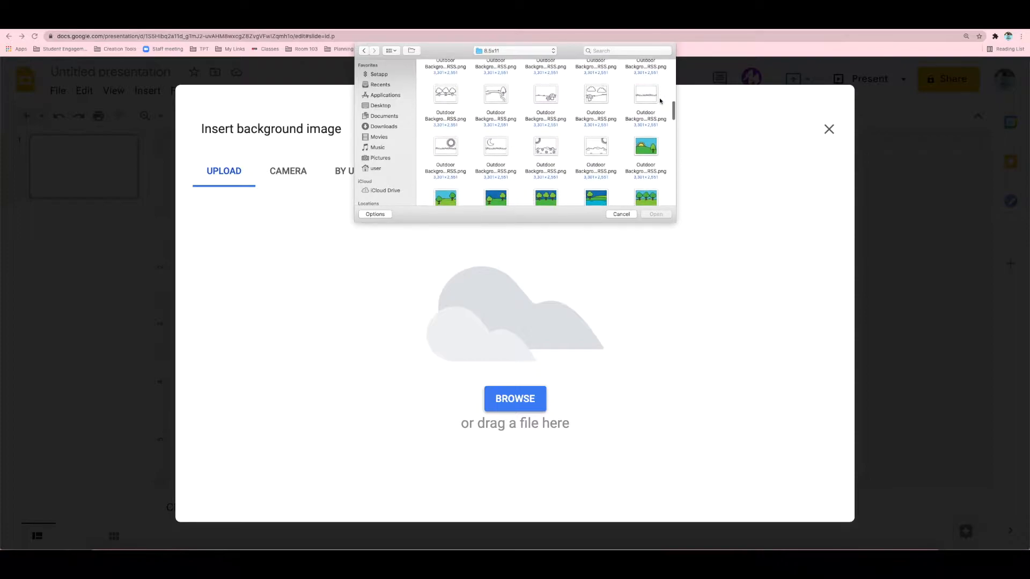
scroll("down", 3)
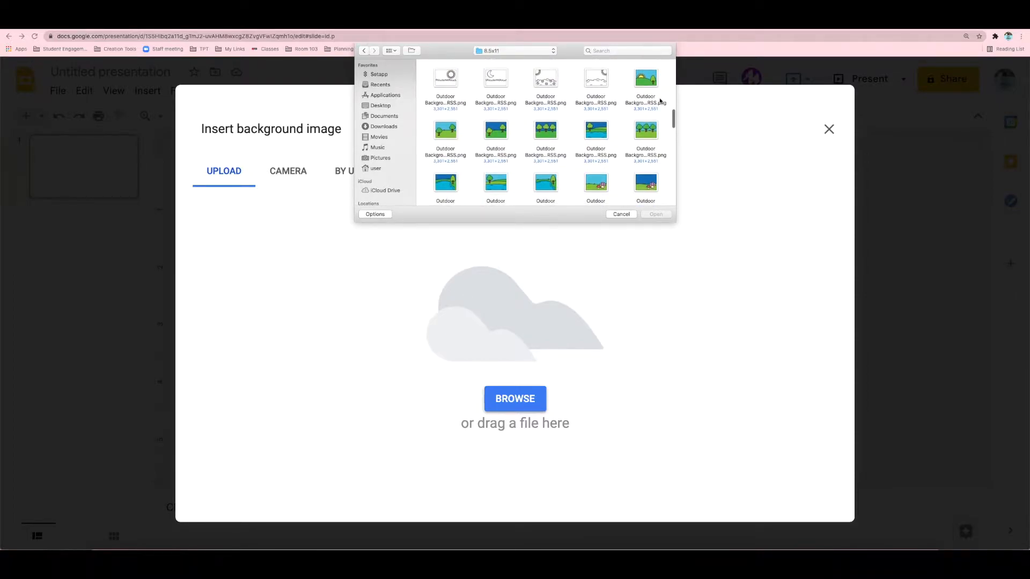
scroll("down", 3)
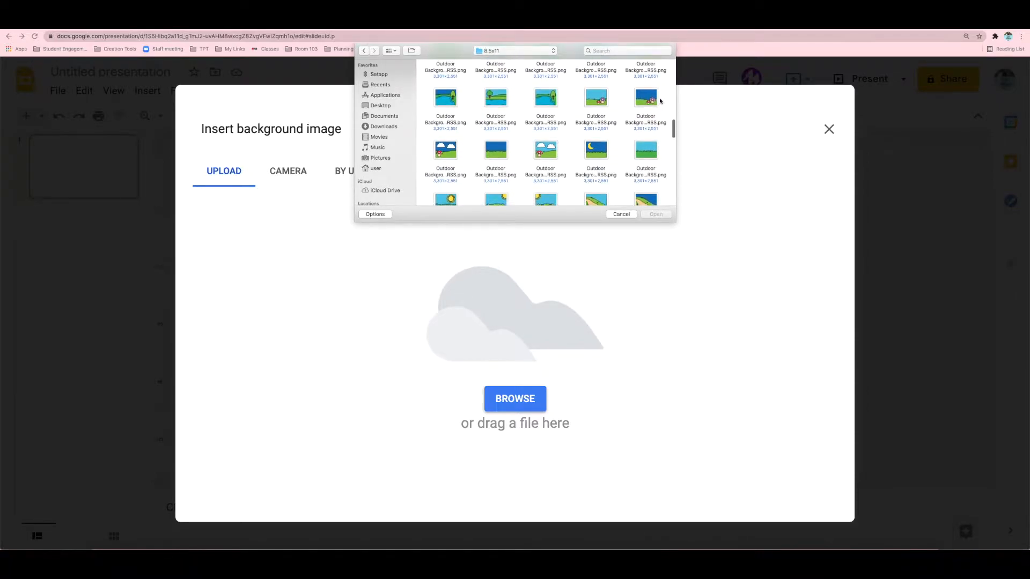
scroll("down", 3)
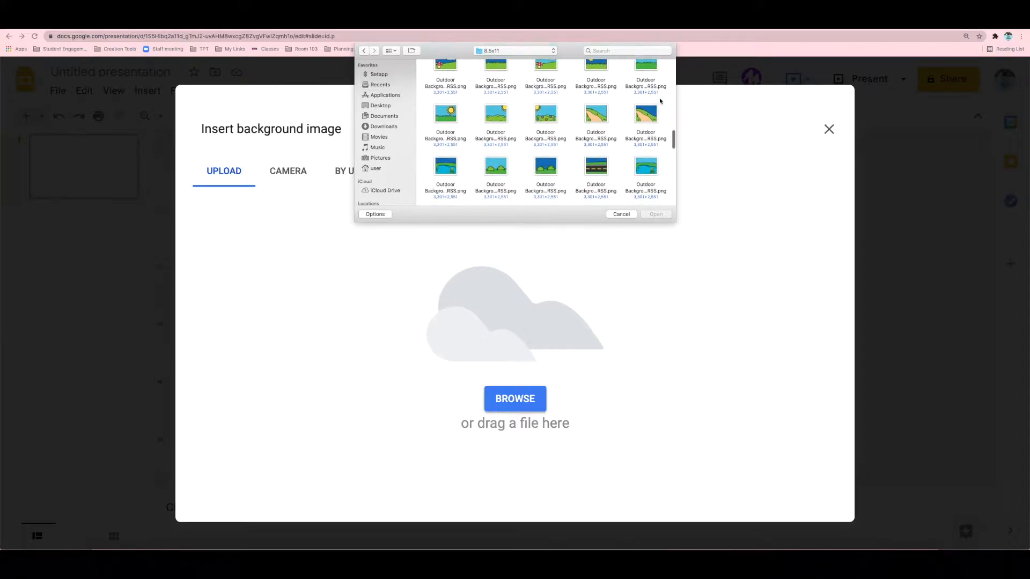
scroll("down", 3)
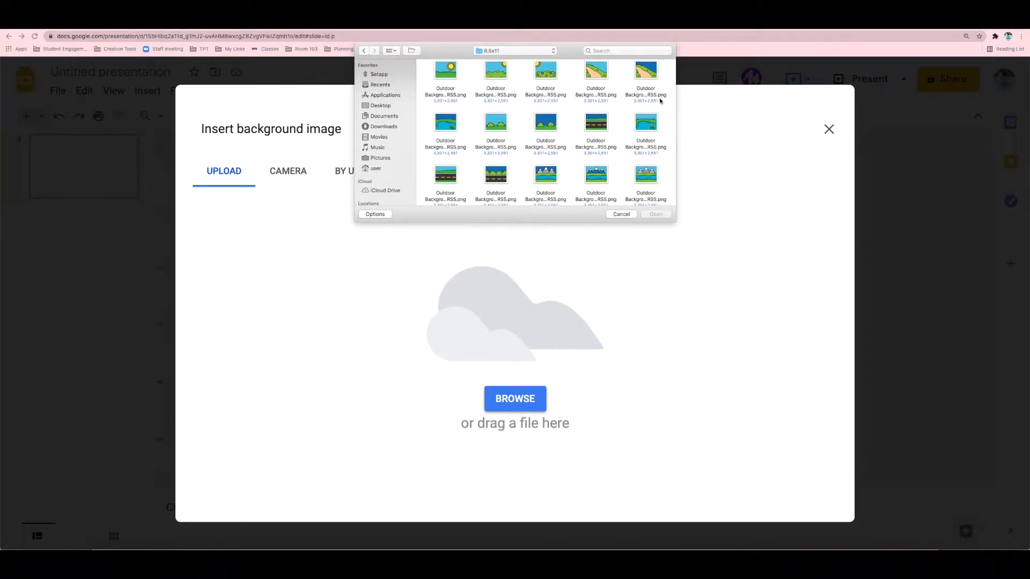
scroll("down", 3)
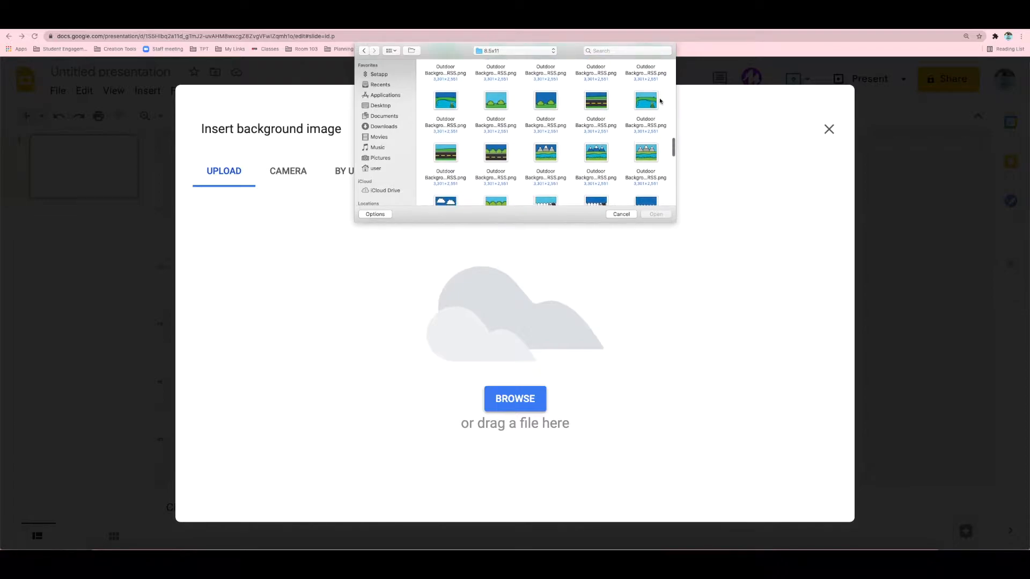
scroll("down", 3)
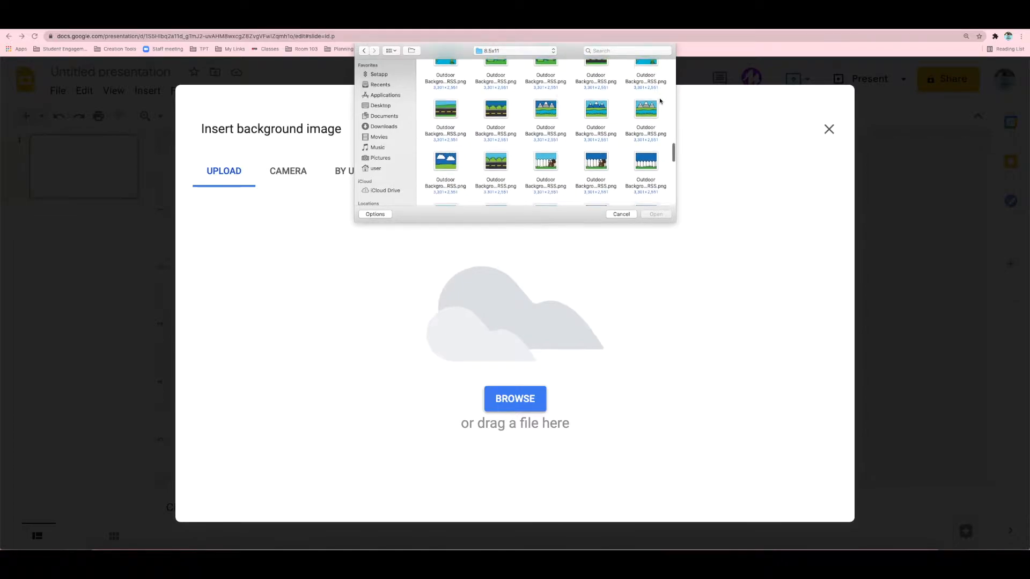
scroll("down", 3)
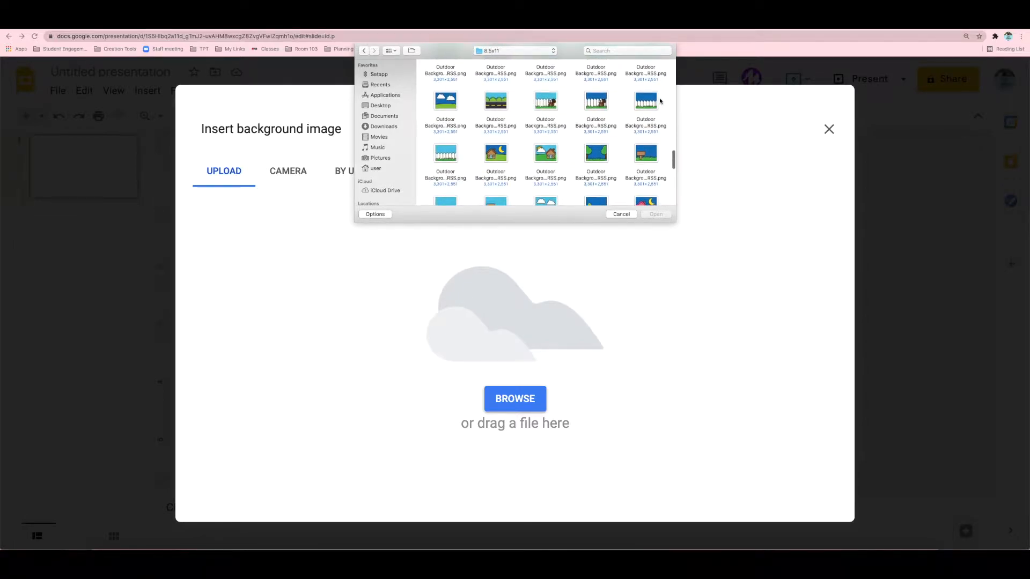
scroll("down", 3)
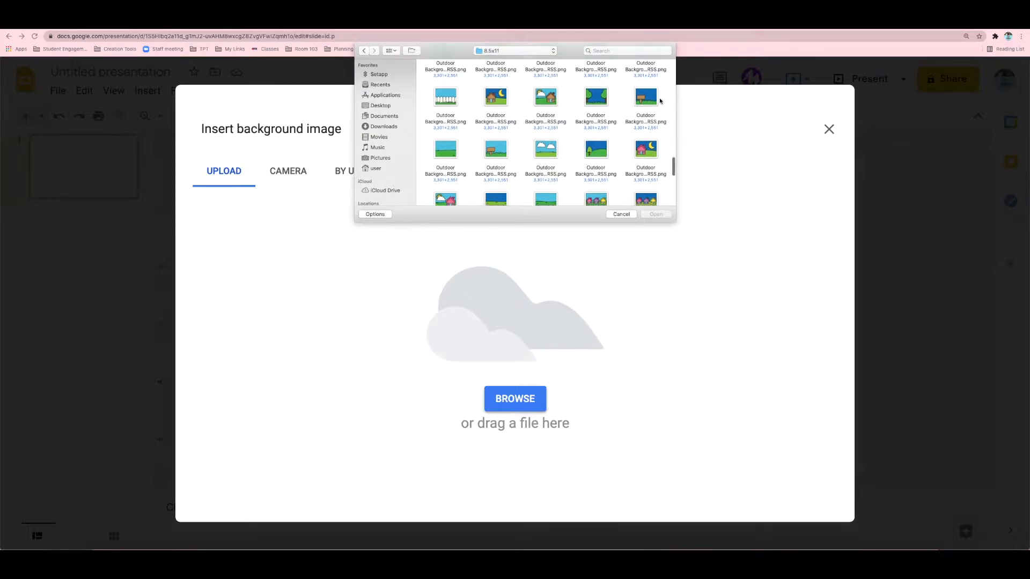
scroll("down", 3)
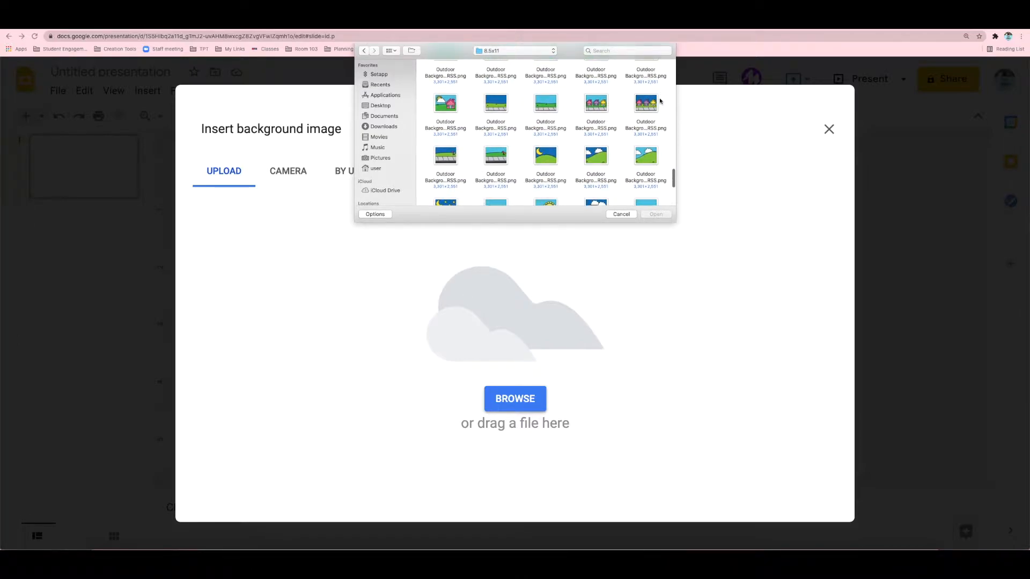
left_click(545, 86)
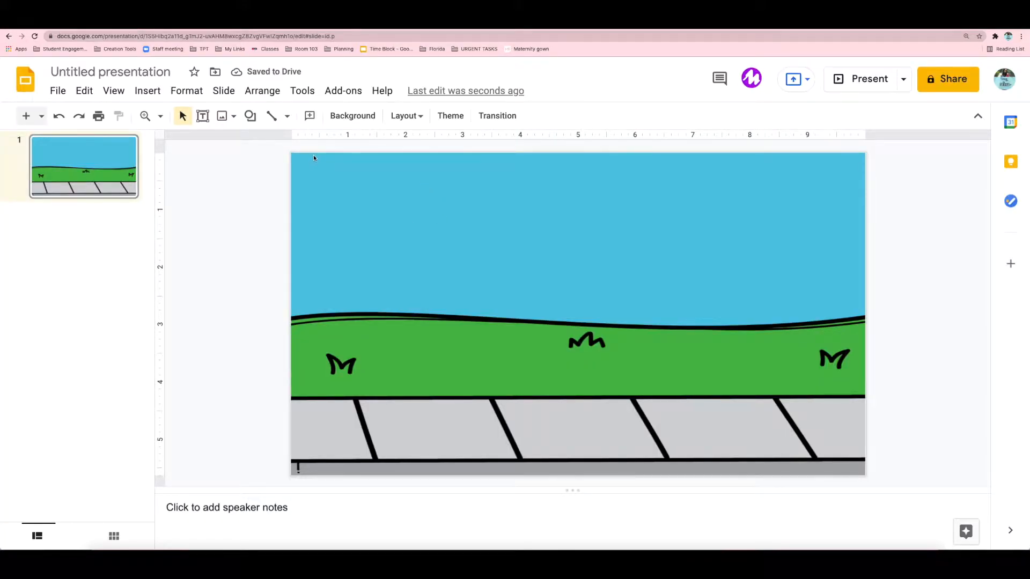
- Upload the blue and purple house images from the Extras folder onto the slide
left_click(147, 91)
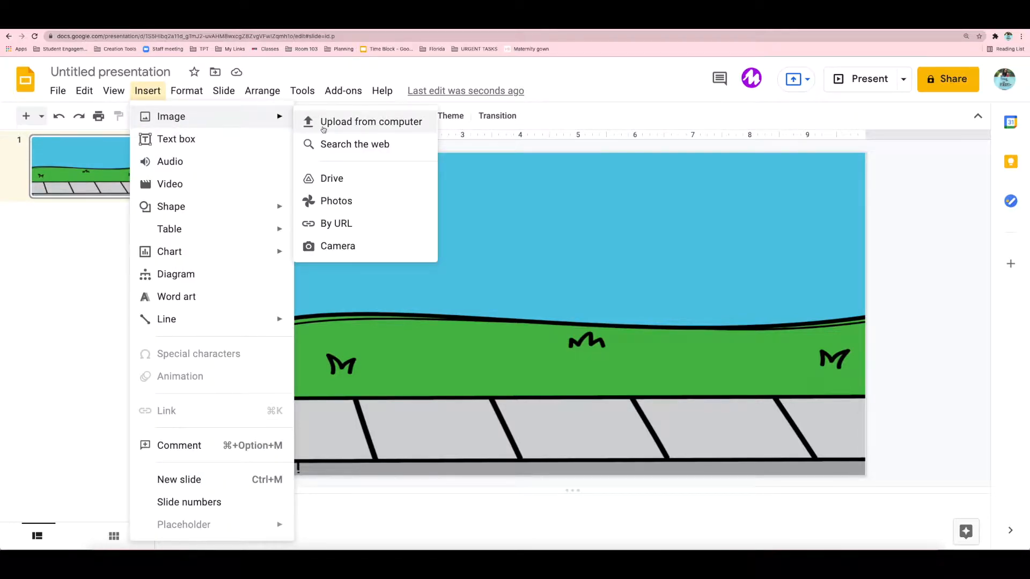
left_click(371, 121)
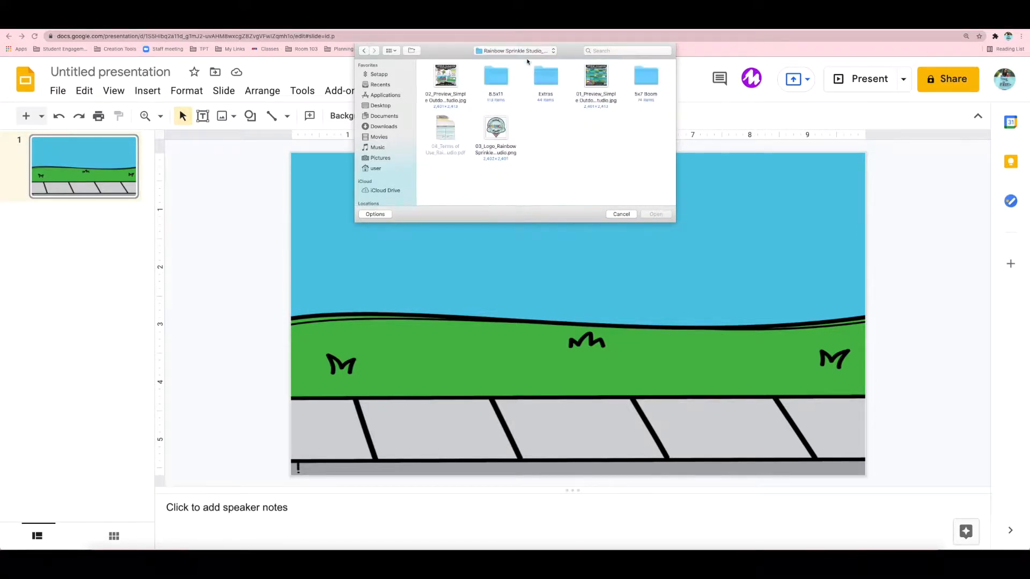
double_click(544, 79)
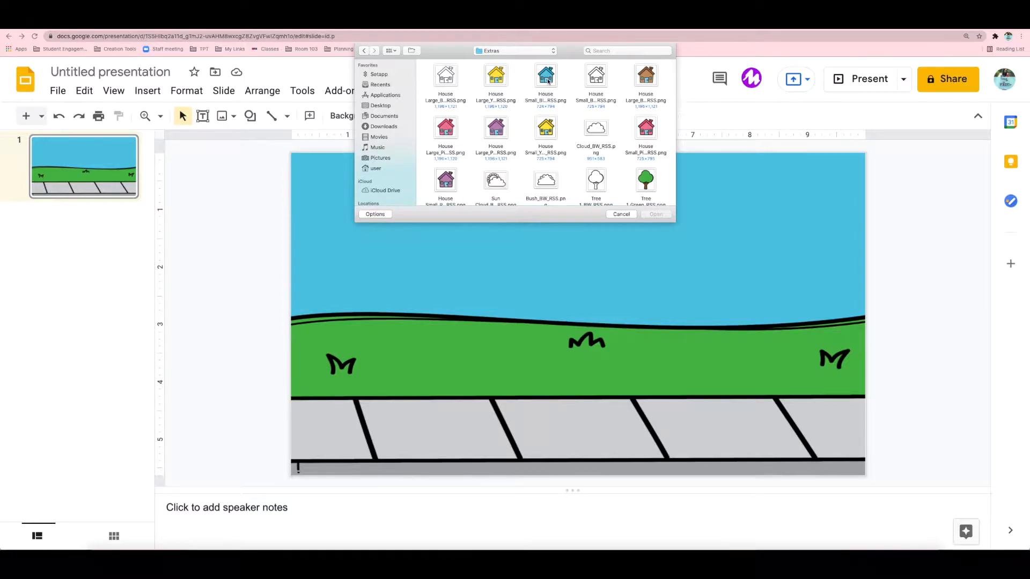
left_click(545, 79)
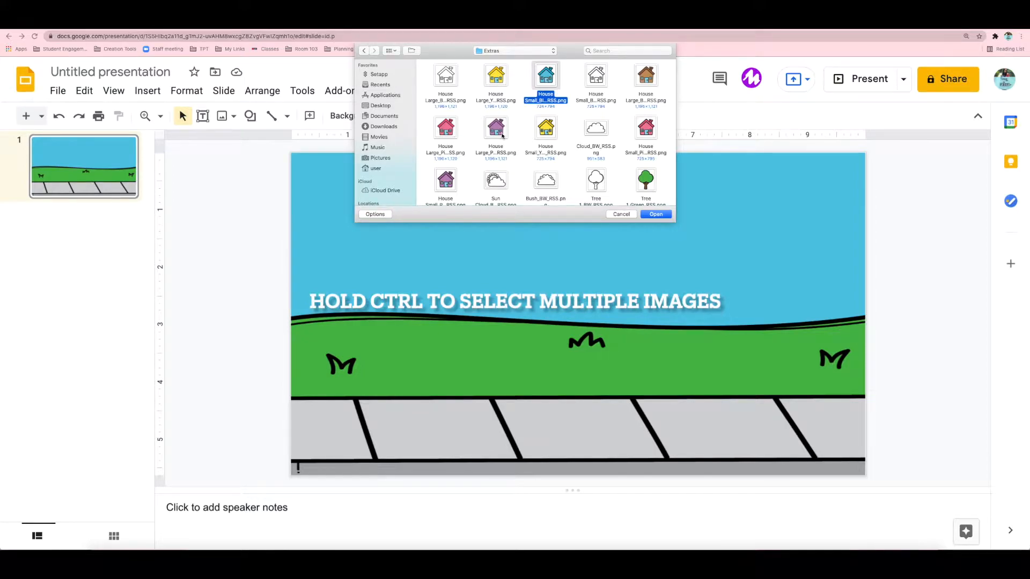
left_click(496, 128)
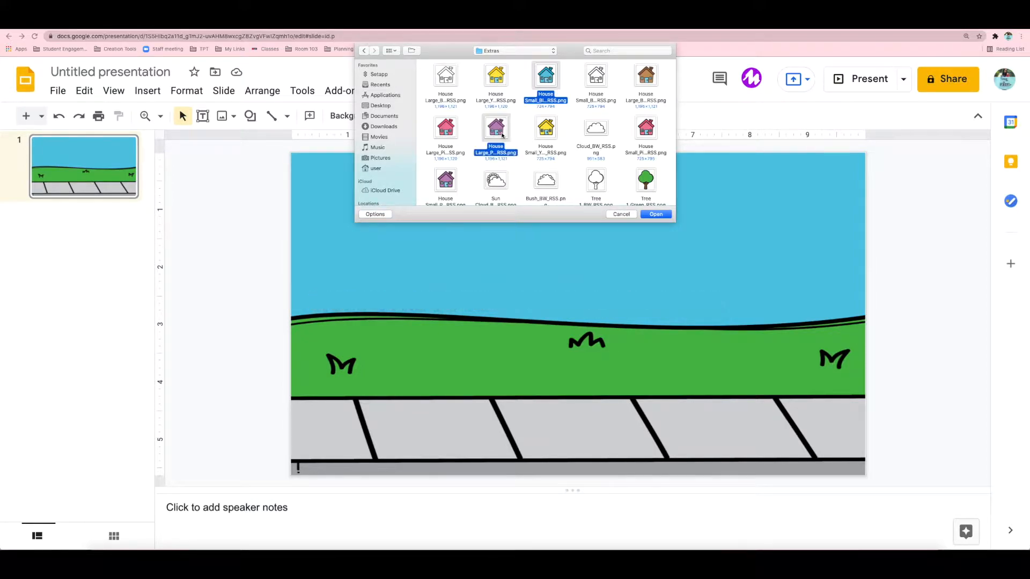
left_click(655, 214)
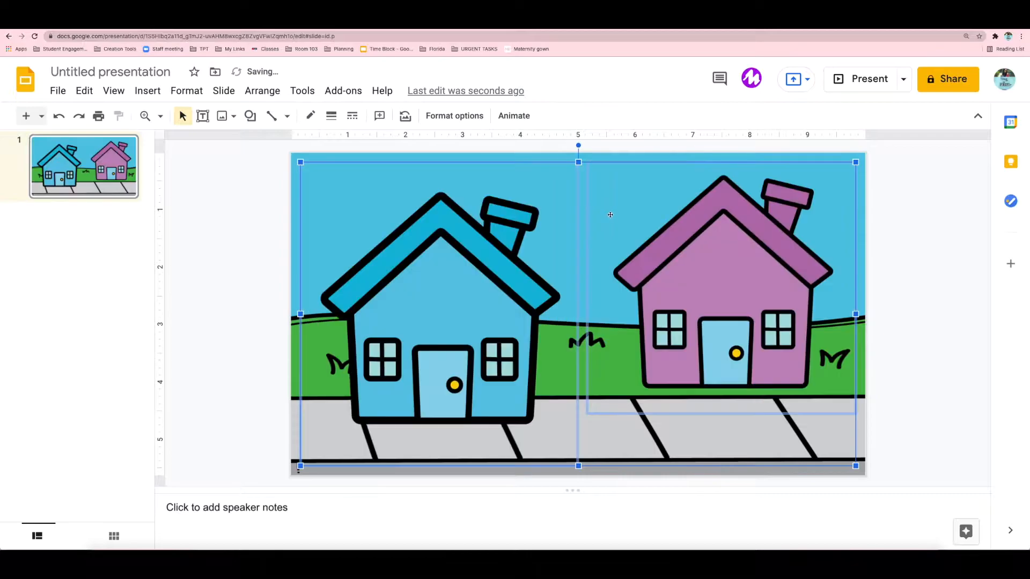
- Select and adjust the blue and purple houses on the scene
left_click(905, 257)
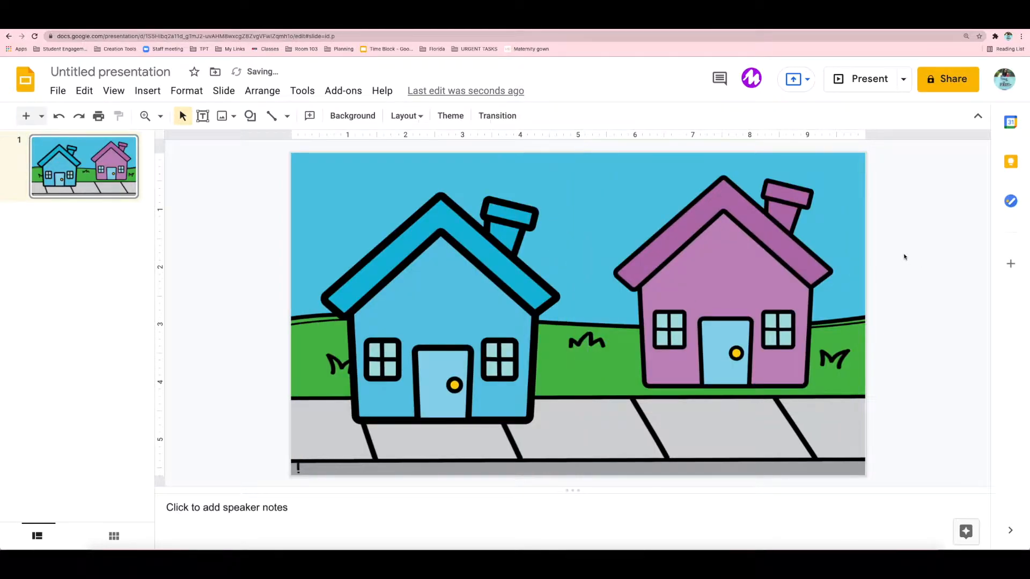
left_click(720, 288)
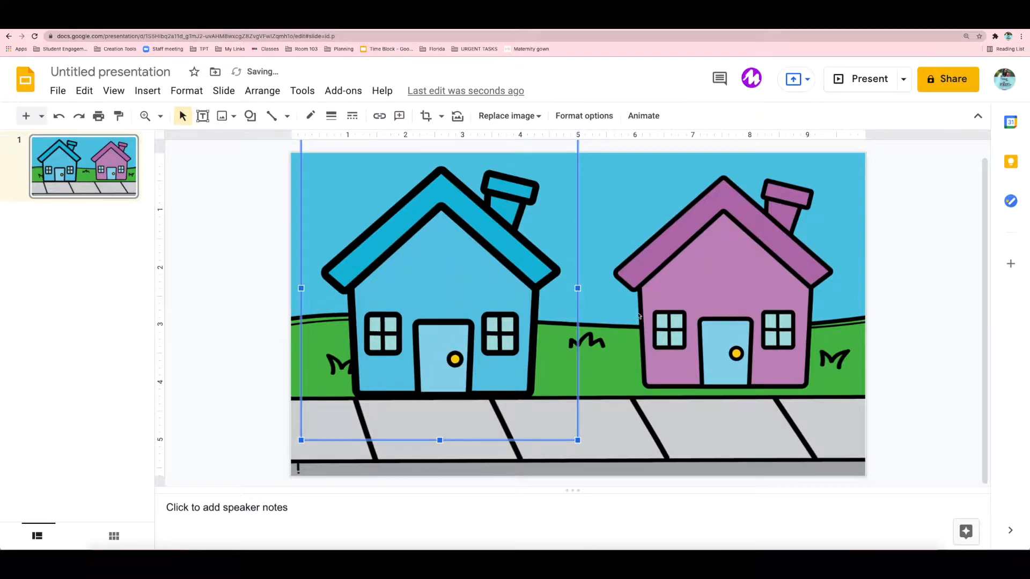
left_click(719, 262)
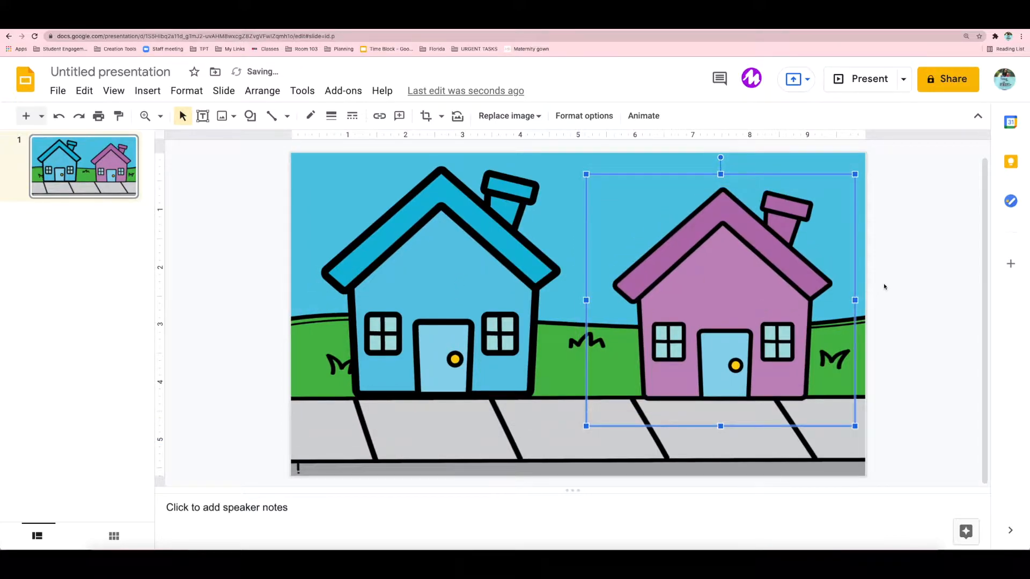
left_click(262, 248)
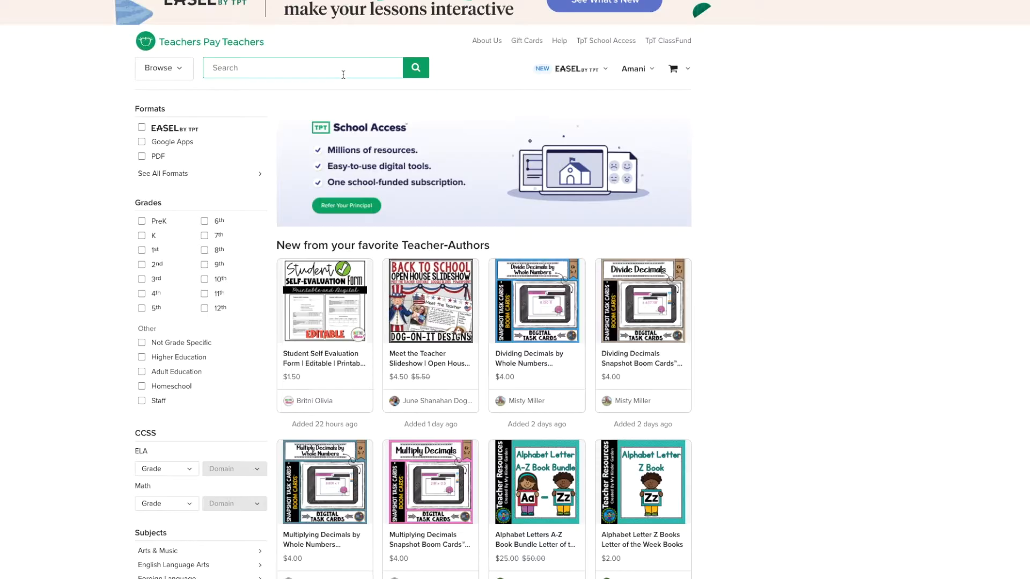
- Search Teachers Pay Teachers for 'moveable clipart' and scroll through the results
type("moveable cli")
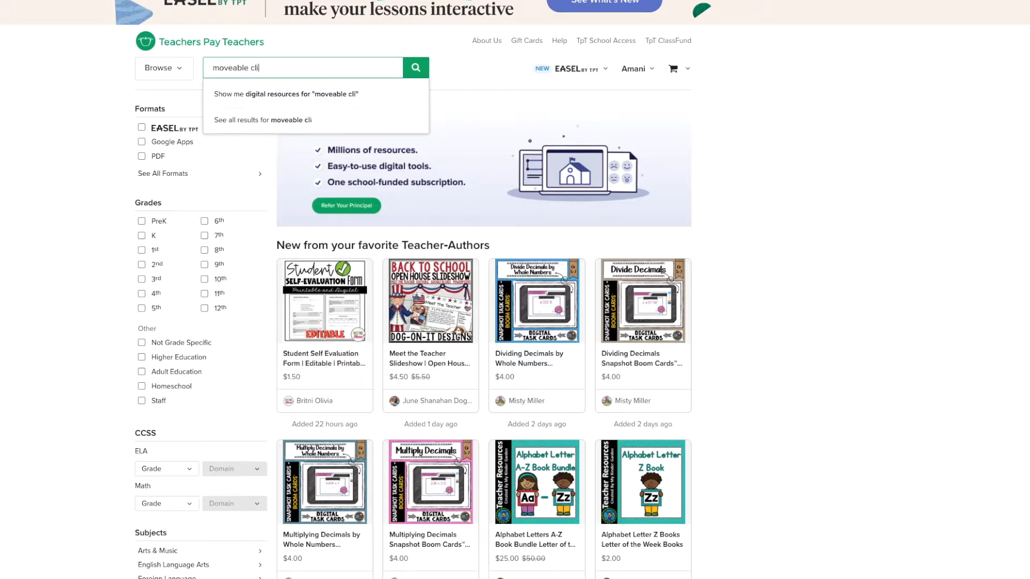
left_click(415, 68)
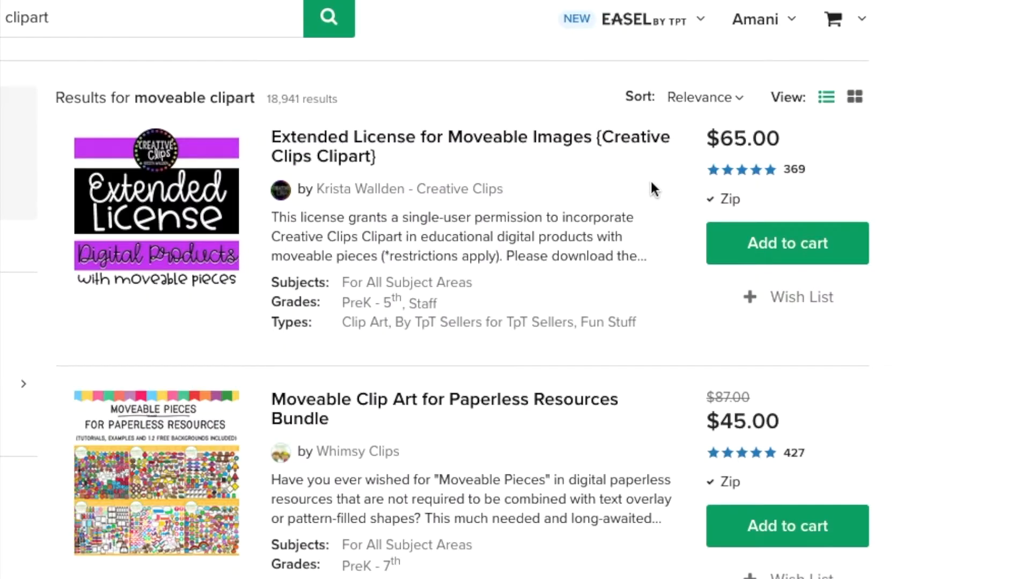
mouse_move(313, 168)
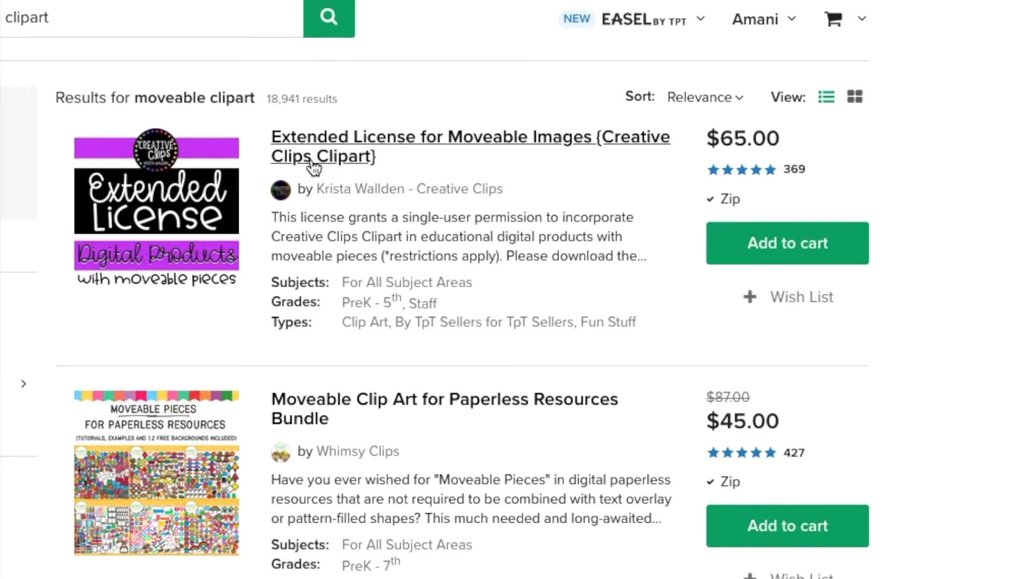
mouse_move(571, 251)
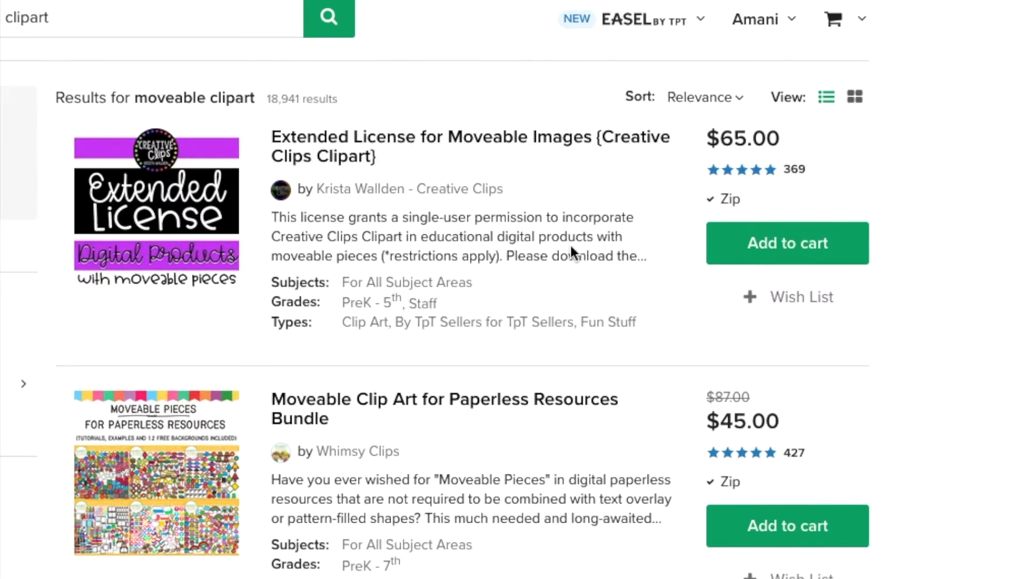
mouse_move(512, 283)
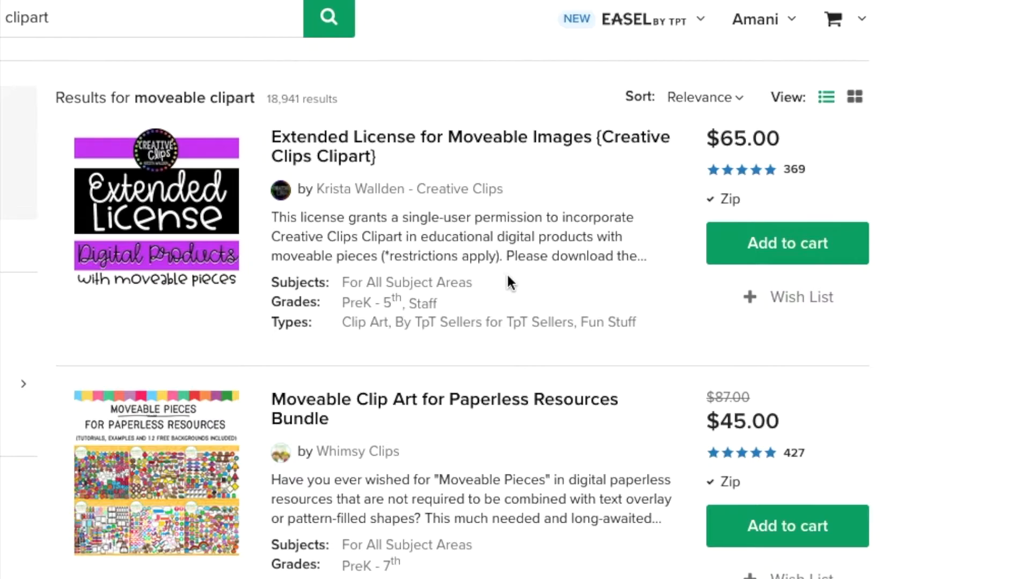
scroll("down", 3)
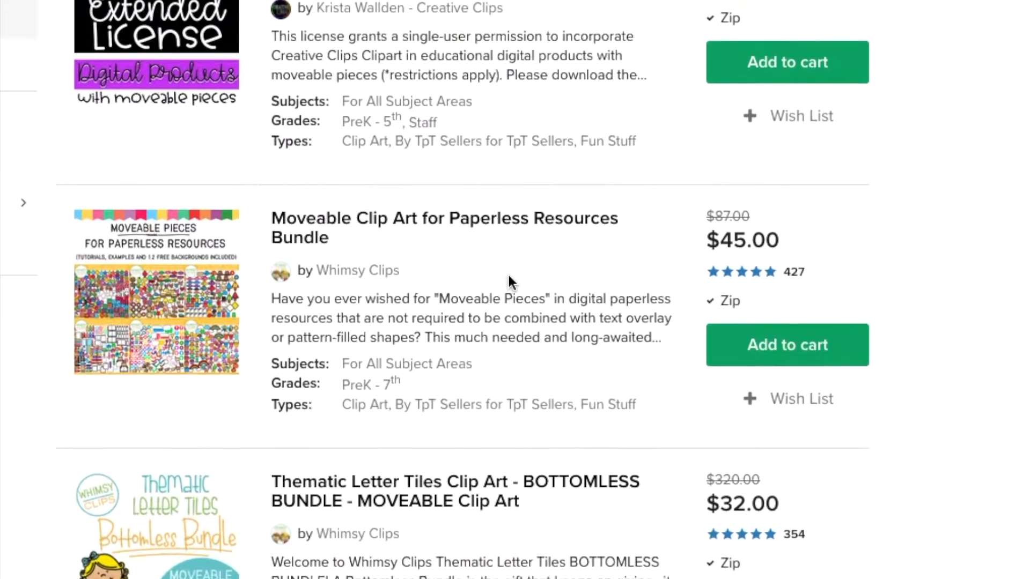
scroll("down", 3)
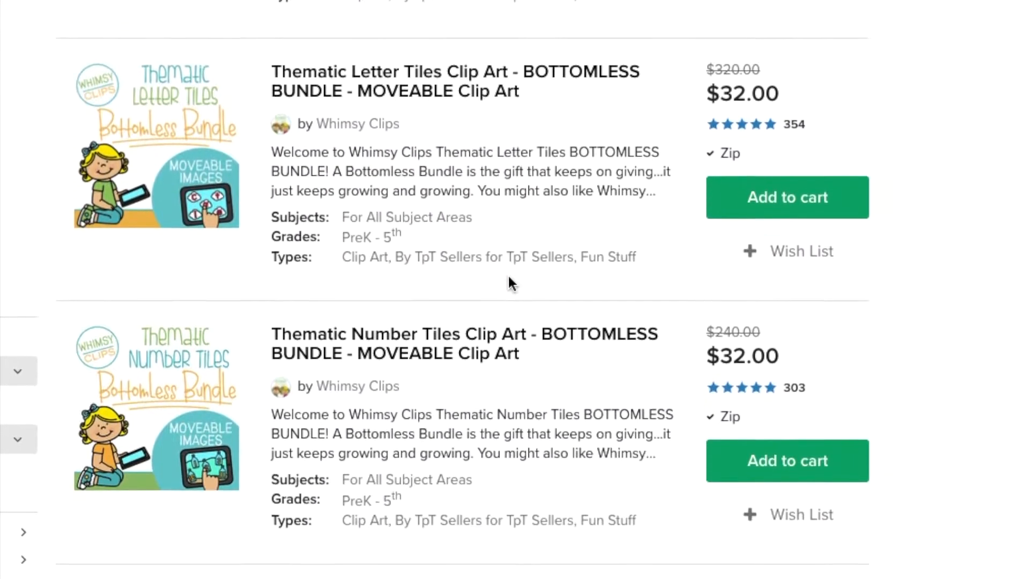
scroll("down", 3)
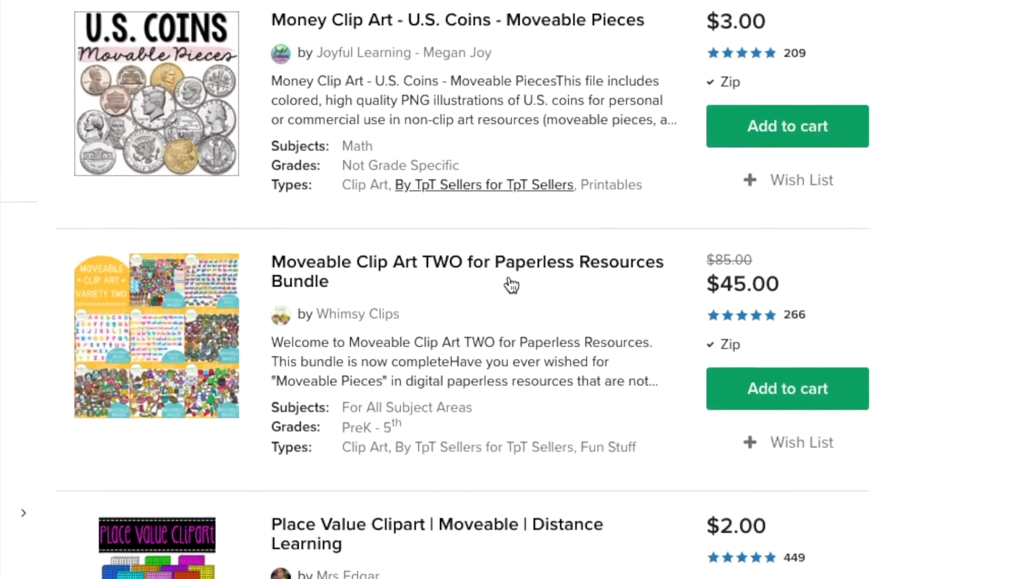
scroll("down", 3)
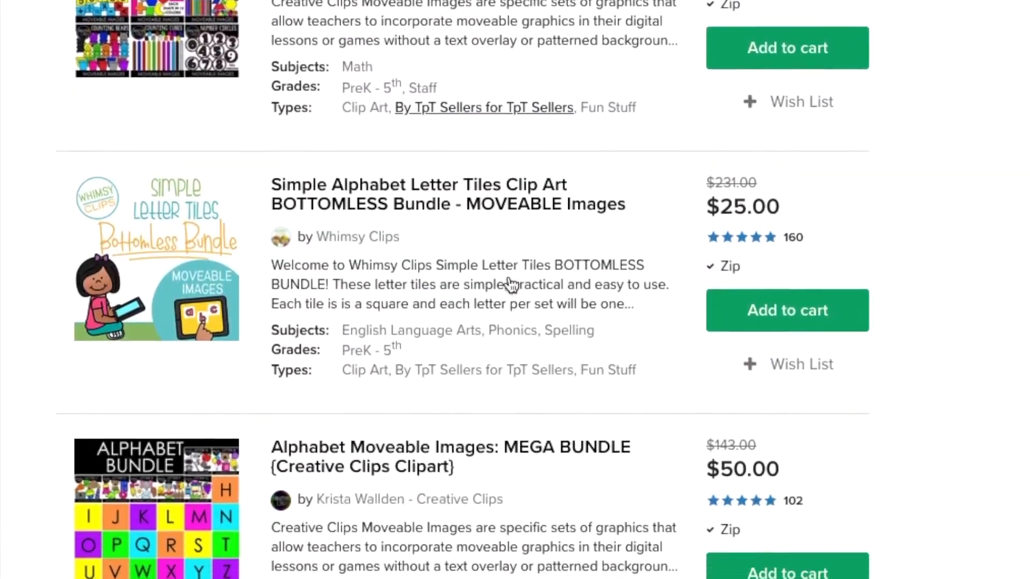
scroll("down", 3)
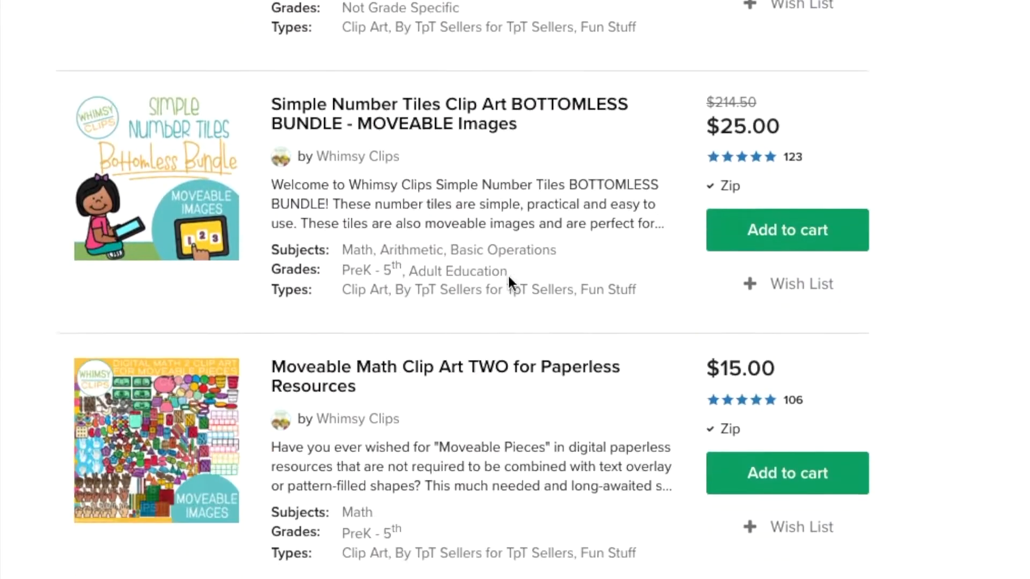
scroll("down", 3)
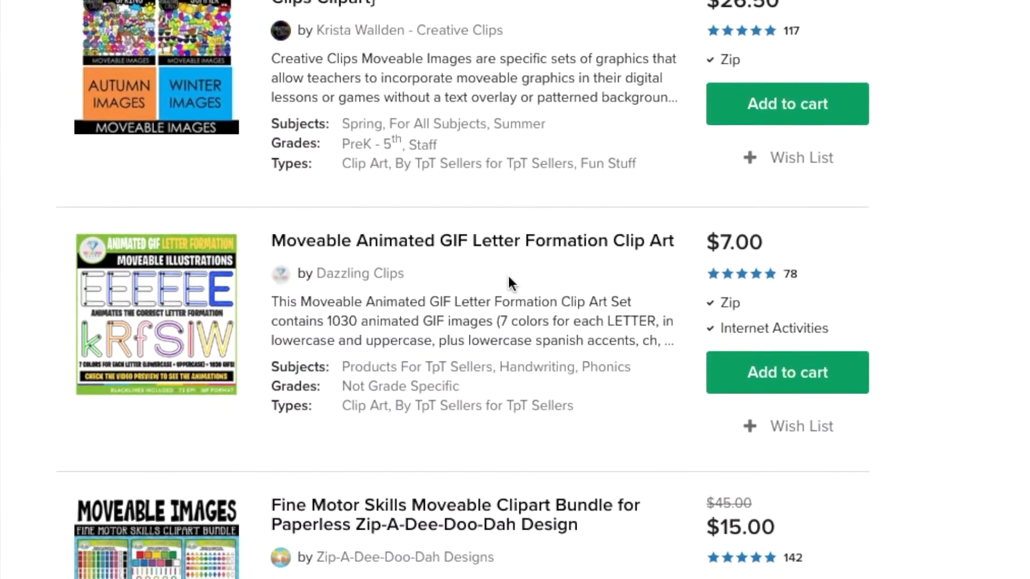
scroll("down", 3)
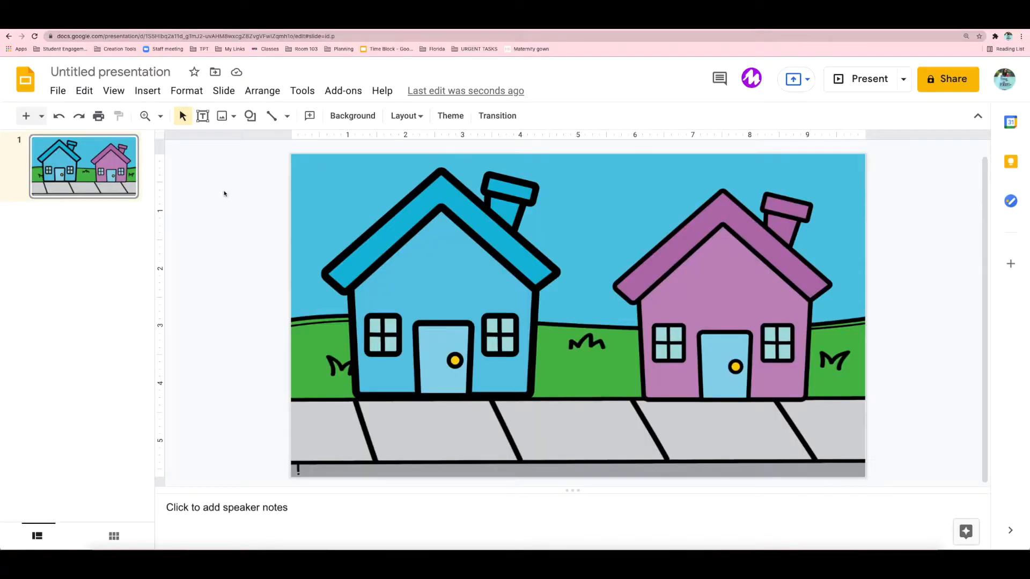
- Draw a sun shape in the sky between the houses and set its outline colour and weight
left_click(249, 116)
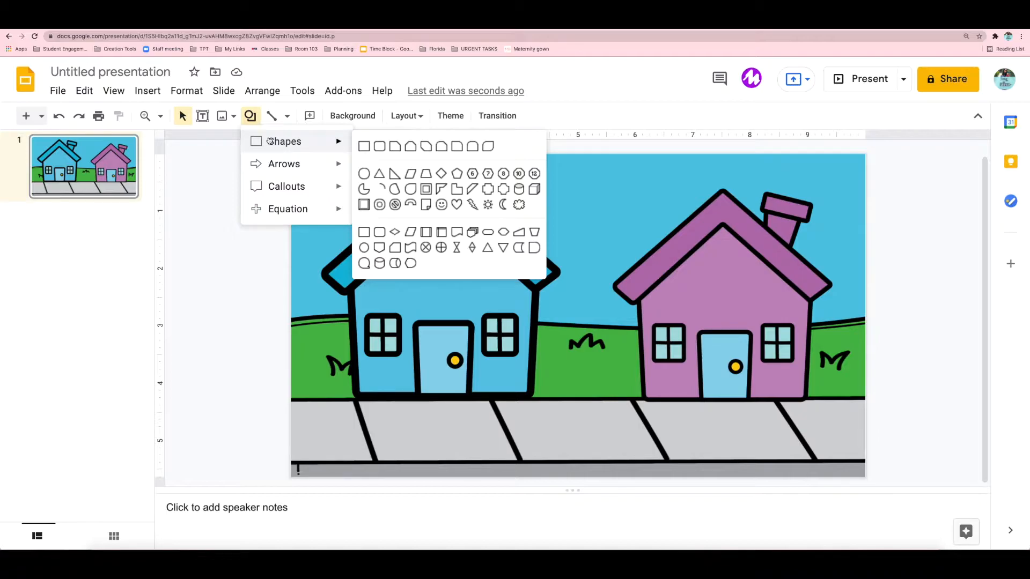
mouse_move(457, 173)
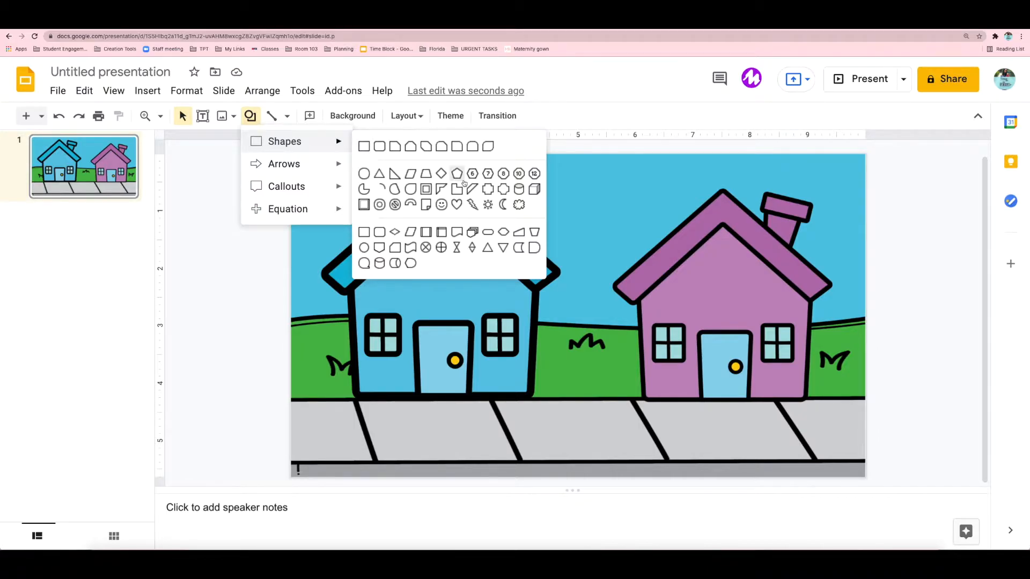
mouse_move(487, 204)
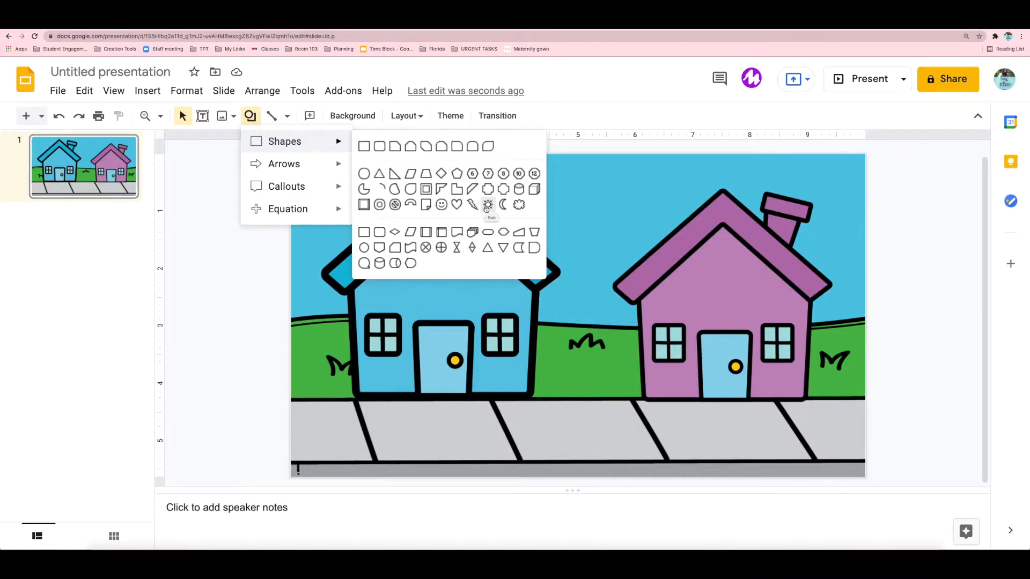
left_click(565, 194)
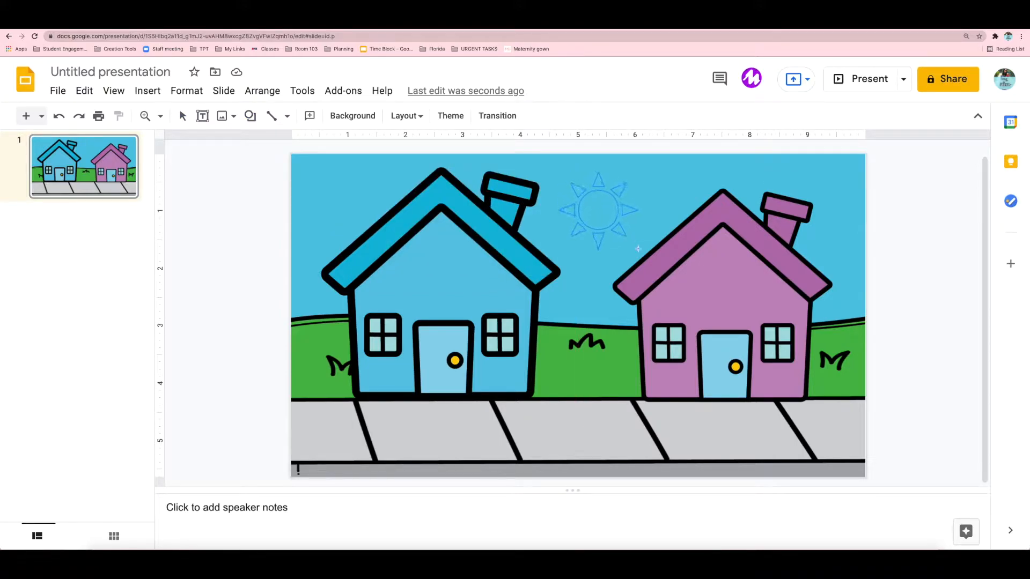
left_click(597, 210)
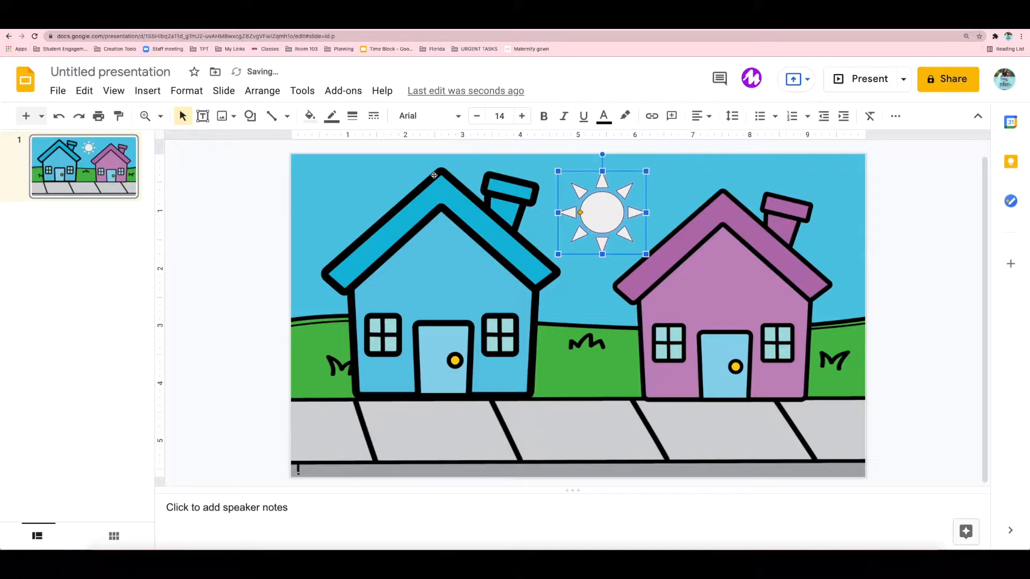
left_click(332, 116)
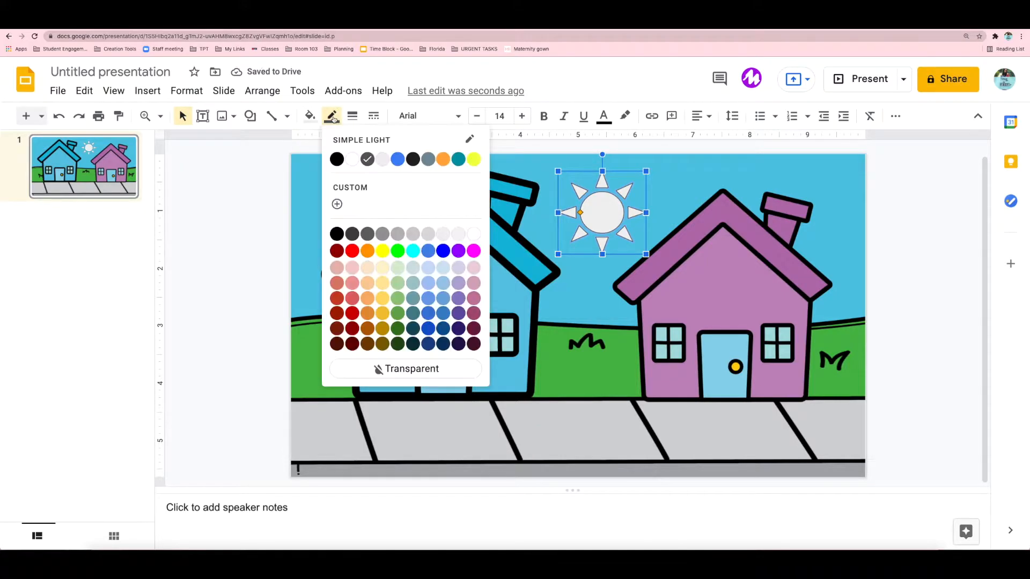
left_click(352, 116)
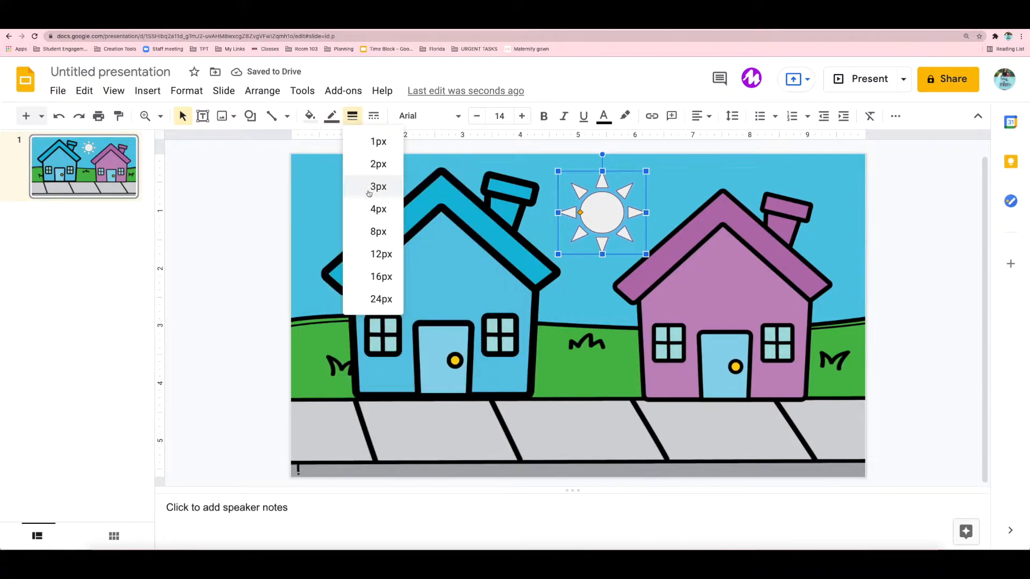
left_click(309, 116)
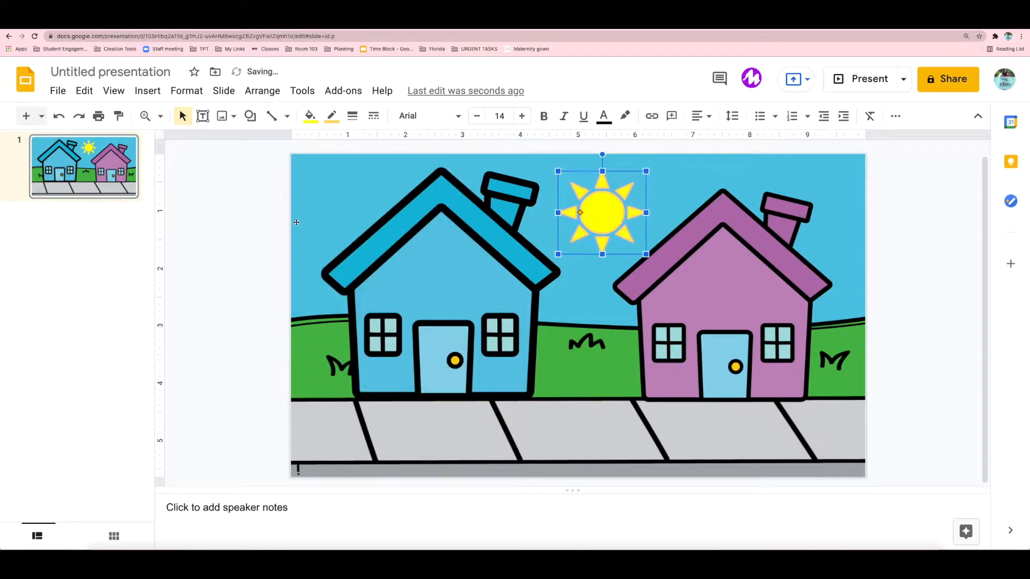
left_click(147, 90)
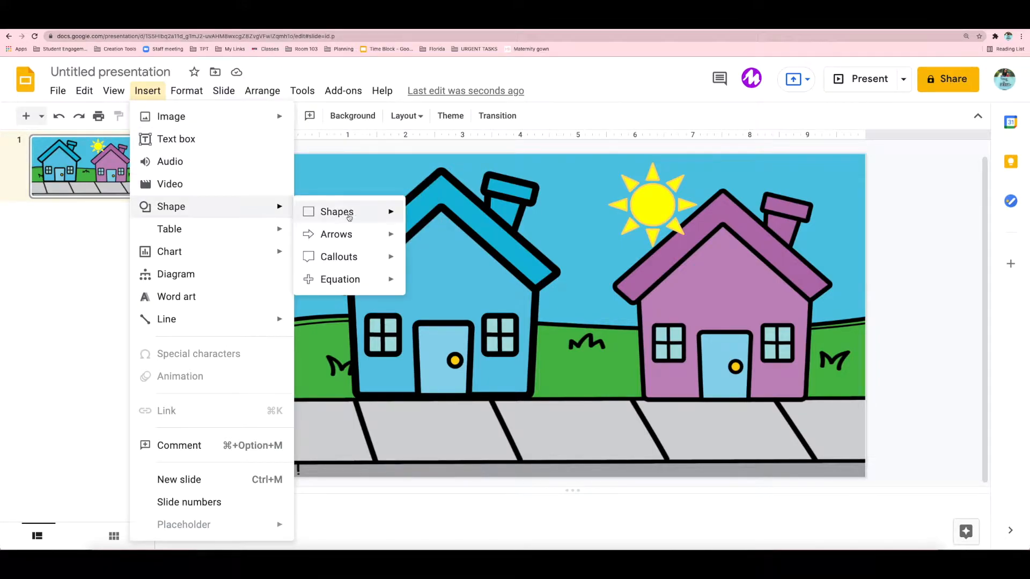
- Place an up-arrow shape on the sidewalk with a black outline and green fill
left_click(337, 212)
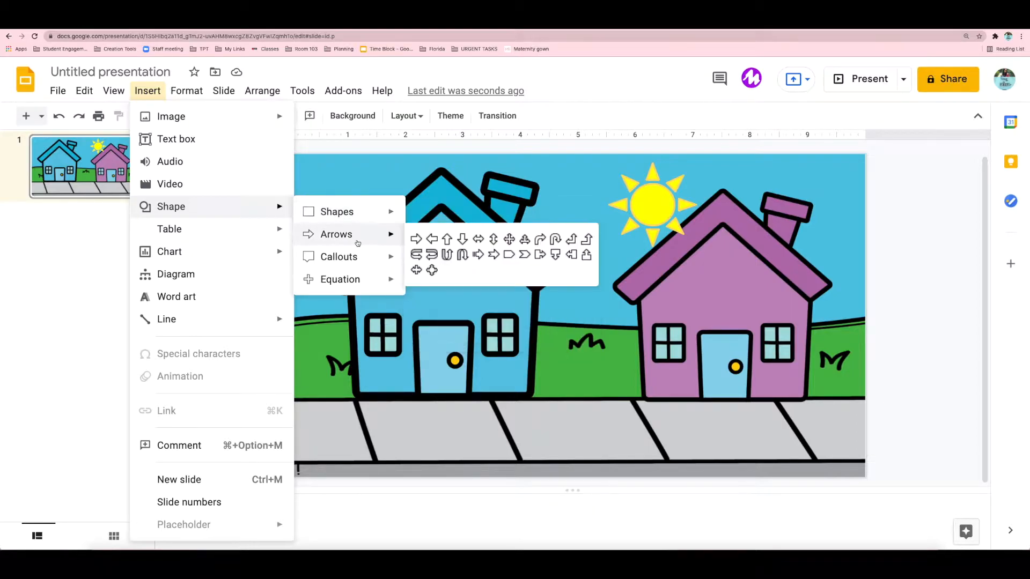
mouse_move(447, 238)
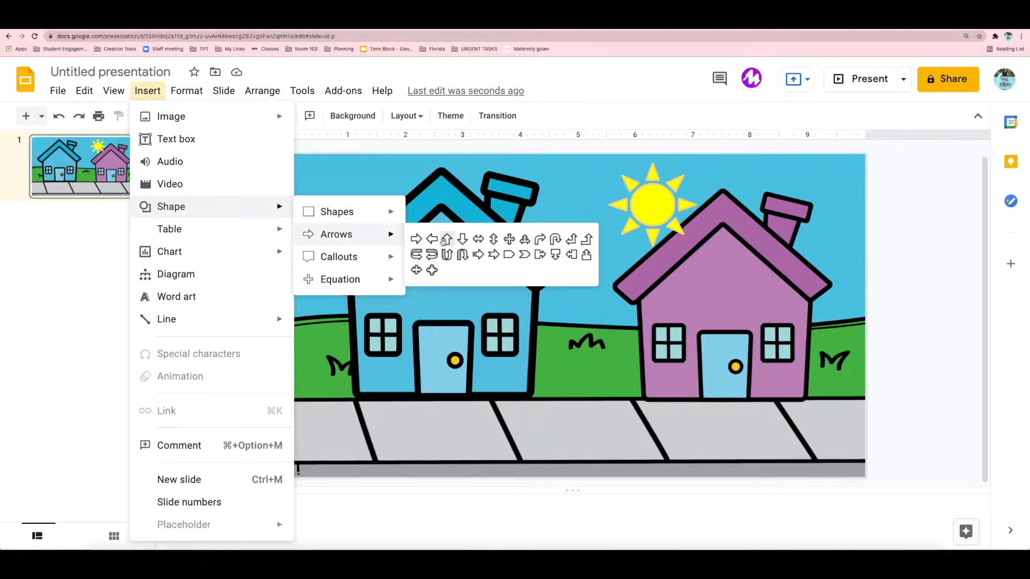
left_click(447, 238)
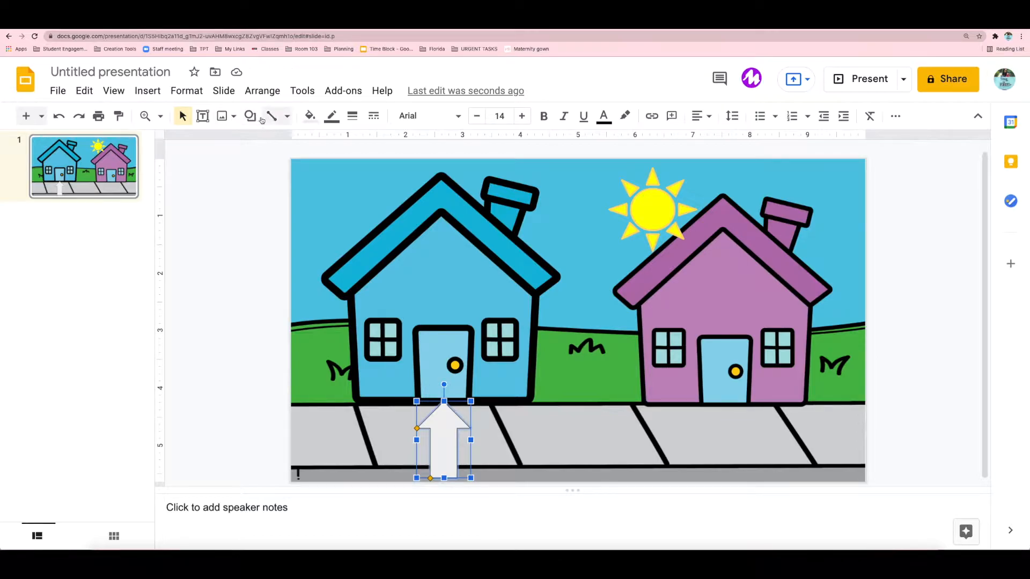
left_click(331, 117)
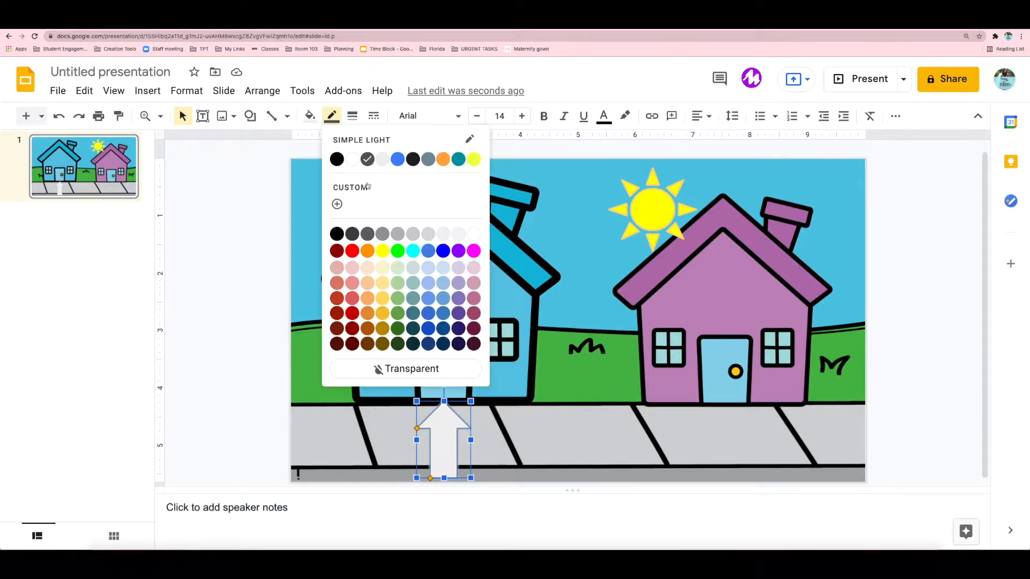
left_click(337, 158)
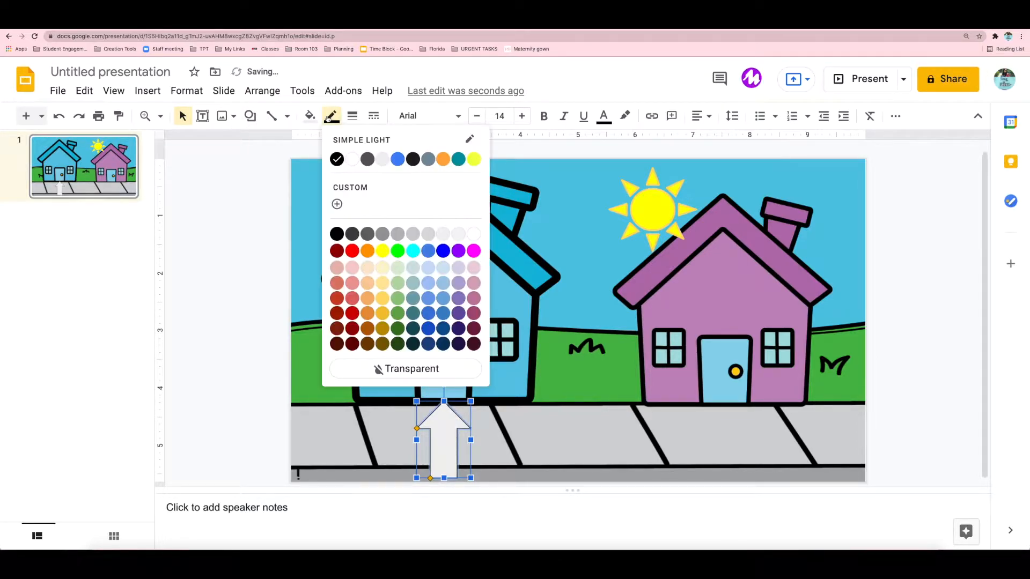
left_click(352, 117)
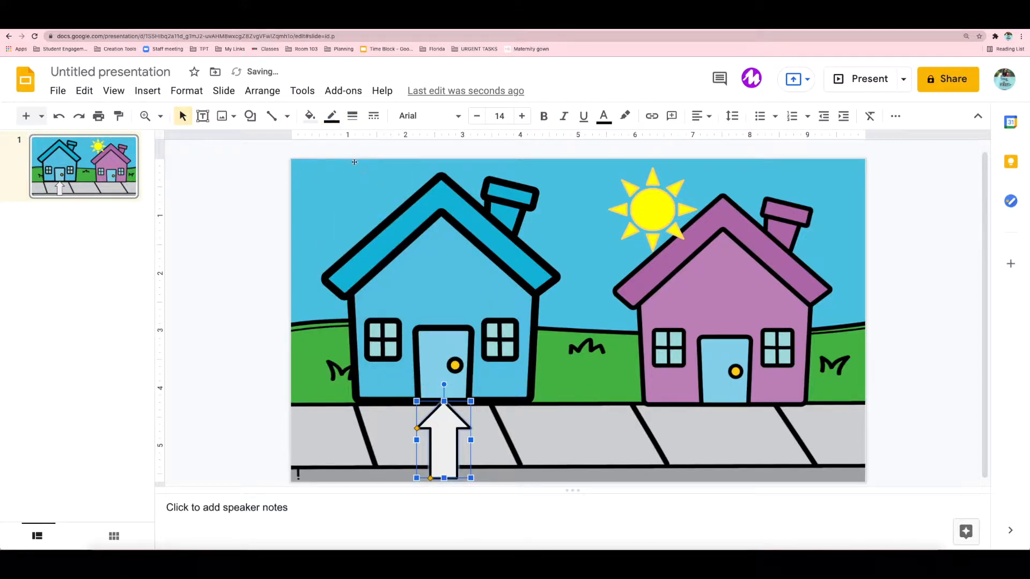
left_click(310, 115)
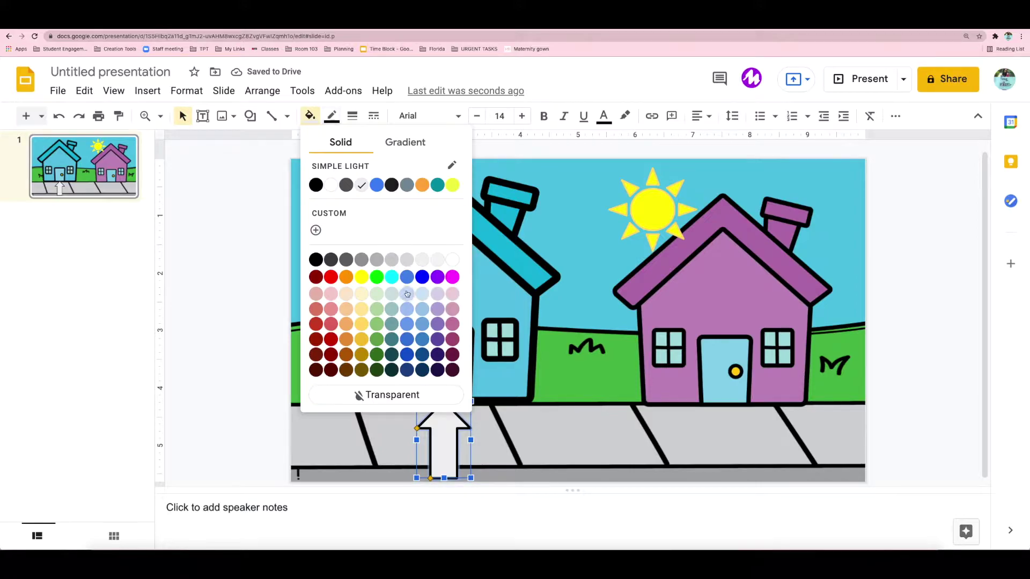
mouse_move(380, 309)
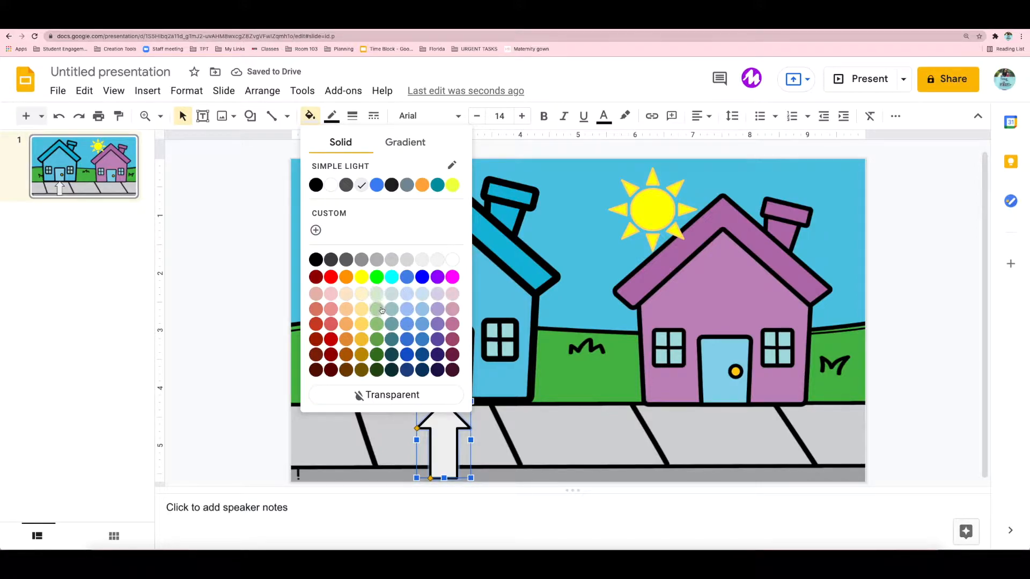
left_click(376, 277)
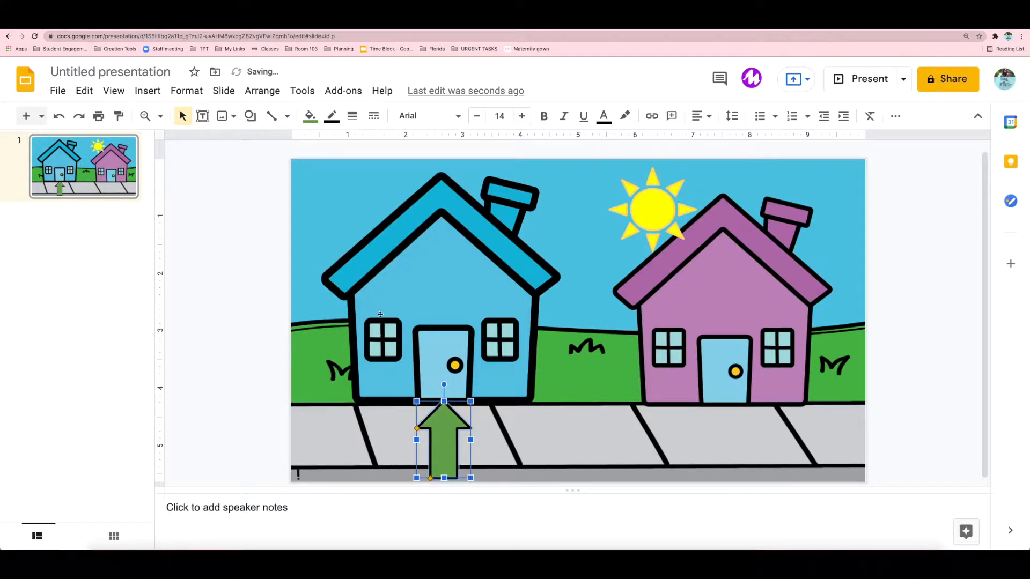
left_click(309, 116)
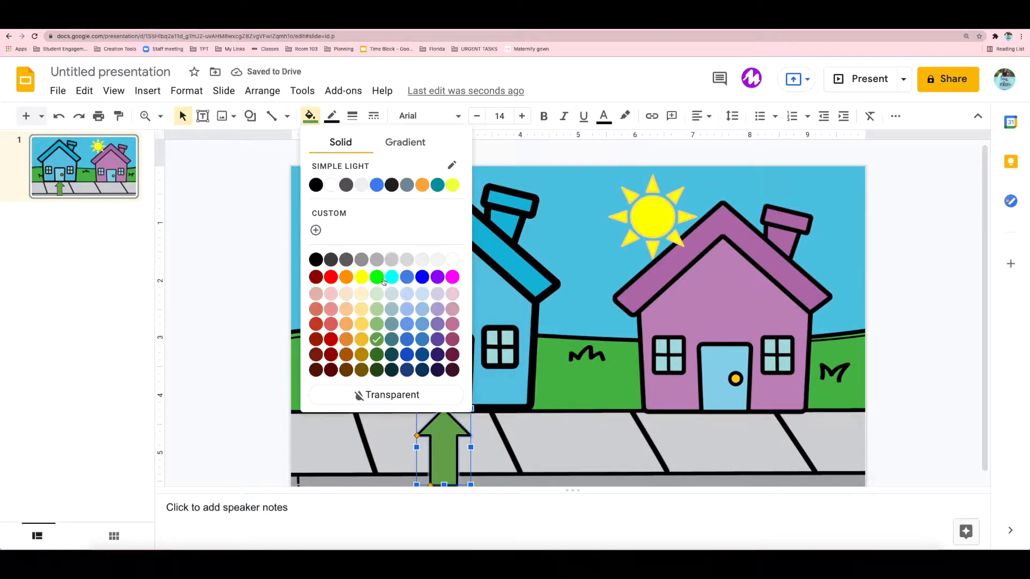
left_click(406, 276)
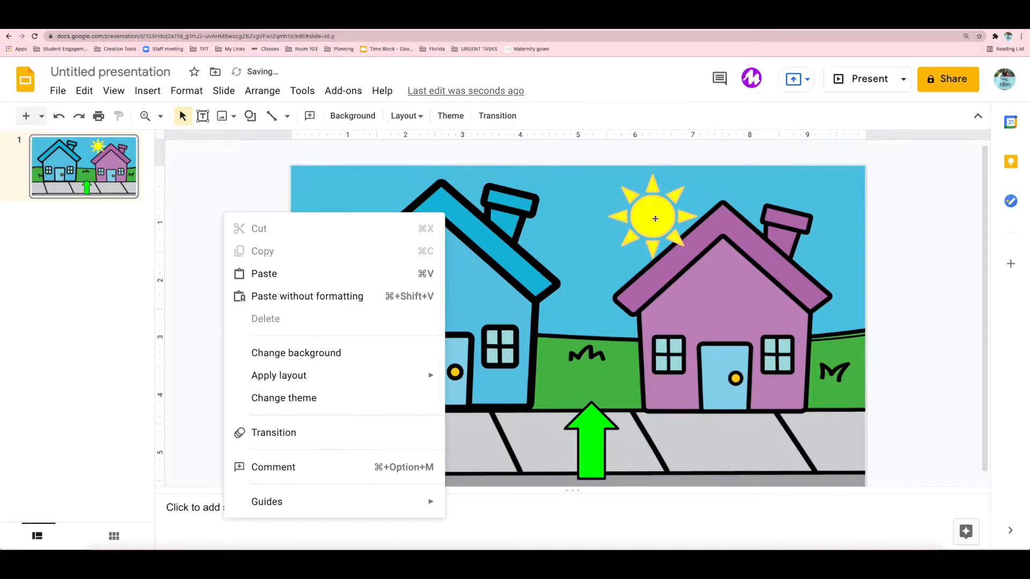
- Move the sun and arrow off the canvas and draw a text box on the blue house
left_click(654, 218)
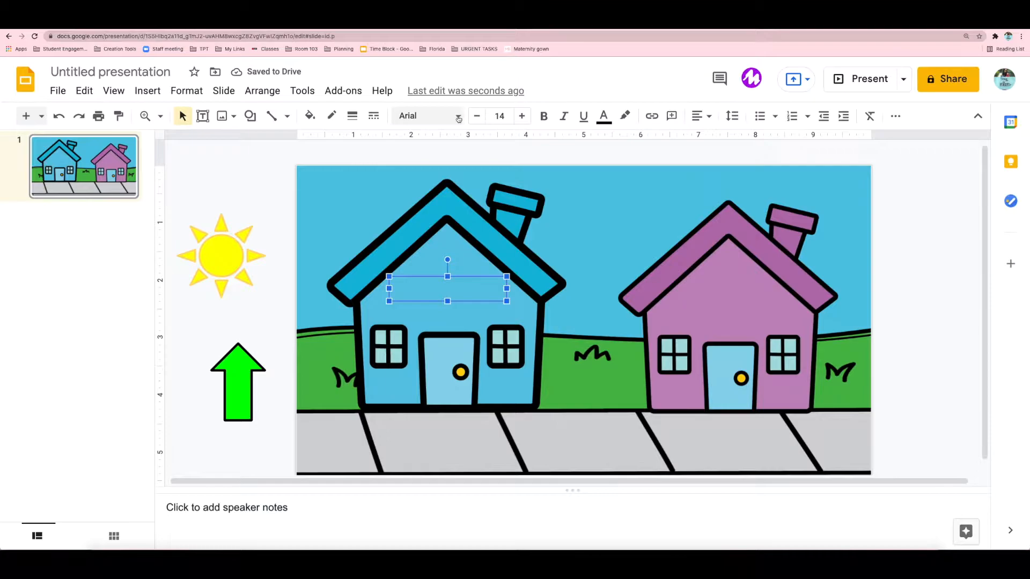
- Open the More fonts catalogue and sort it by trending
left_click(427, 116)
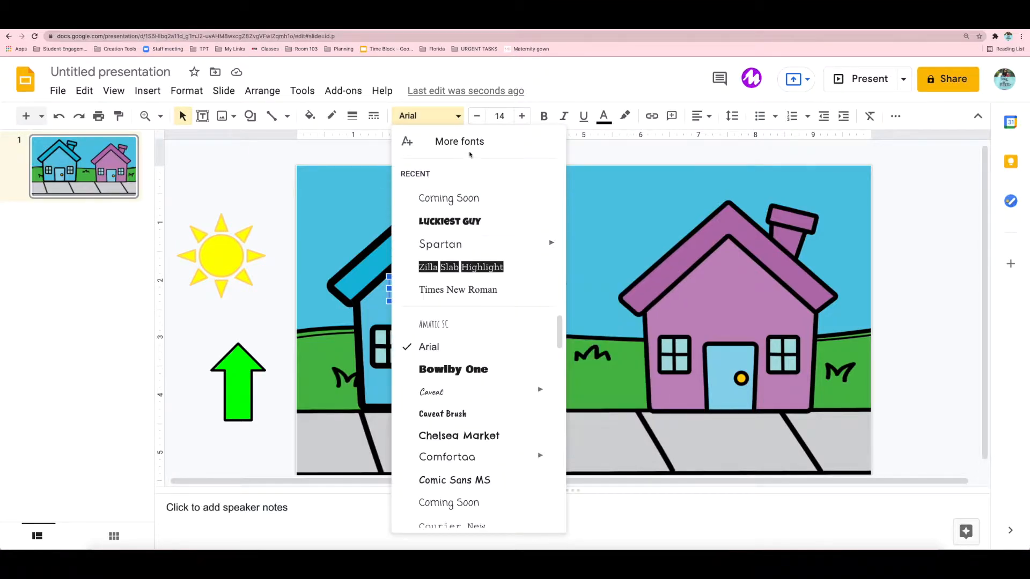
left_click(459, 141)
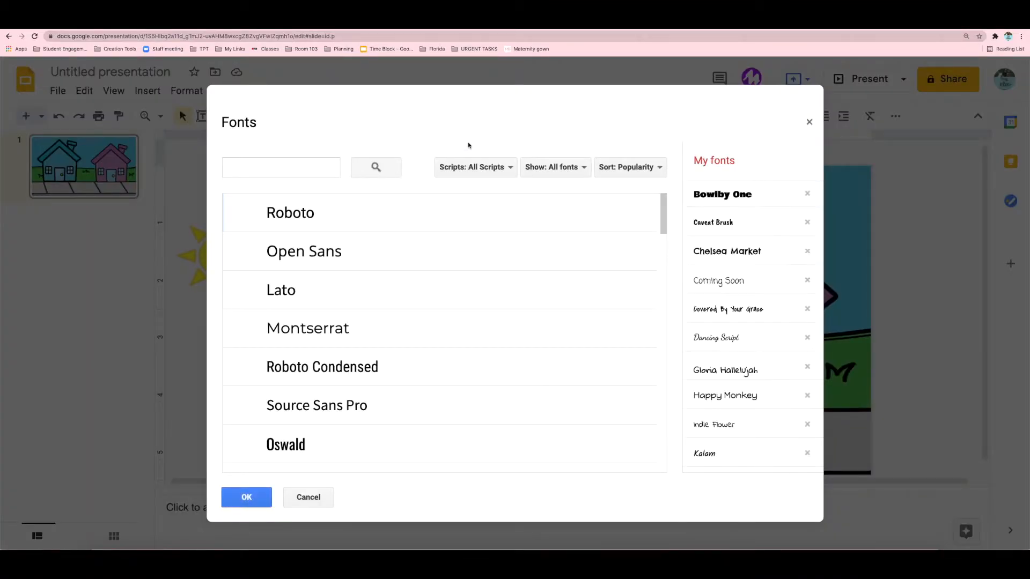
scroll("down", 3)
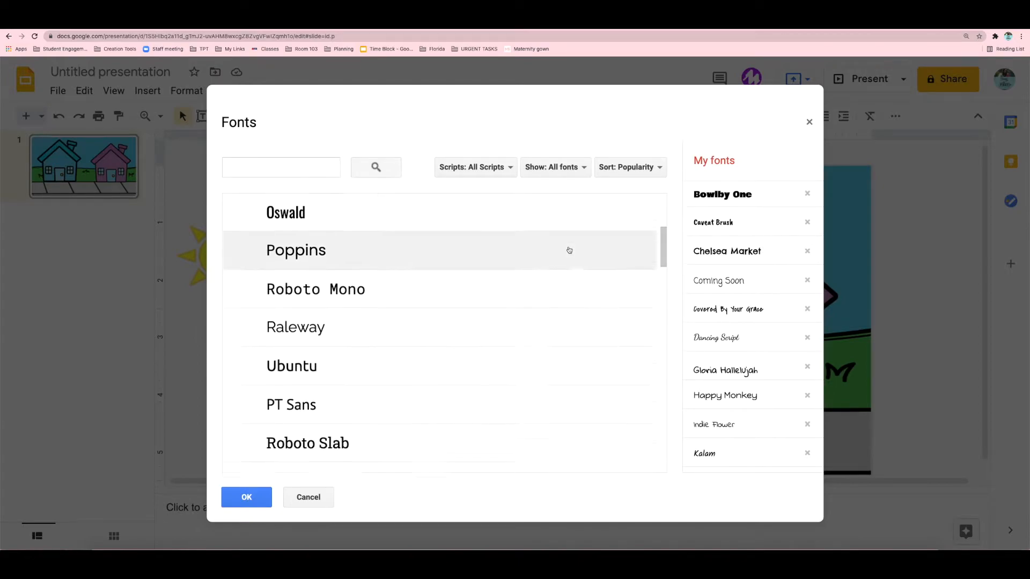
left_click(627, 167)
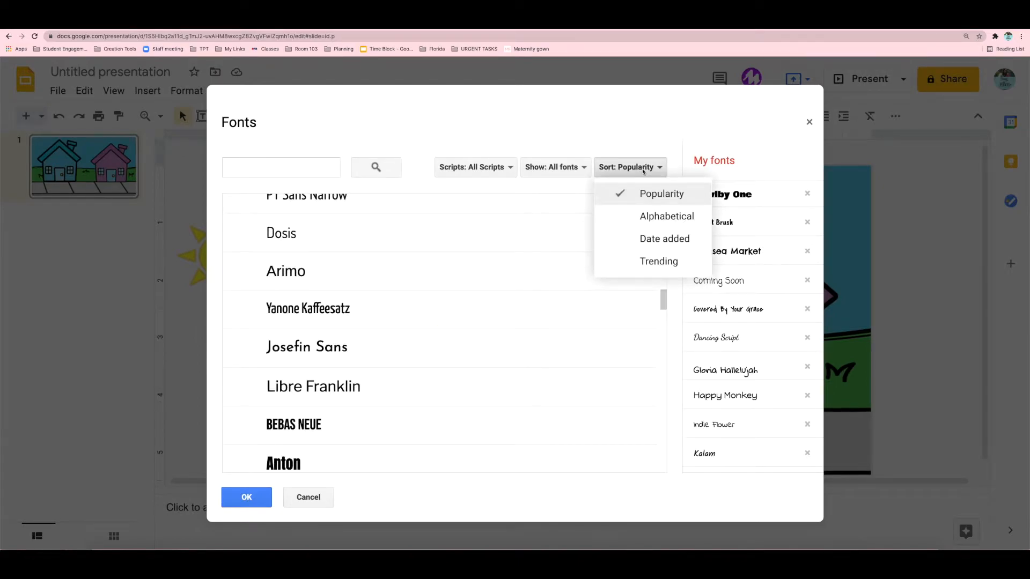
left_click(658, 261)
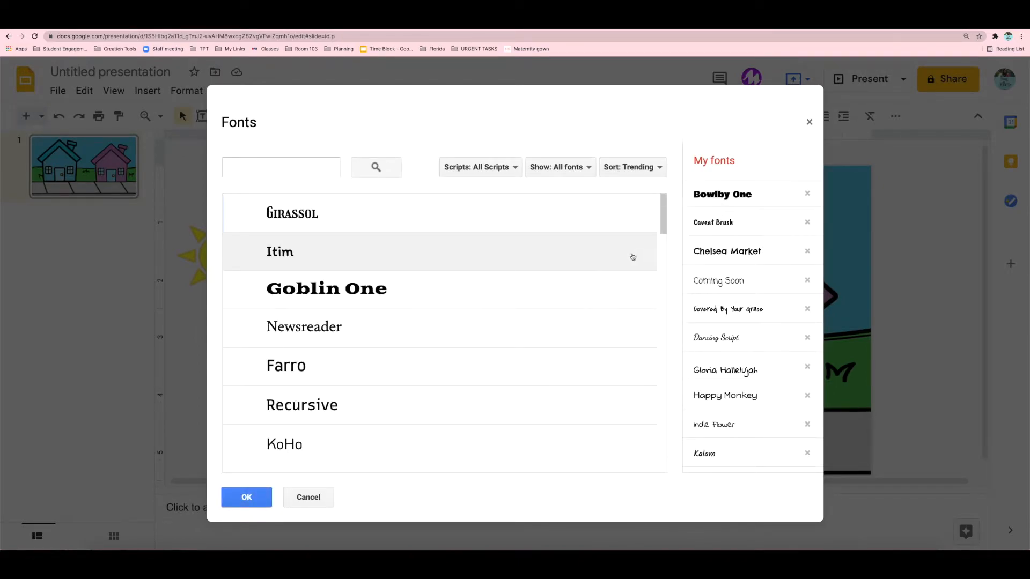
scroll("down", 3)
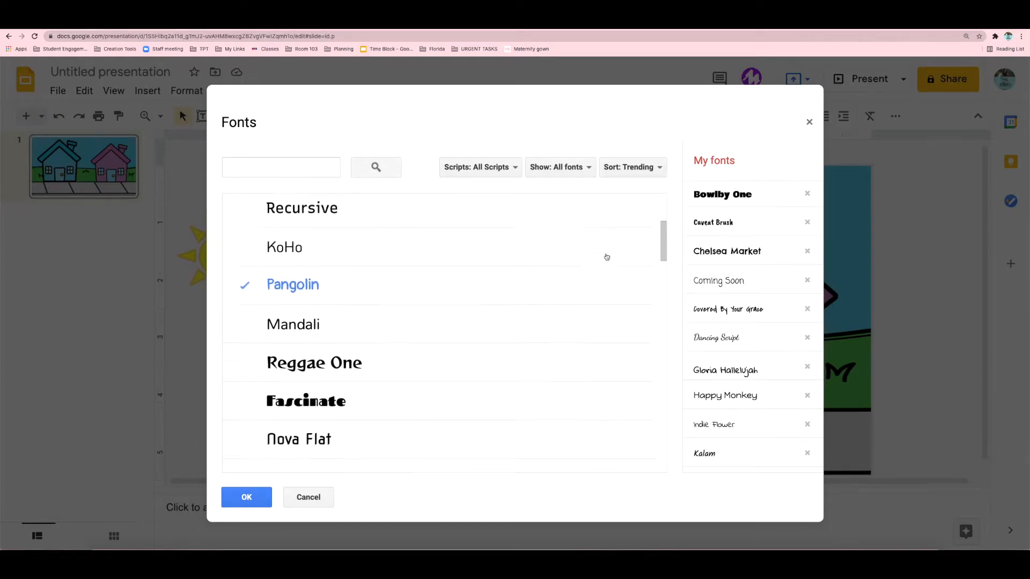
- Try the display, handwriting, monospace, serif and sans serif filters, then show all fonts
left_click(558, 167)
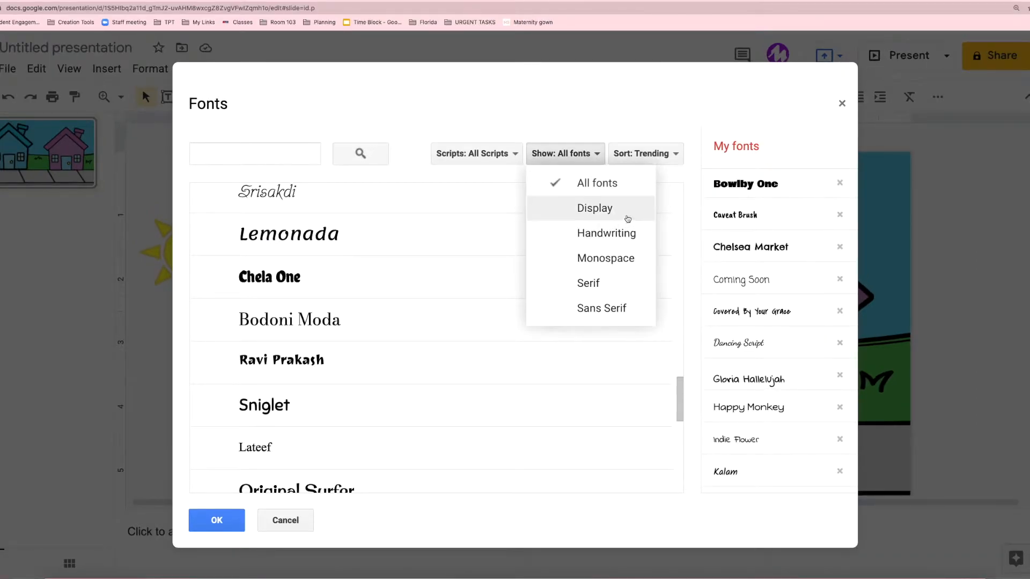
left_click(593, 207)
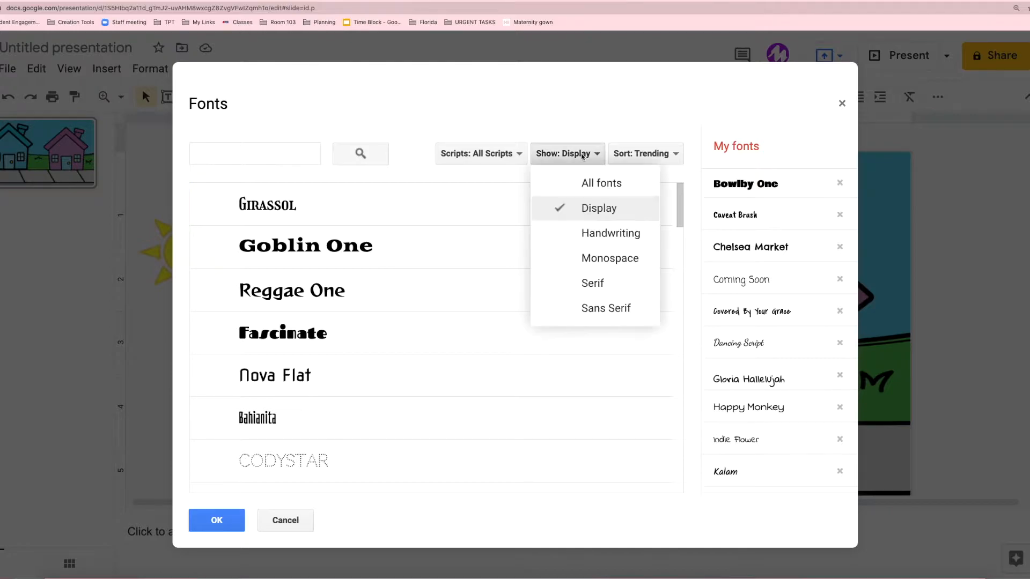
left_click(611, 233)
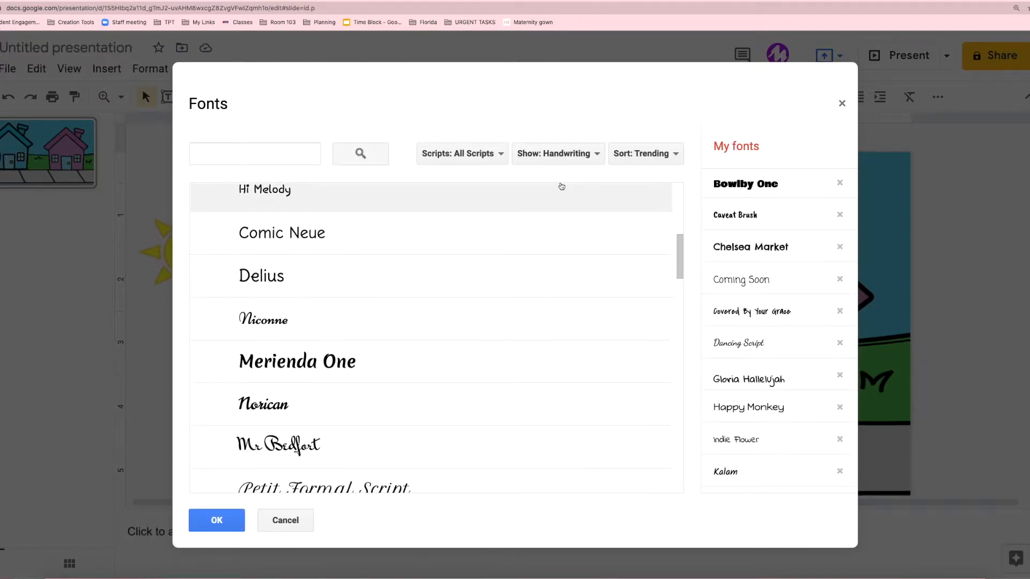
left_click(557, 153)
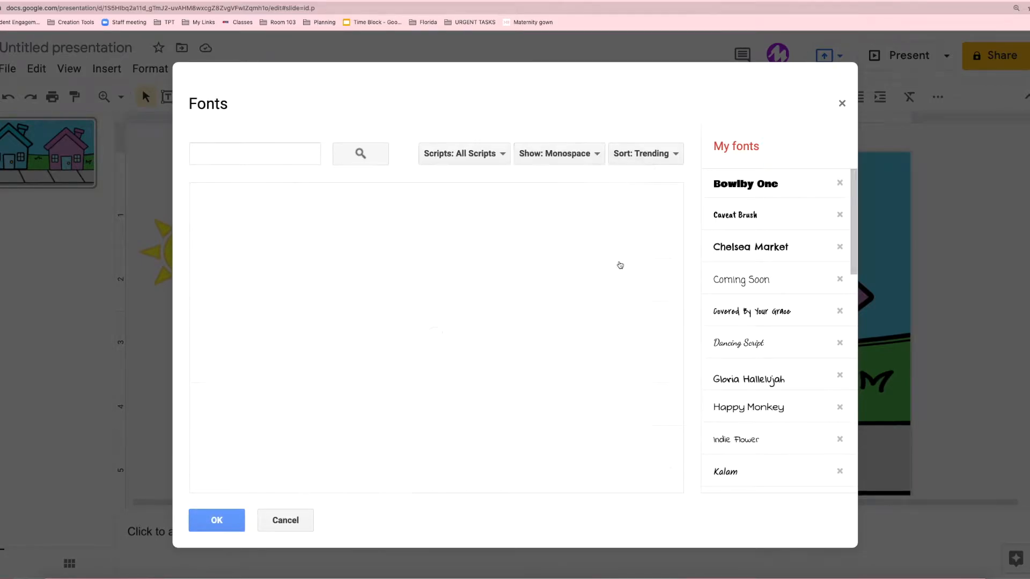
left_click(558, 153)
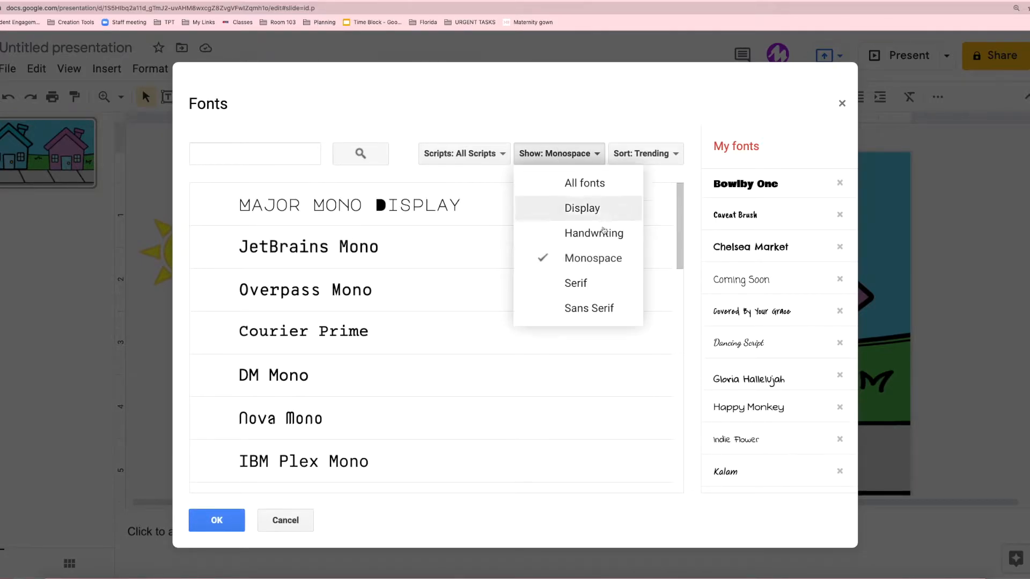
left_click(575, 283)
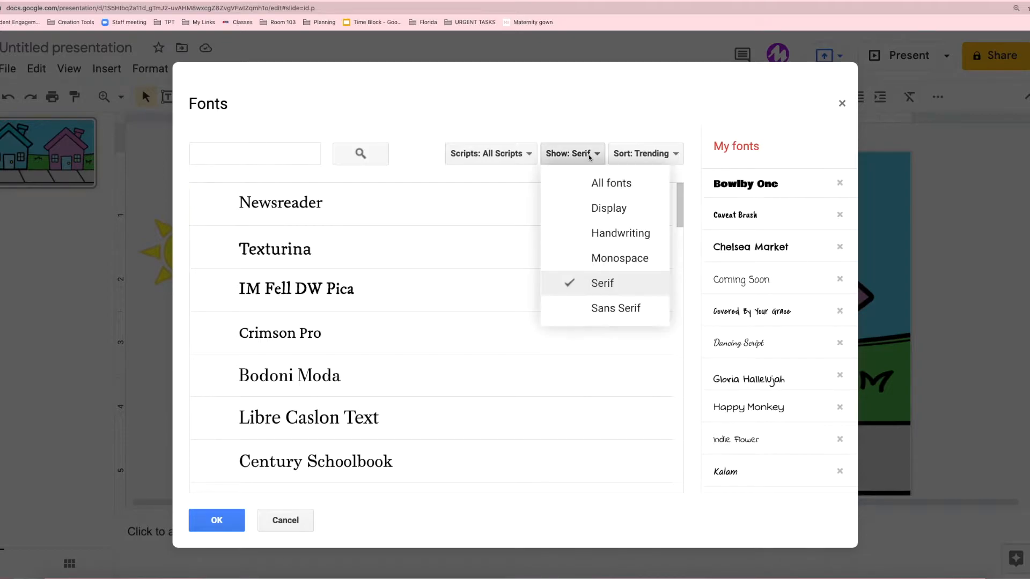
mouse_move(615, 308)
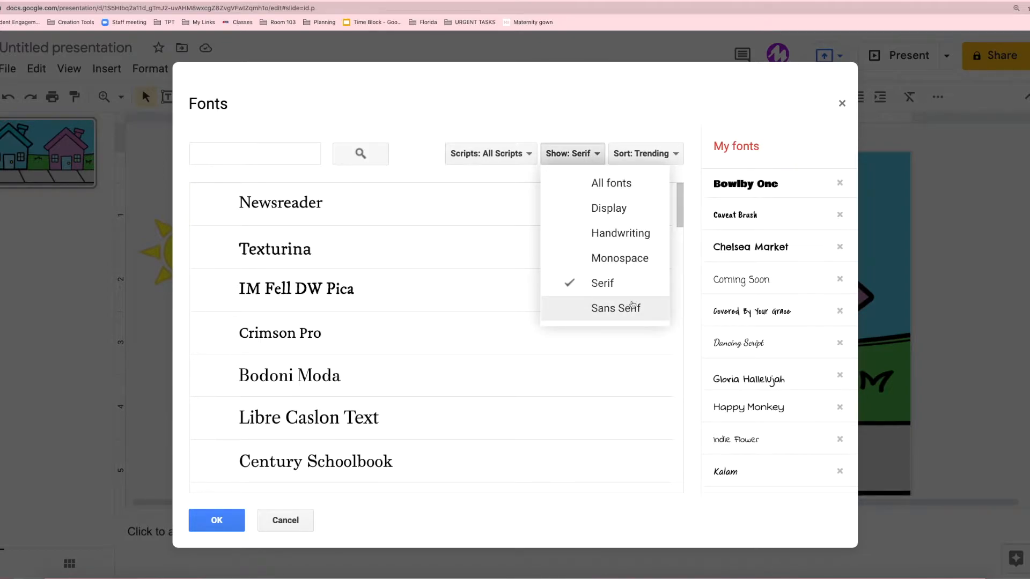
left_click(615, 308)
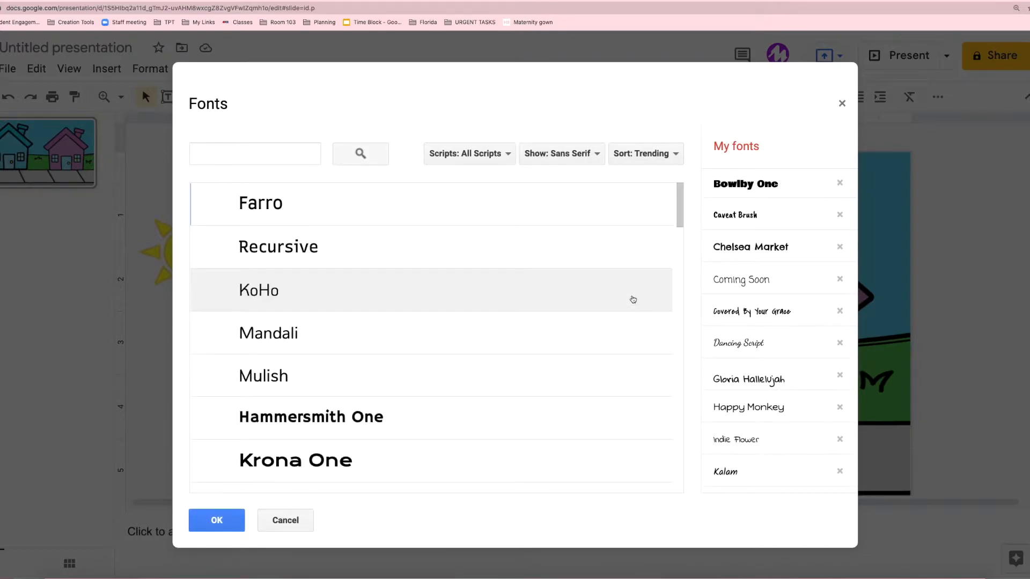
left_click(560, 153)
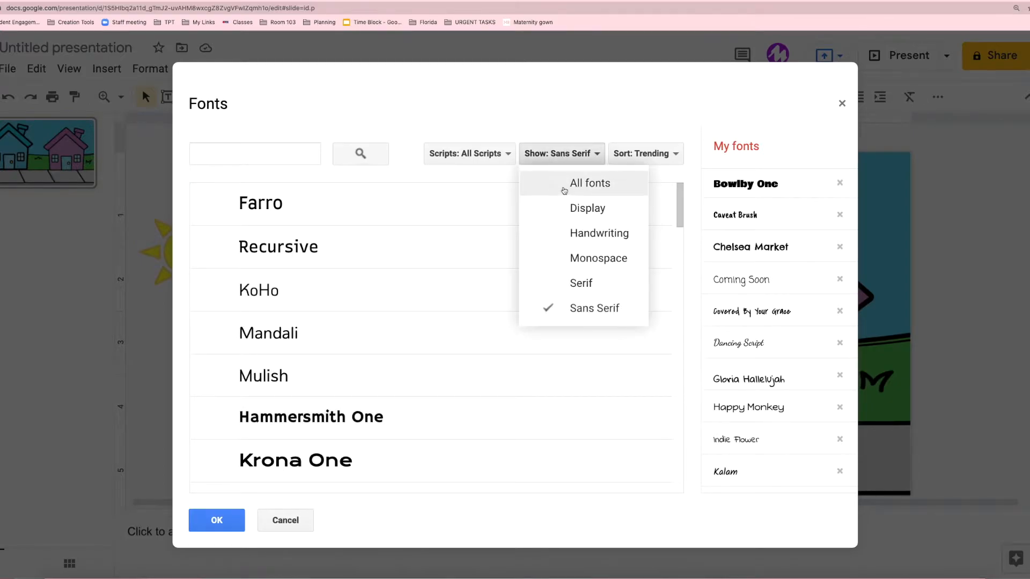
left_click(589, 183)
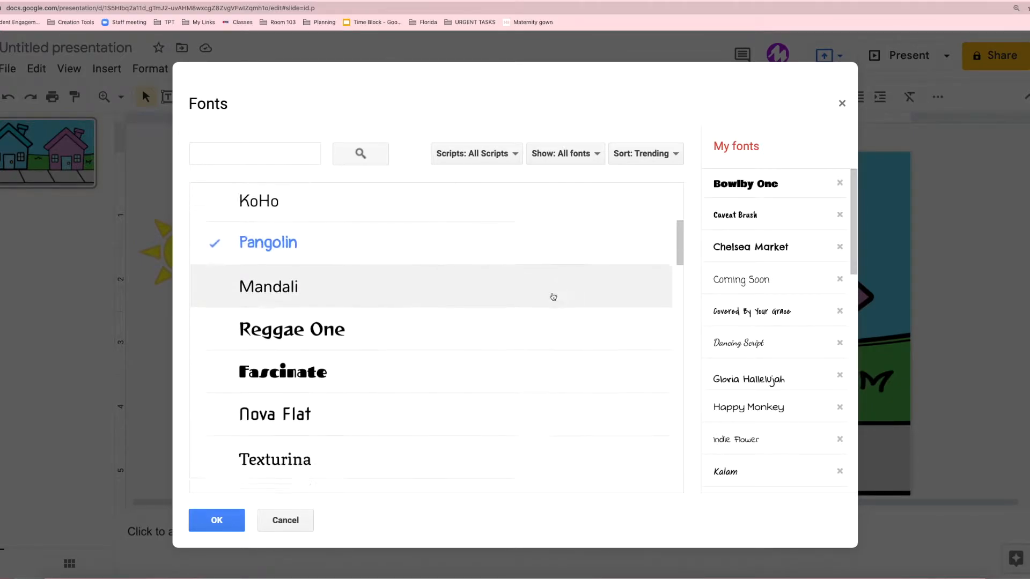
- Add Gochi Hand and Annie Use Your Telescope to the saved fonts and confirm
scroll("down", 3)
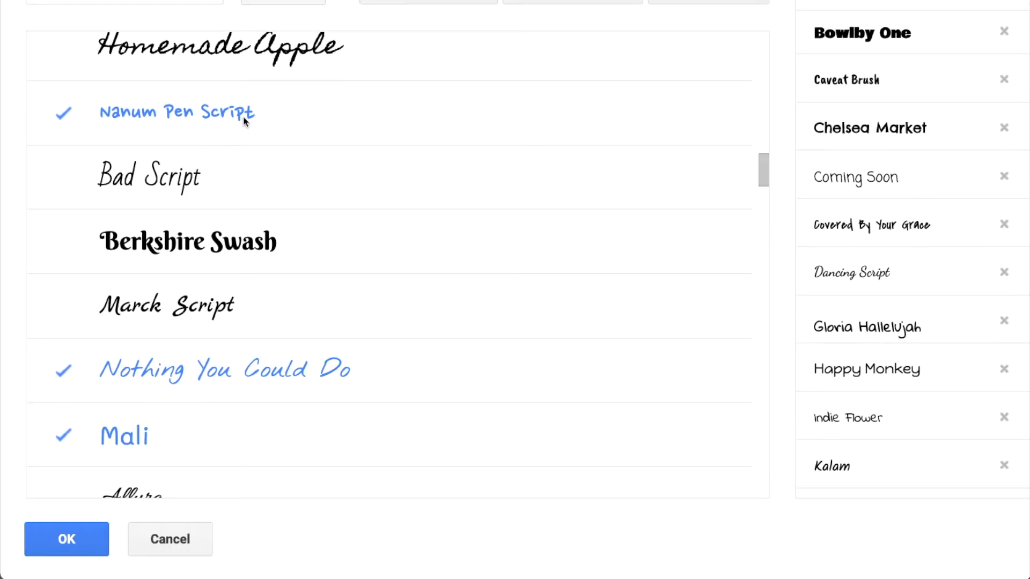
scroll("down", 3)
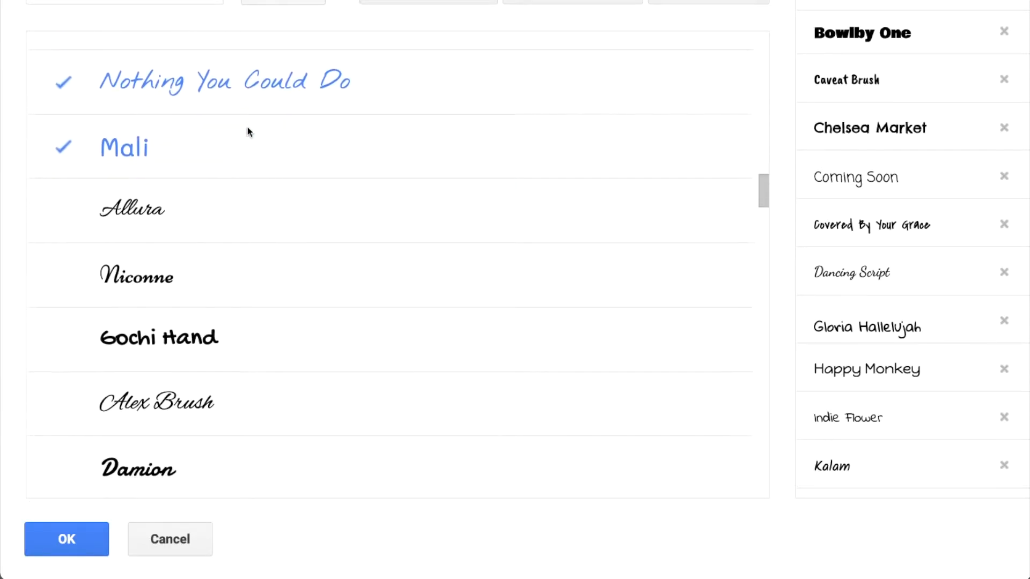
scroll("down", 3)
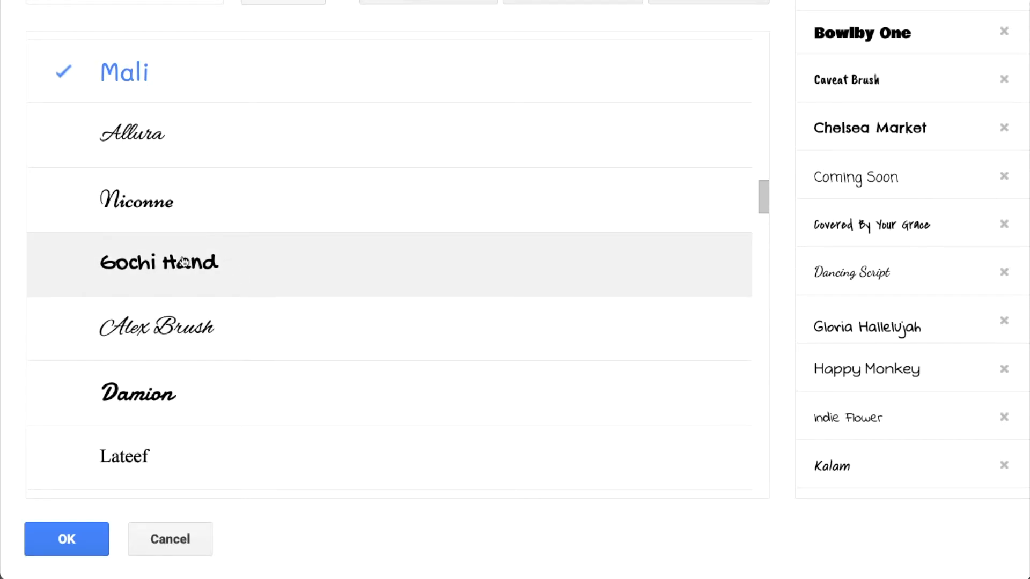
left_click(159, 263)
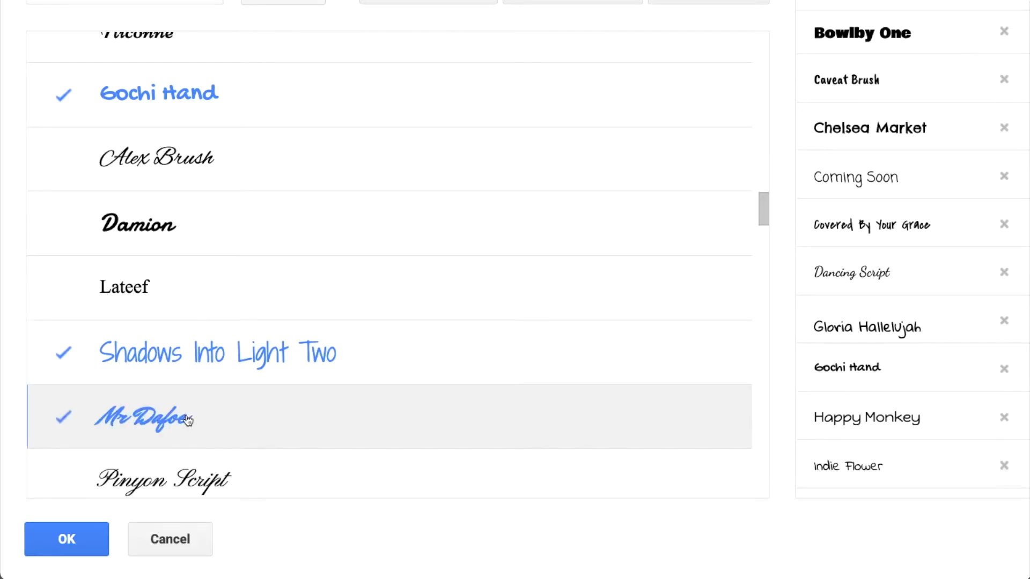
scroll("down", 3)
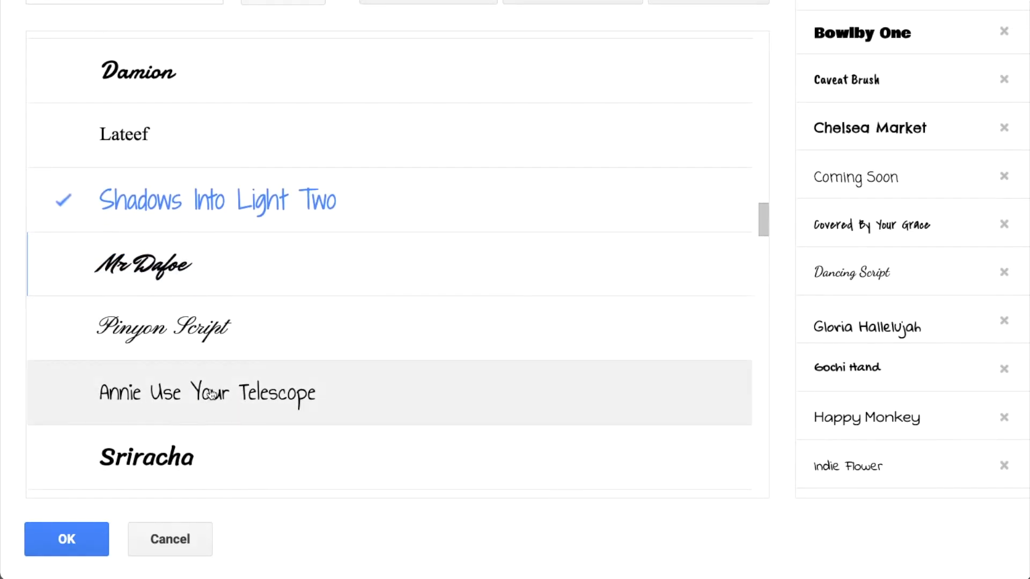
left_click(206, 392)
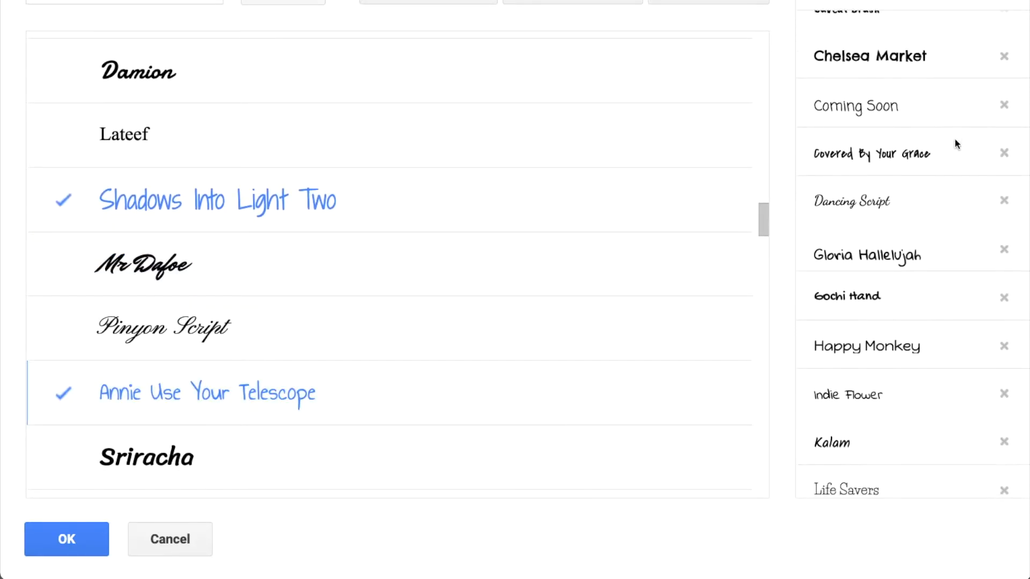
scroll("up", 3)
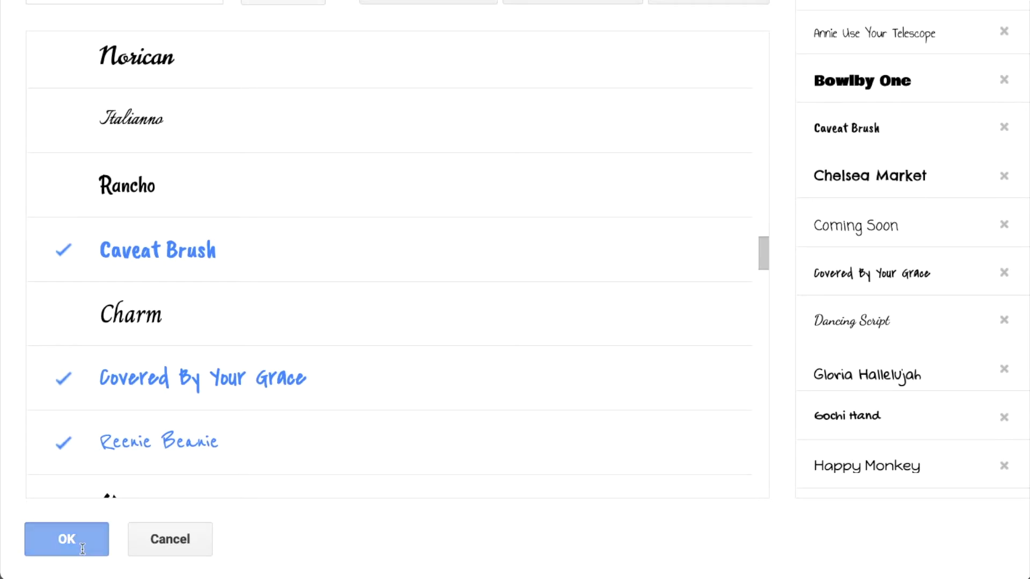
left_click(65, 539)
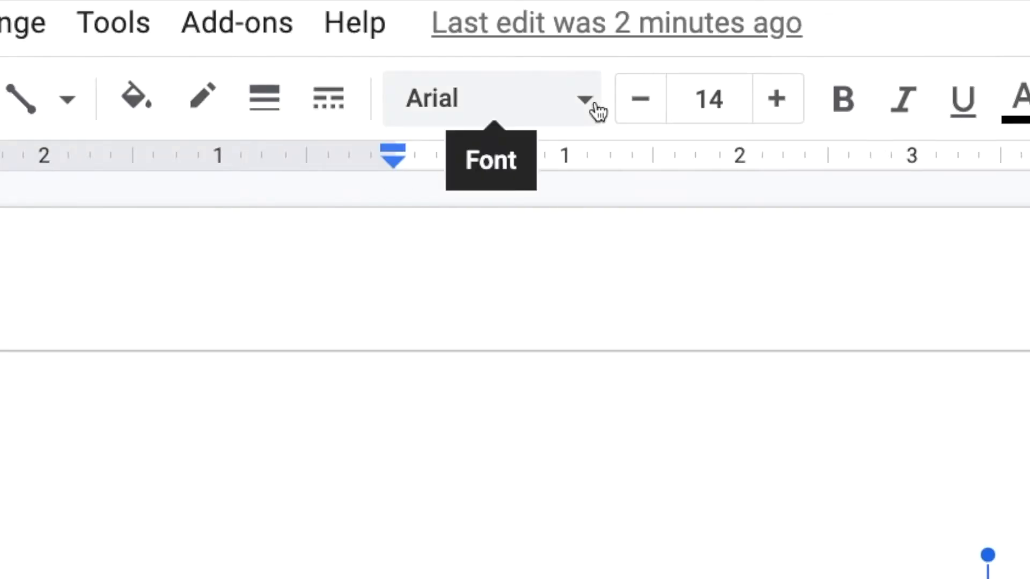
- Style the house label text in Happy Monkey at a large size, then bring up Insert
left_click(583, 99)
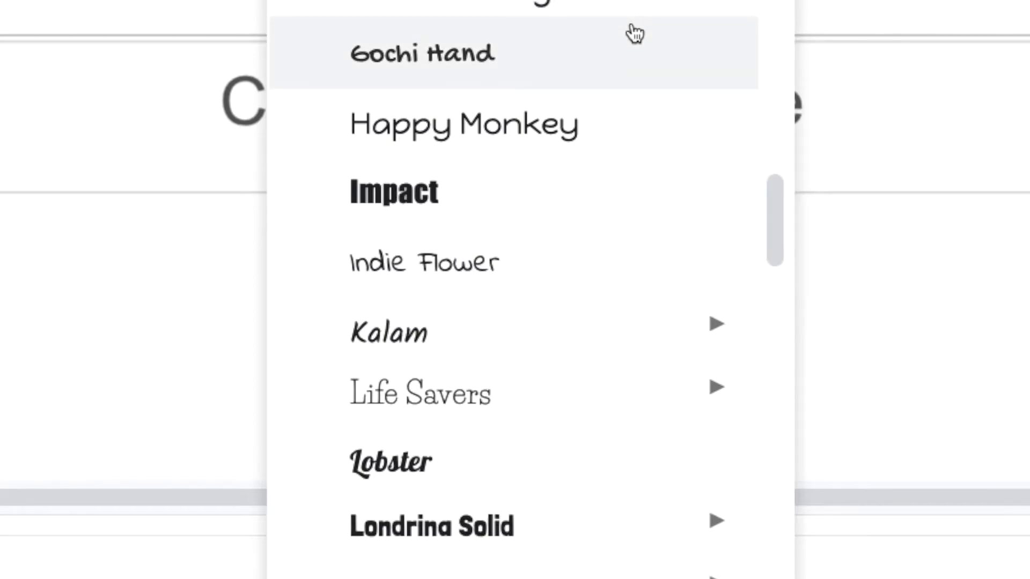
scroll("up", 3)
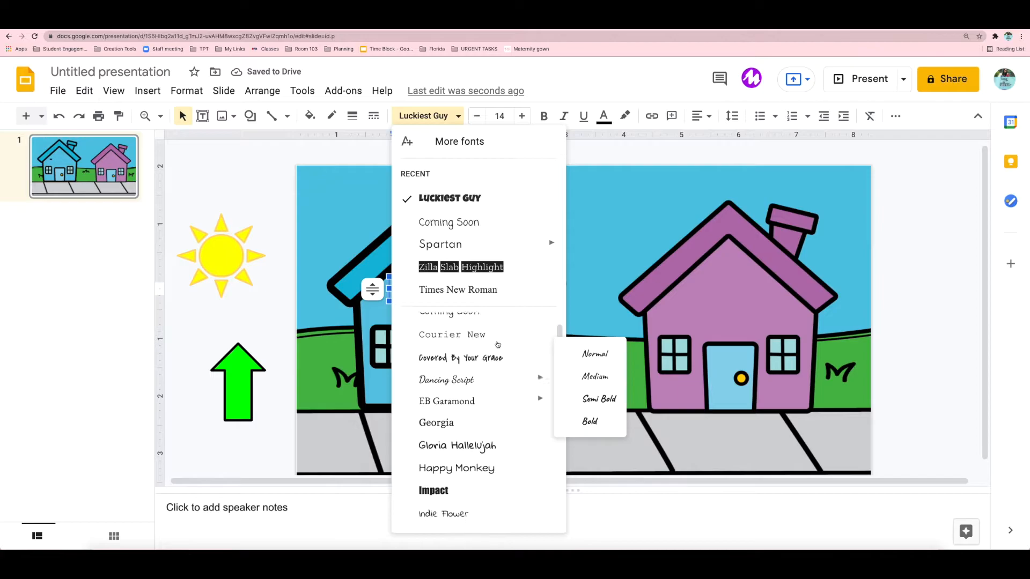
scroll("down", 3)
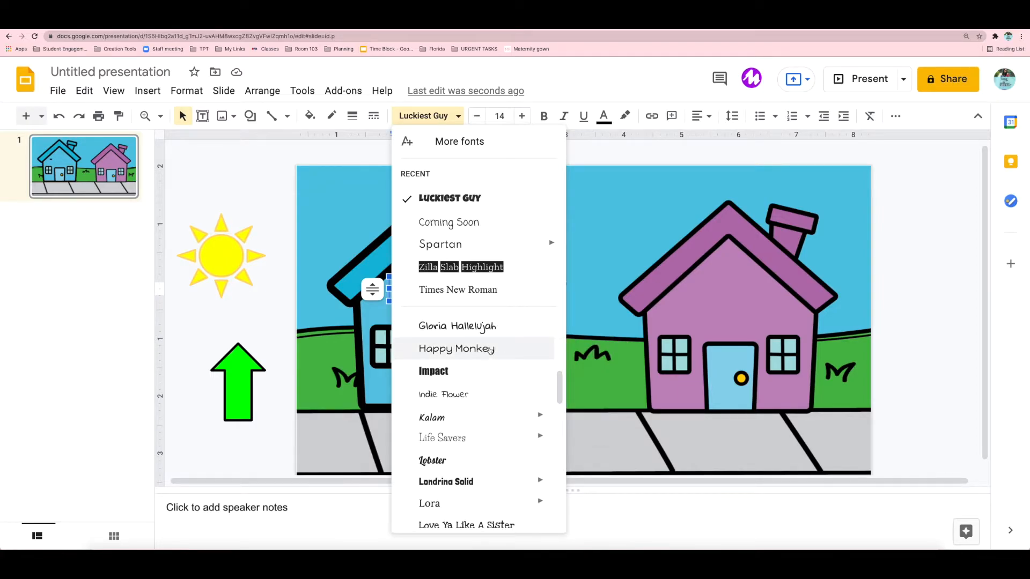
left_click(457, 348)
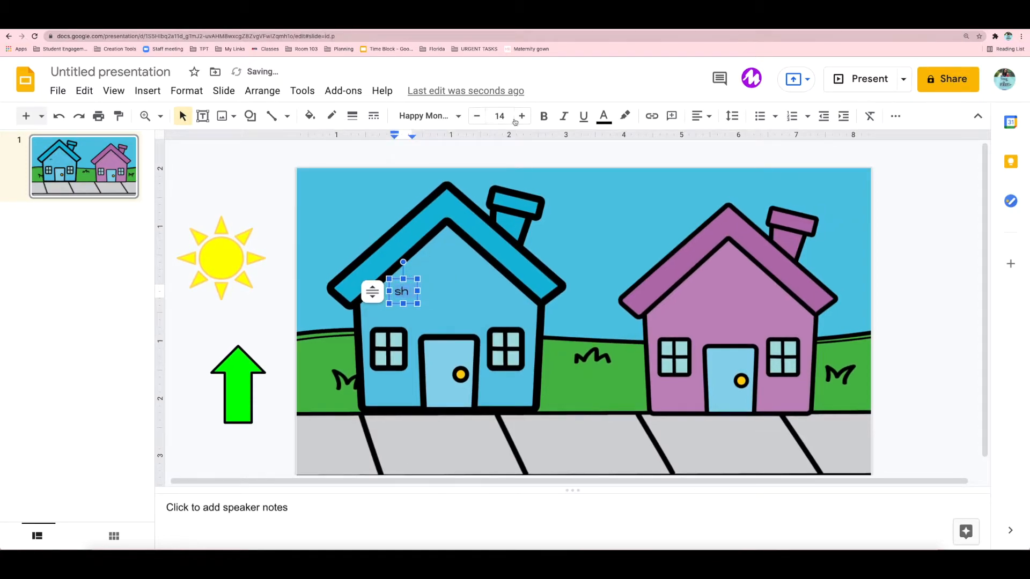
left_click(499, 116)
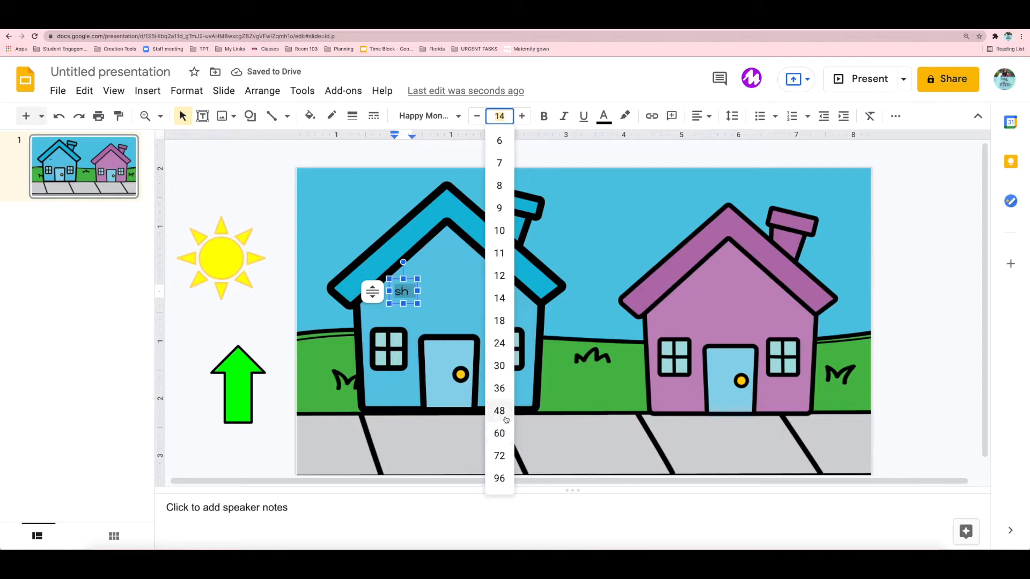
left_click(499, 410)
type("sk")
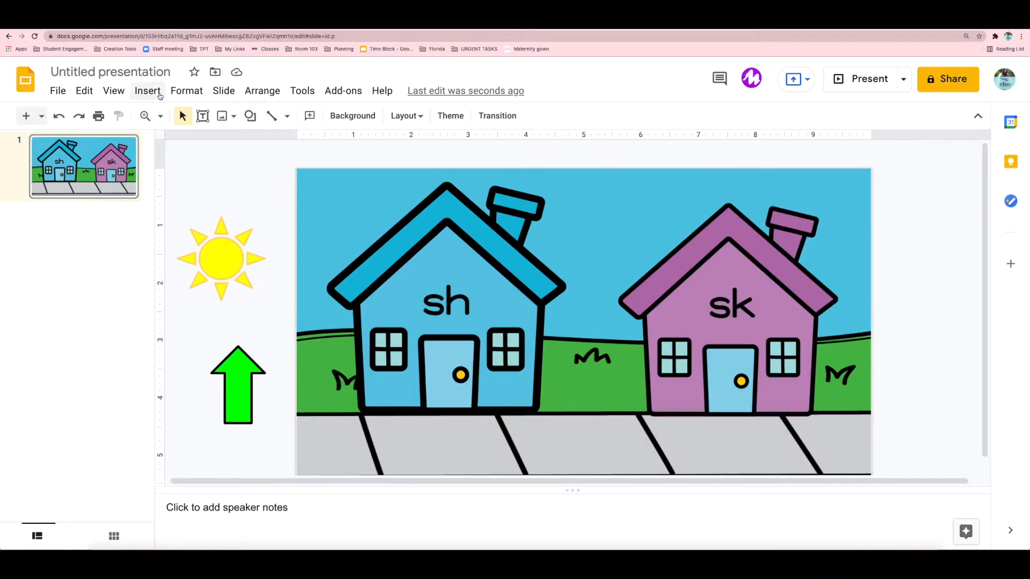
left_click(147, 90)
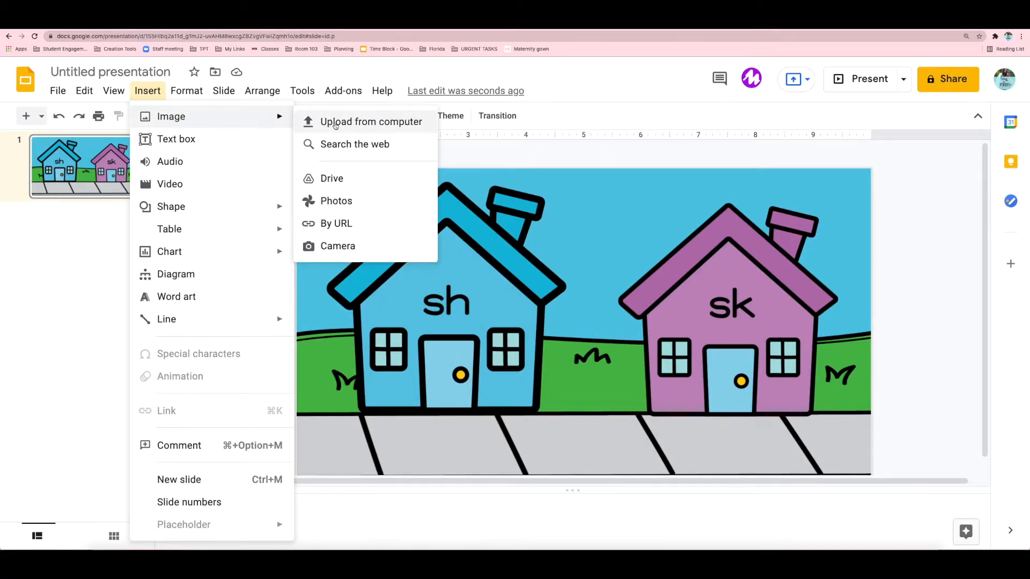
- Upload Strawberry.png from Downloads > Alphabet Beginning Sounds > S Beginning 8 onto the slide
left_click(371, 121)
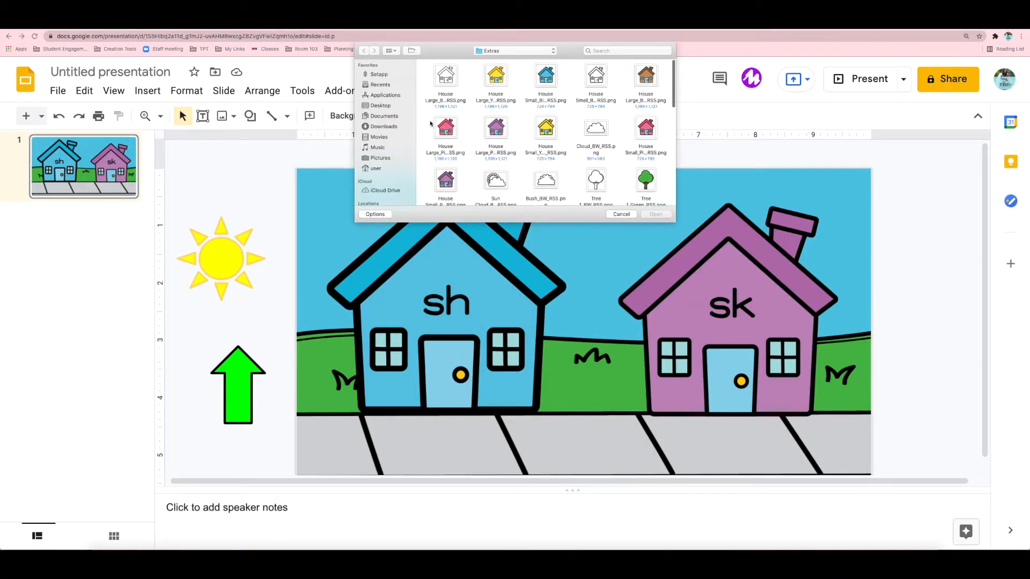
left_click(383, 116)
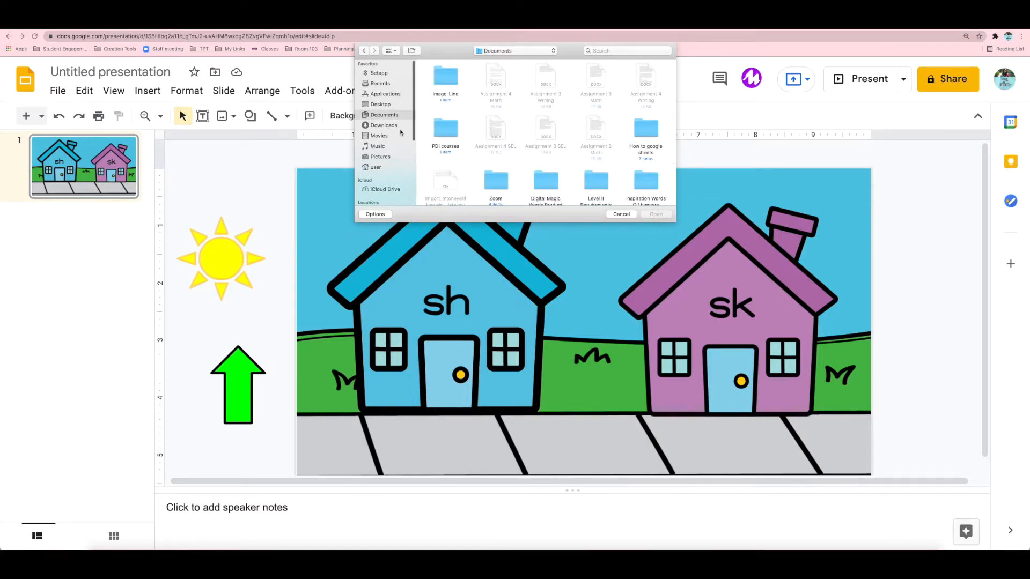
left_click(383, 126)
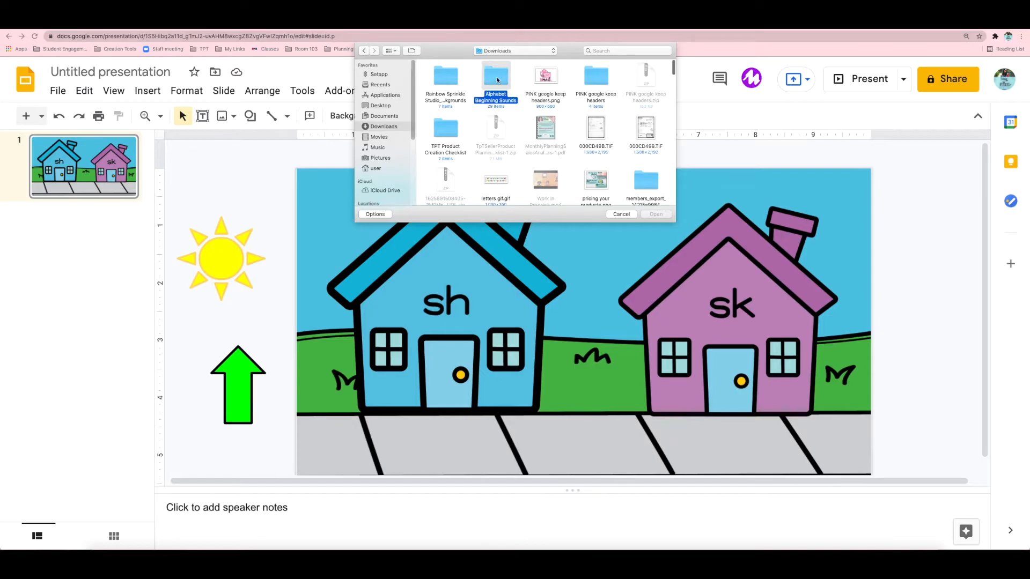
double_click(495, 79)
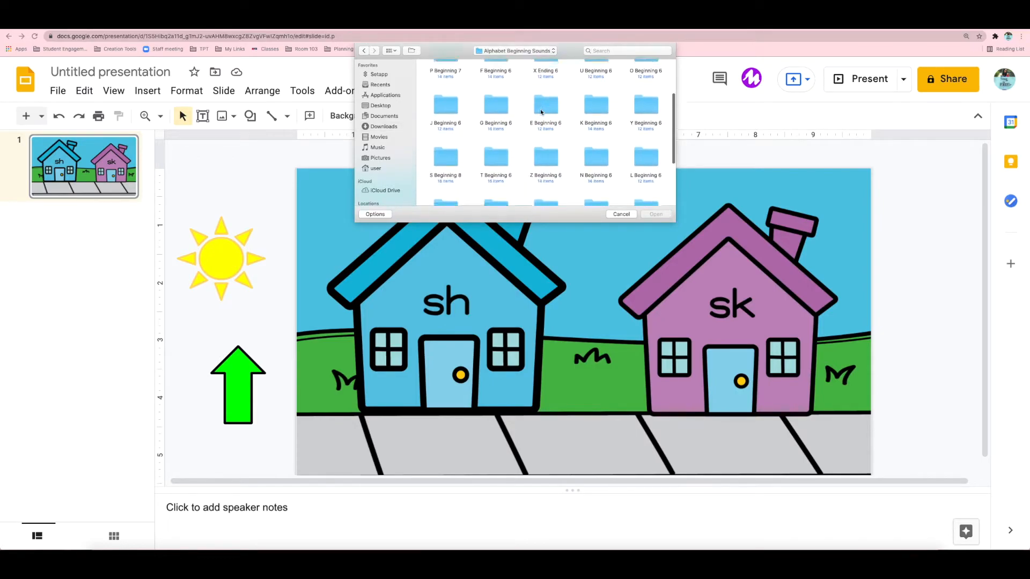
scroll("down", 3)
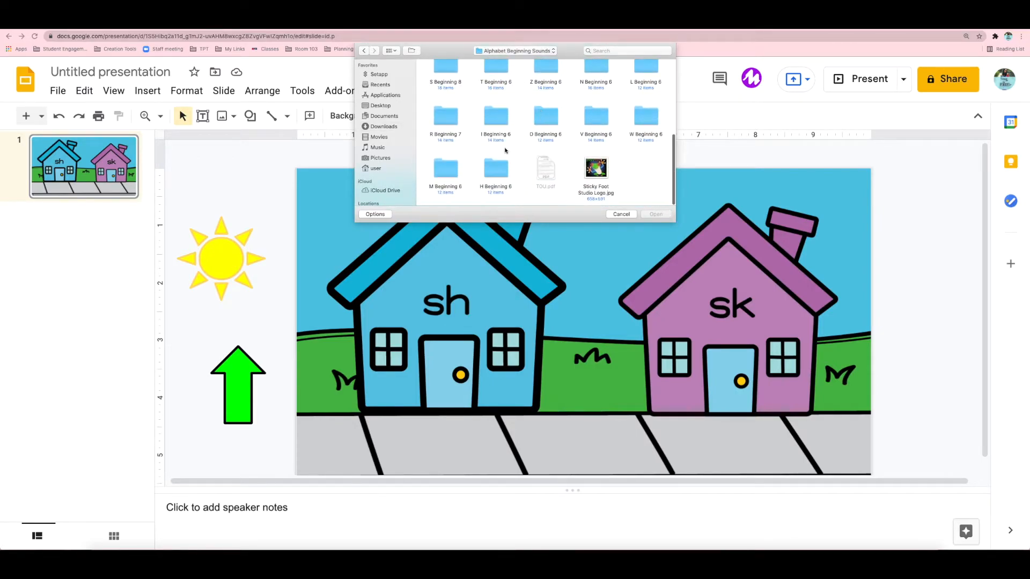
left_click(445, 70)
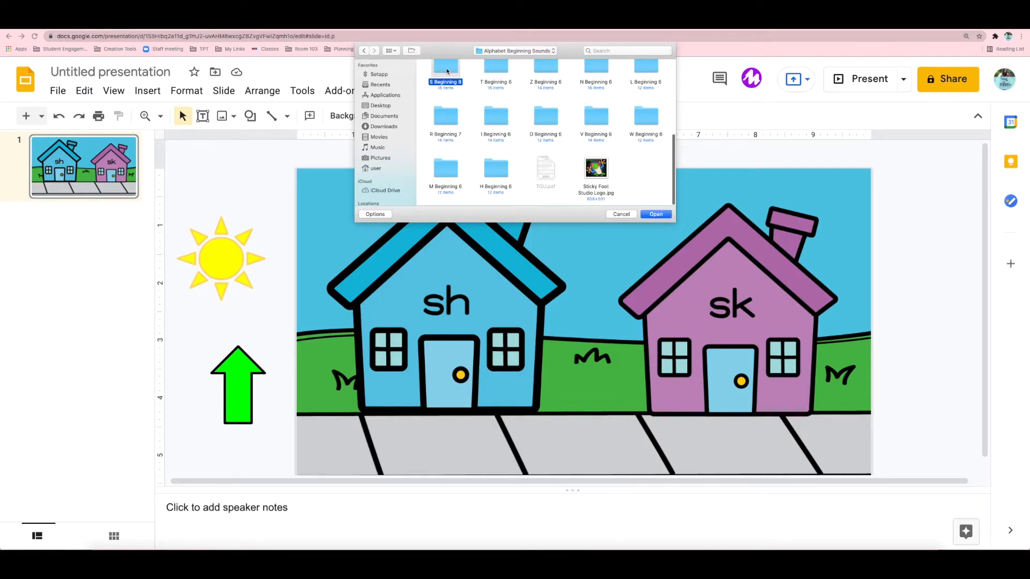
double_click(445, 73)
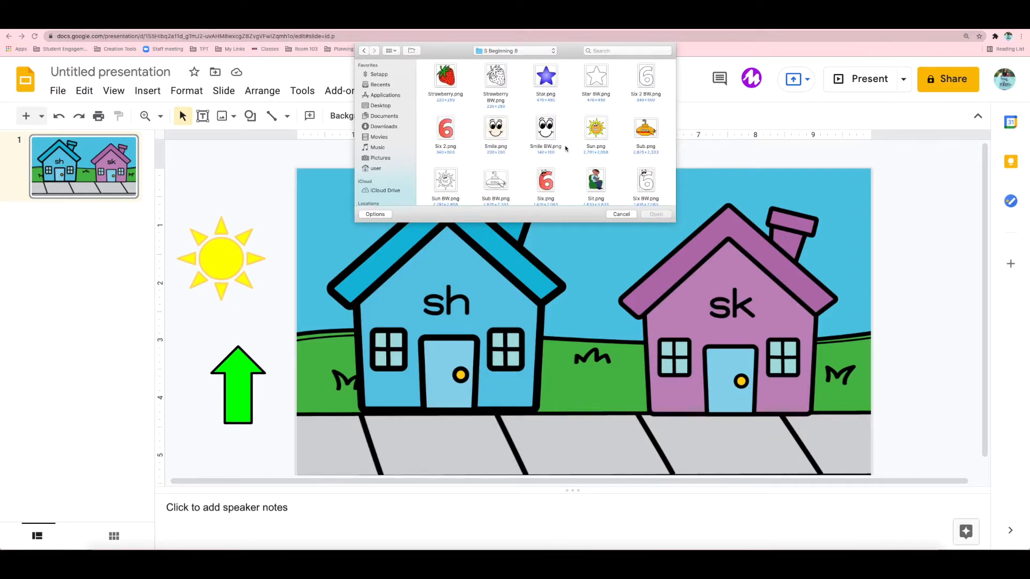
left_click(445, 74)
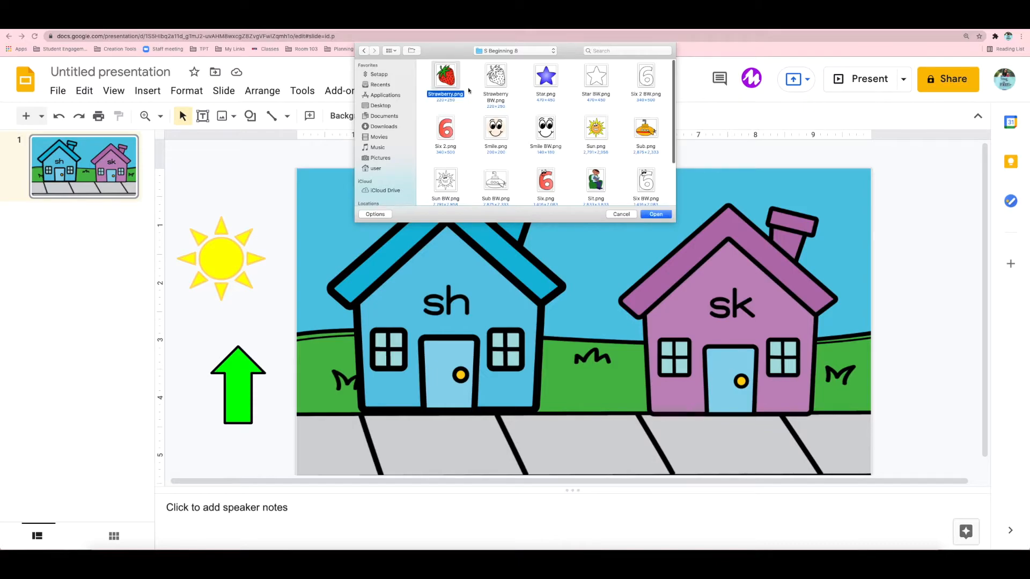
left_click(655, 214)
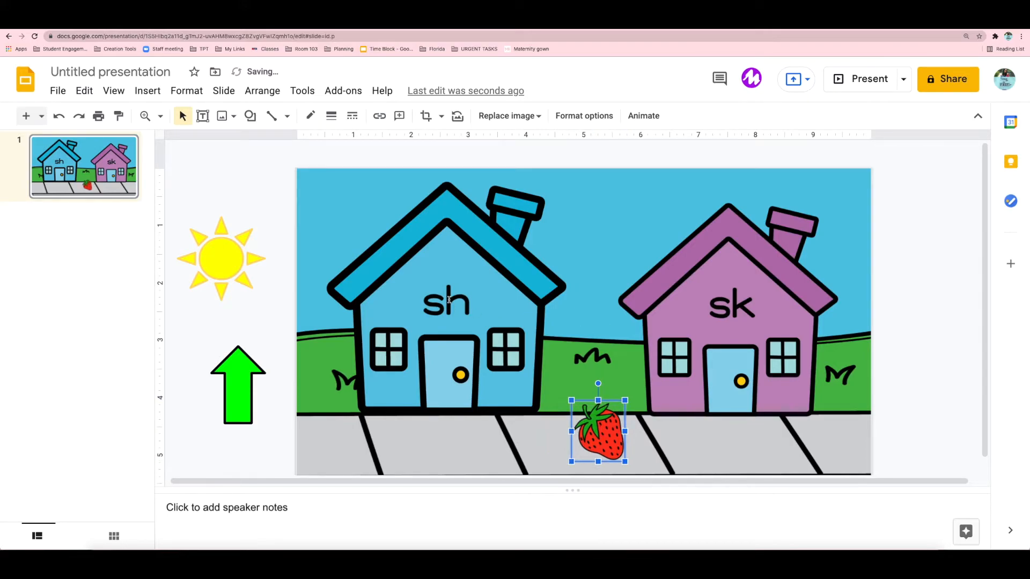
- Change the purple house label from 'sk' to 'st' and duplicate the slide
double_click(732, 302)
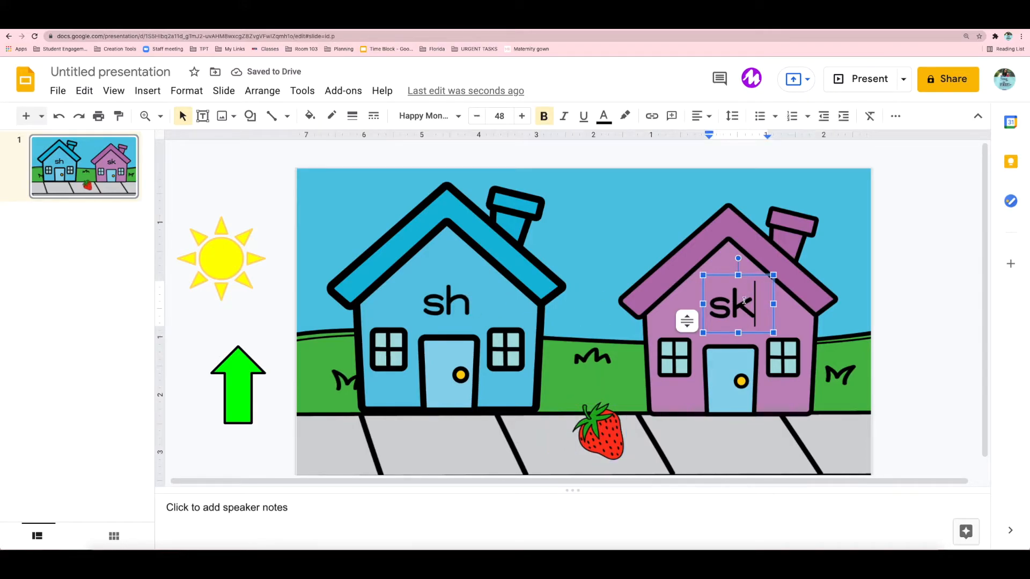
key("Backspace")
type("t")
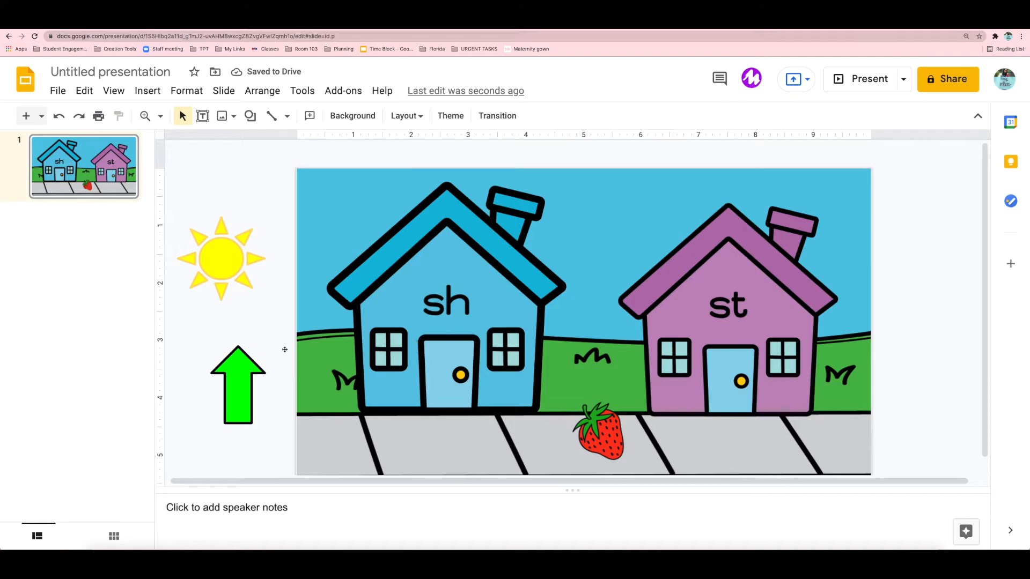
left_click(237, 384)
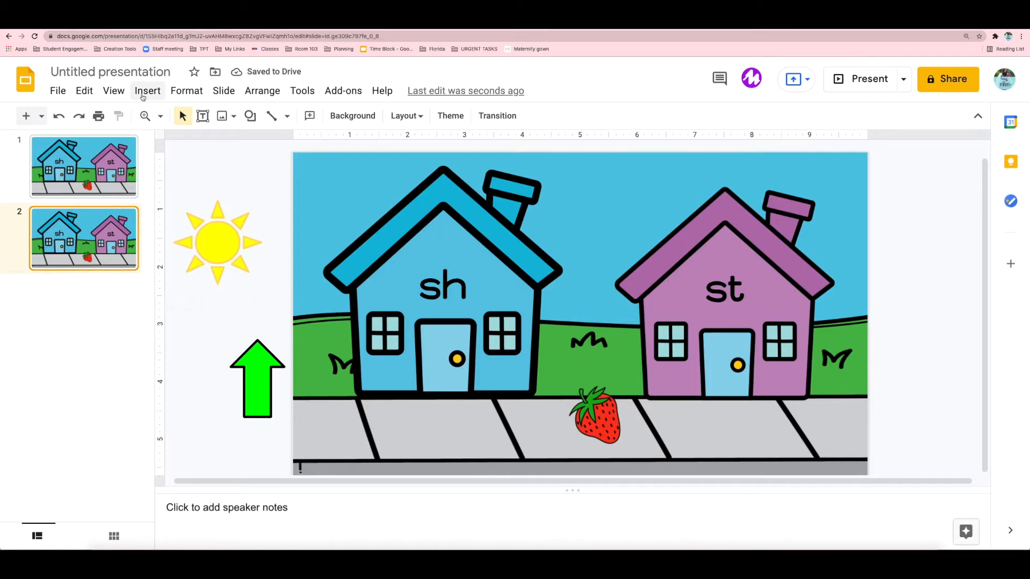
- Insert the cat picture from the C Beginning 7 folder in place of the strawberry
left_click(146, 91)
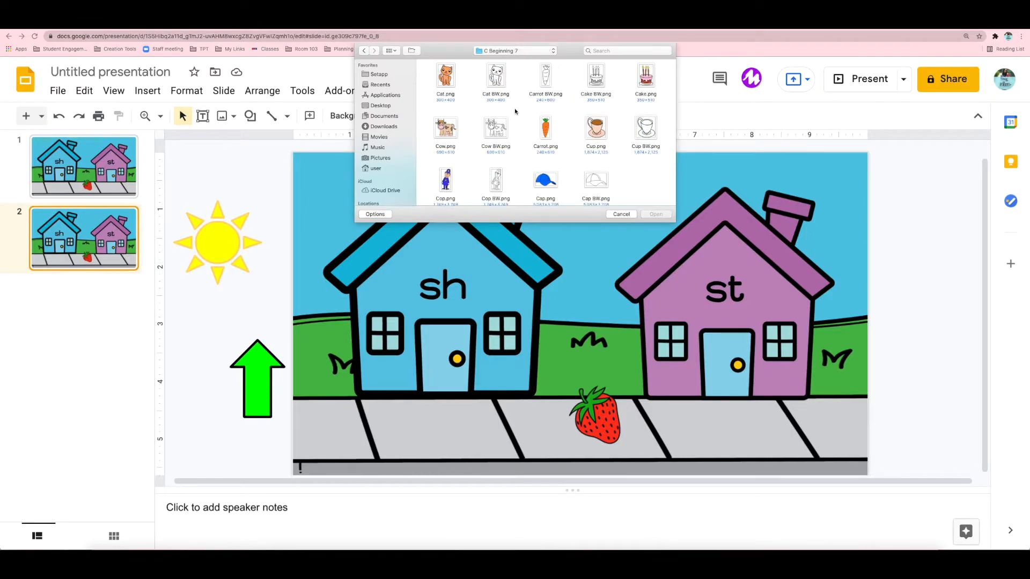
scroll("down", 3)
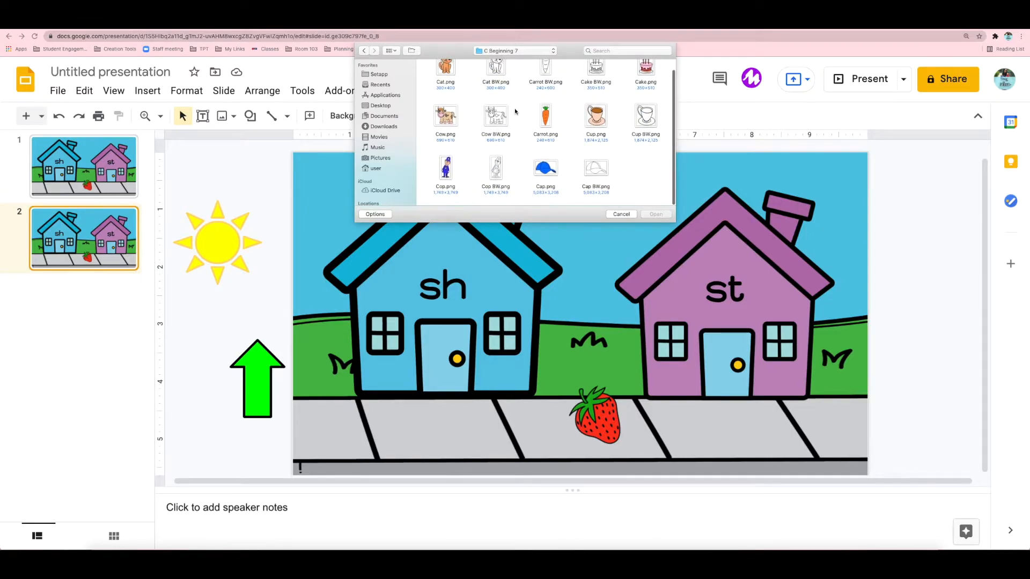
scroll("up", 3)
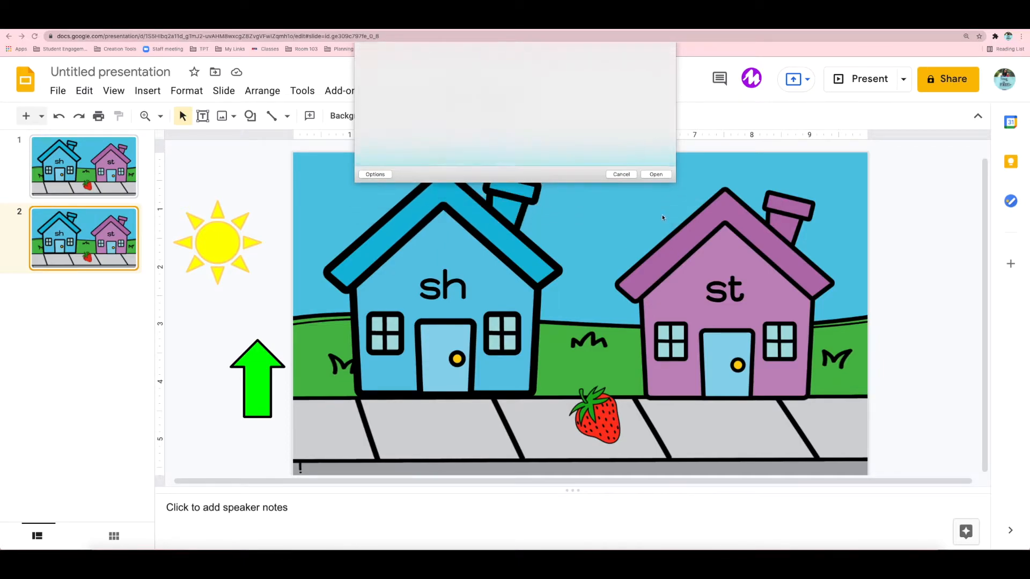
left_click(655, 173)
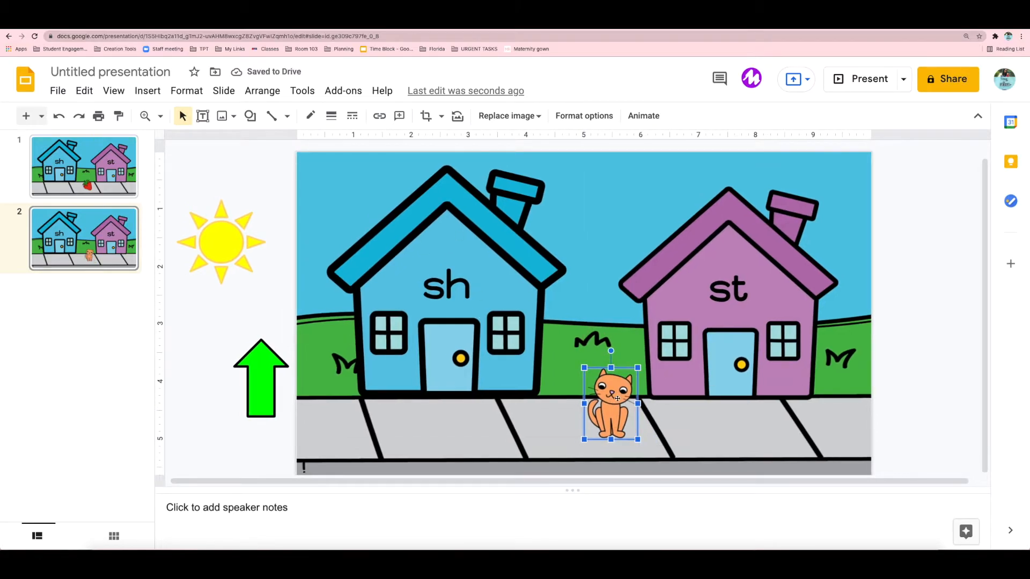
- Relabel the blue and purple houses 'cat' and 'cap' and reposition the green arrow
left_click(445, 286)
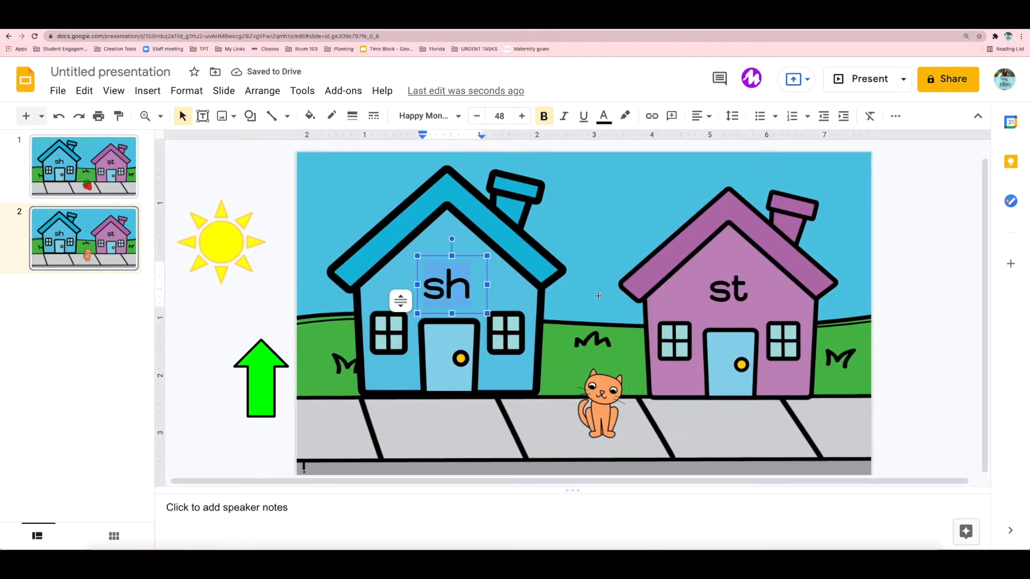
type("cat")
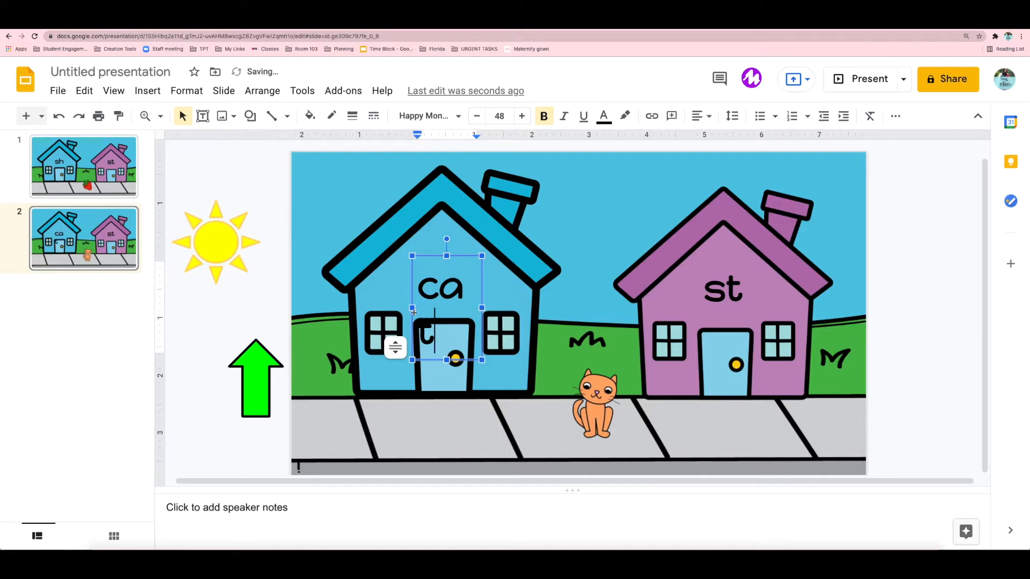
left_click(722, 289)
type("cap")
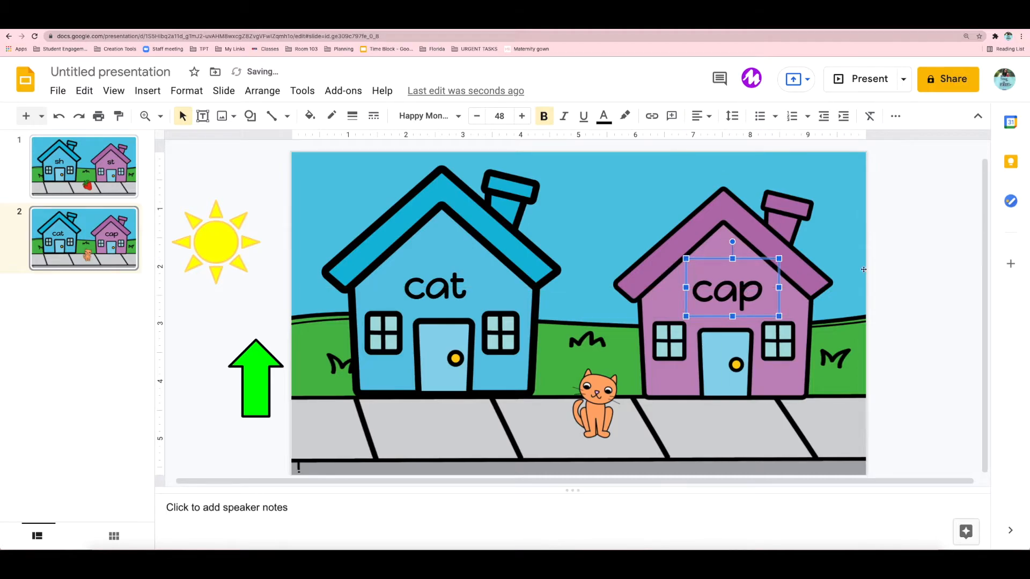
left_click(447, 286)
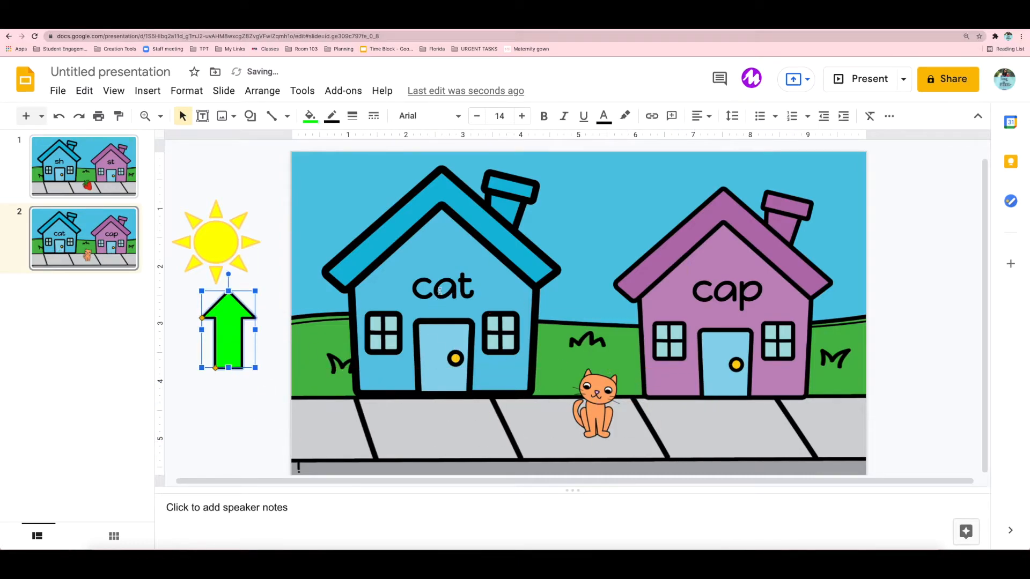
left_click(440, 295)
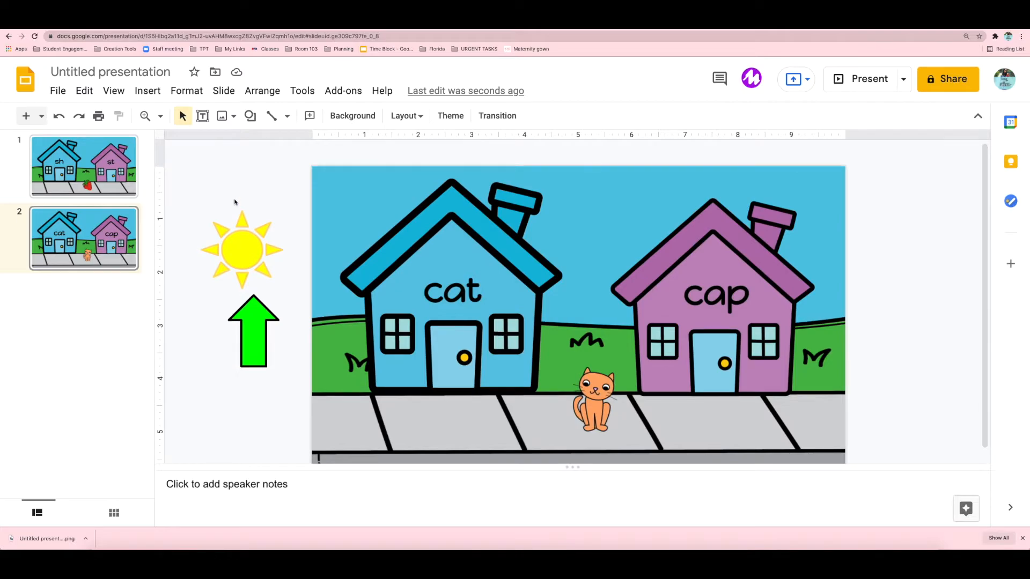
- Download the cat-and-cap slide as a PNG image (current slide)
left_click(58, 90)
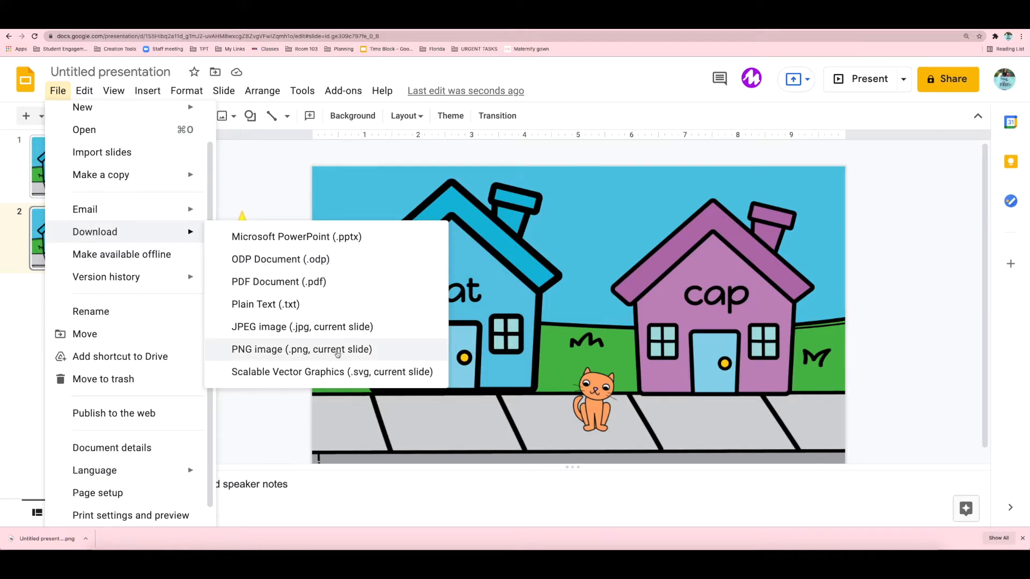
left_click(301, 348)
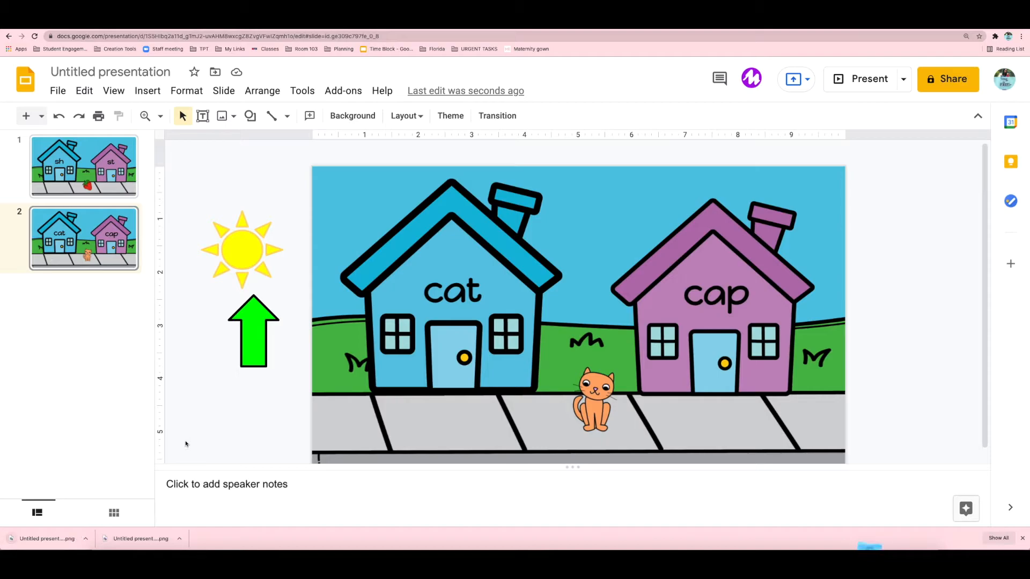
- Add a blank third slide with the cat-and-cap PNG as background, then return to slide 2
left_click(40, 116)
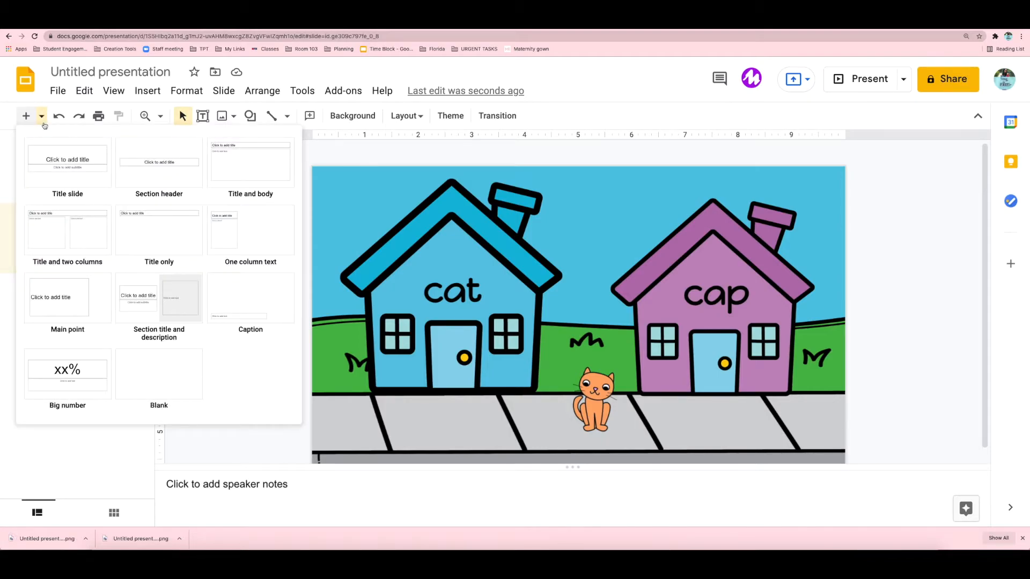
left_click(159, 374)
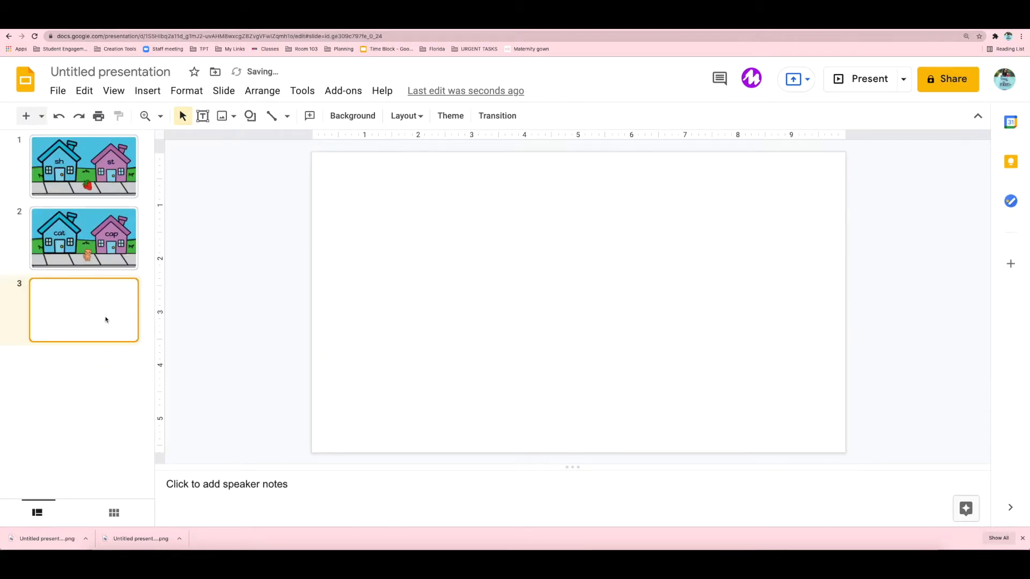
left_click(352, 116)
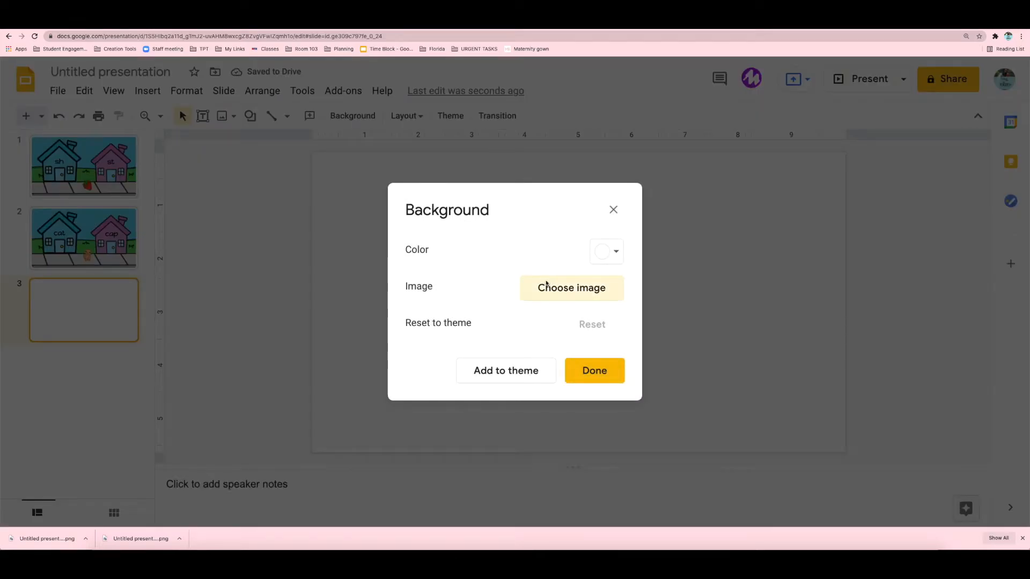
left_click(571, 287)
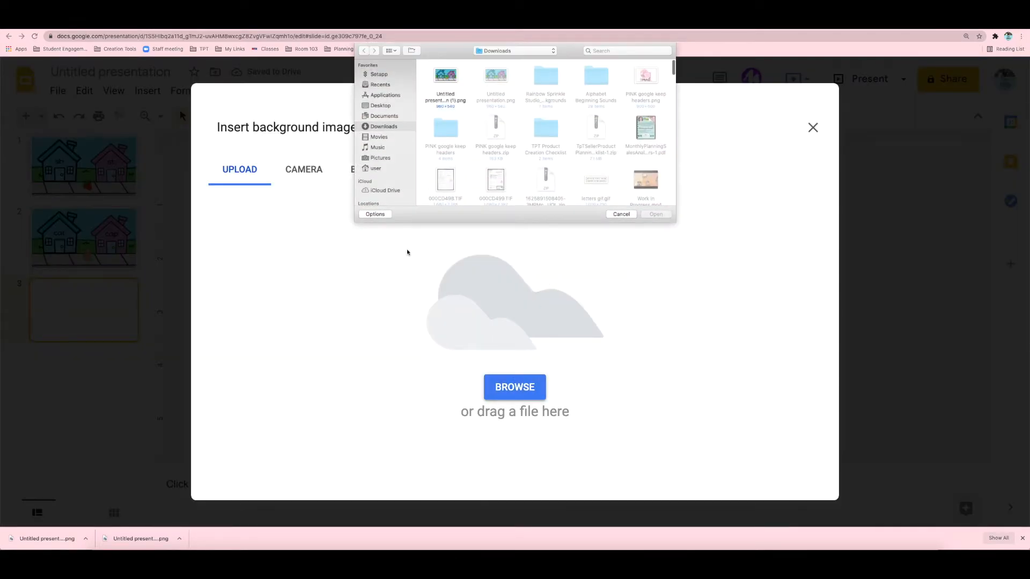
left_click(445, 76)
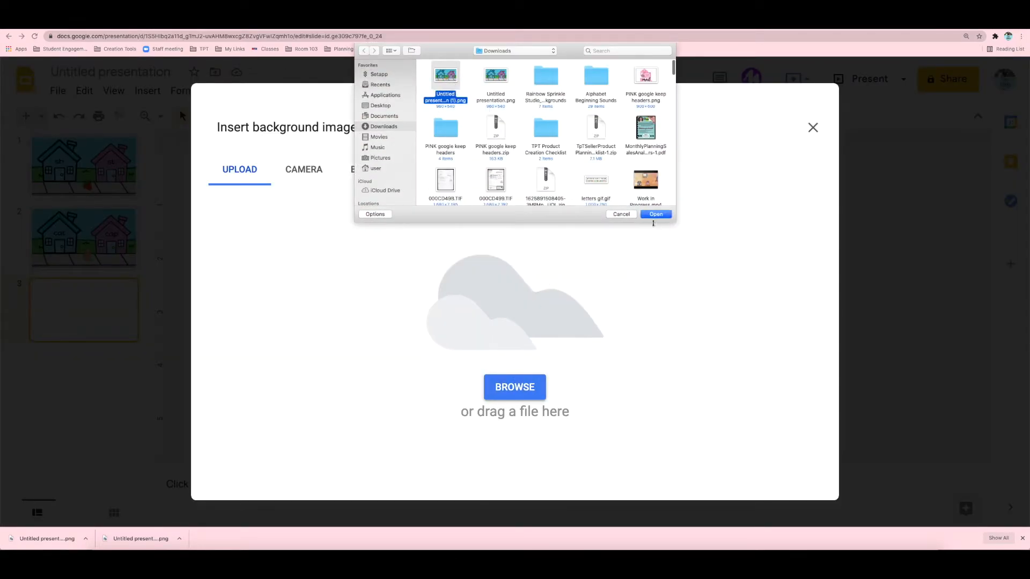
left_click(655, 214)
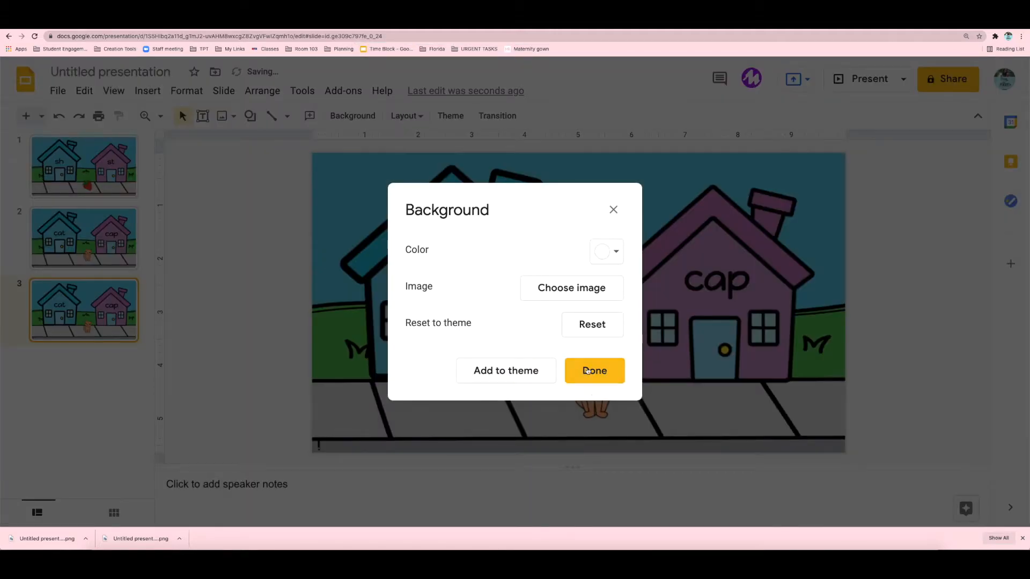
left_click(593, 371)
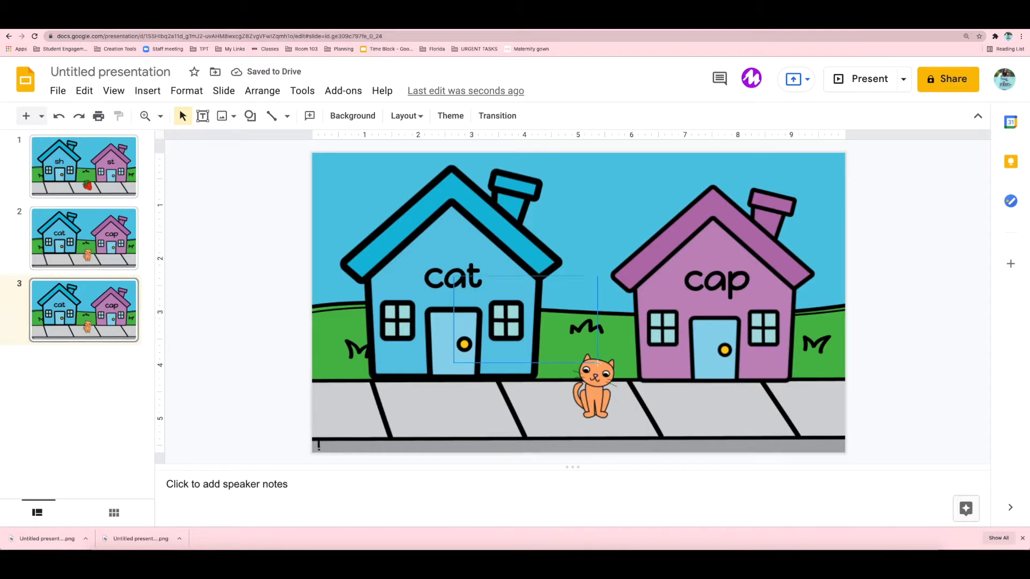
left_click(84, 238)
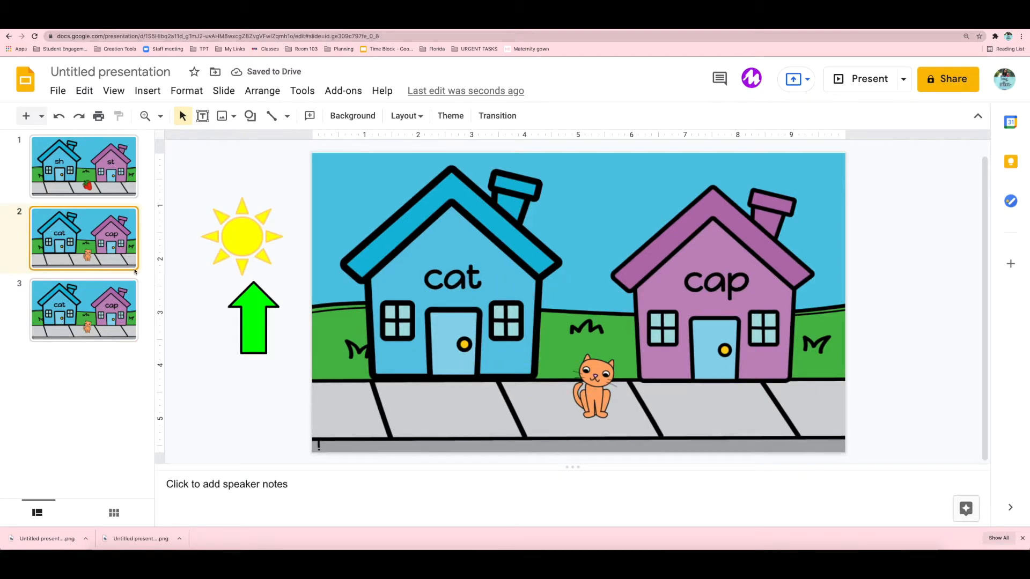
- Remove slide 2's green arrow and type directions to move the arrow to the matching word
left_click(252, 318)
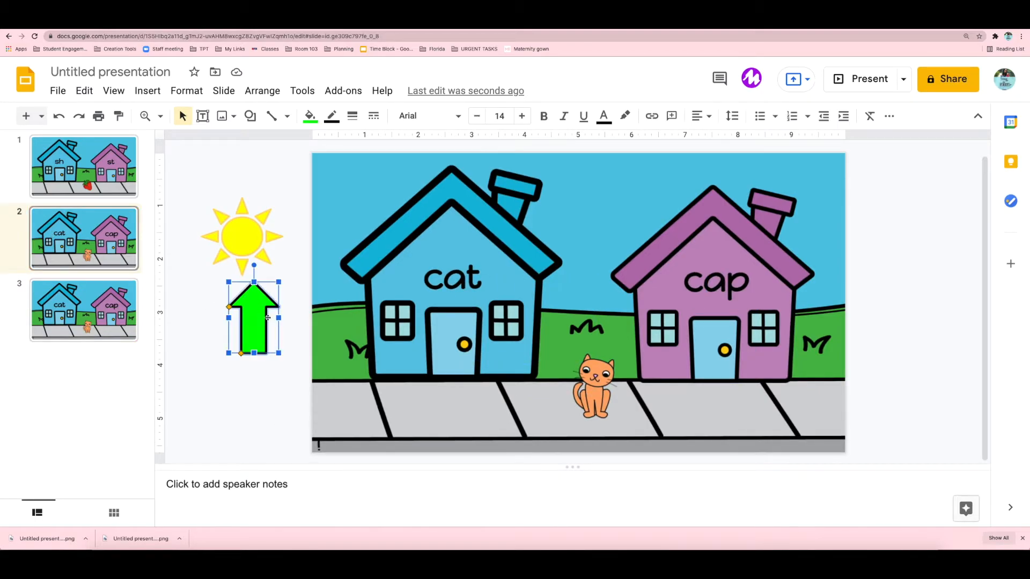
key("delete")
type("Mo")
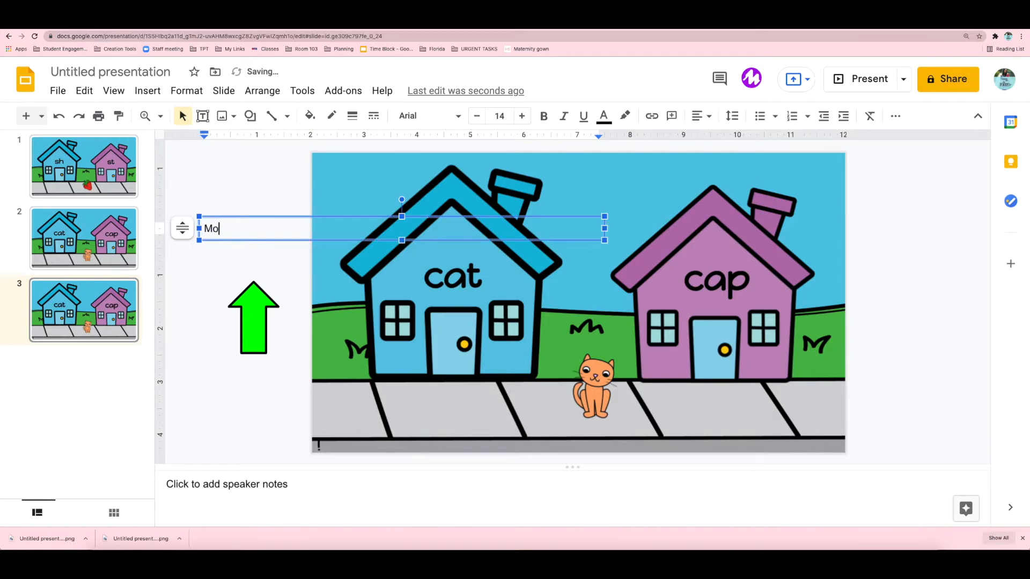
type("ve the arrow")
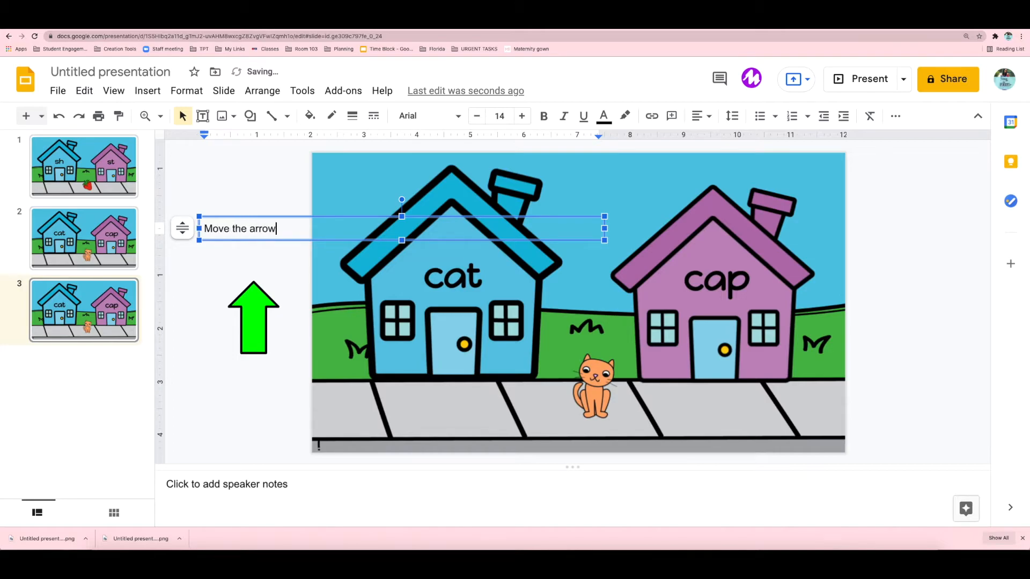
type("in front")
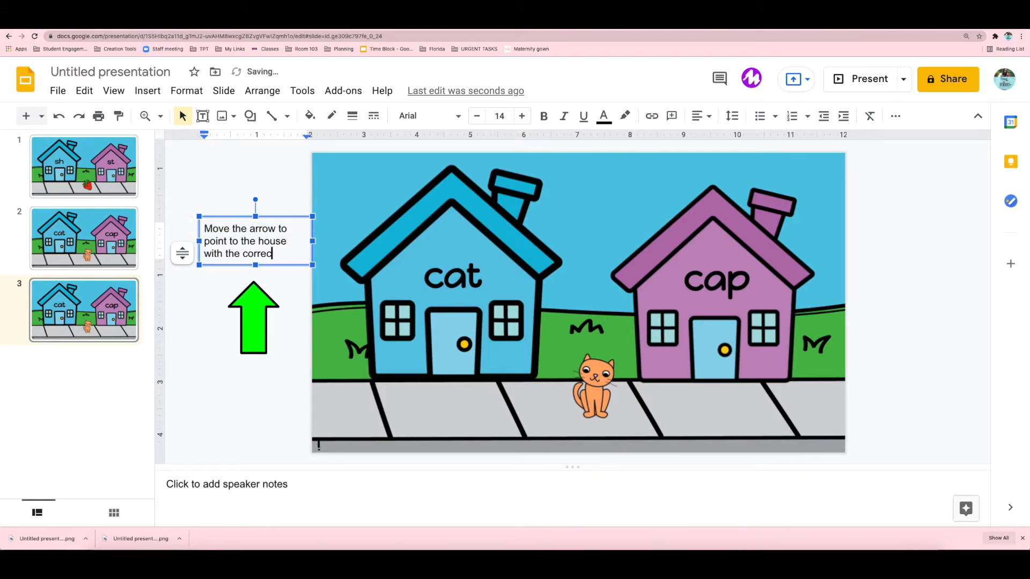
type("matching word for the picture.")
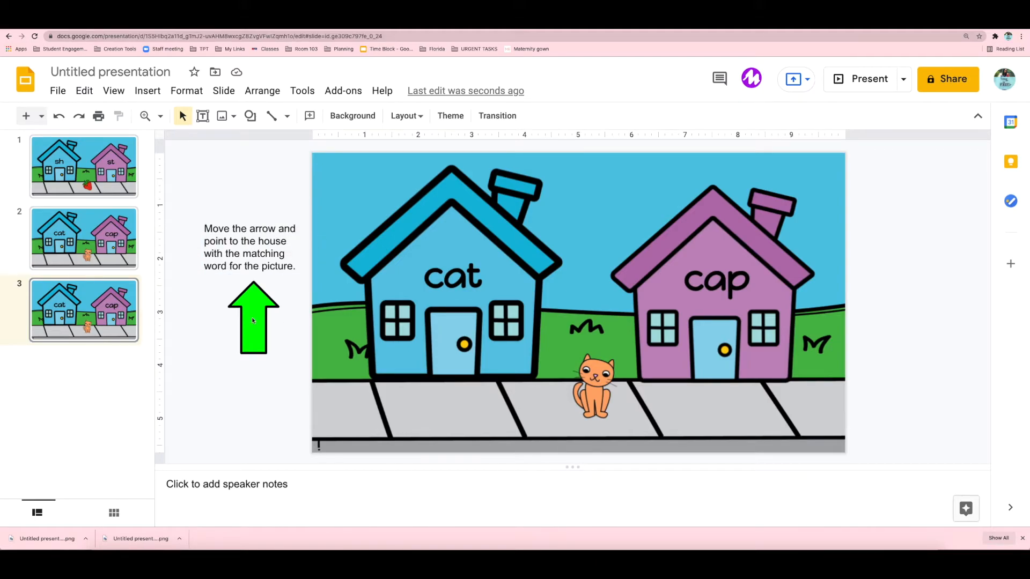
- Point slide 3's green arrow at the cat house door, then return to slide 2
left_click(253, 319)
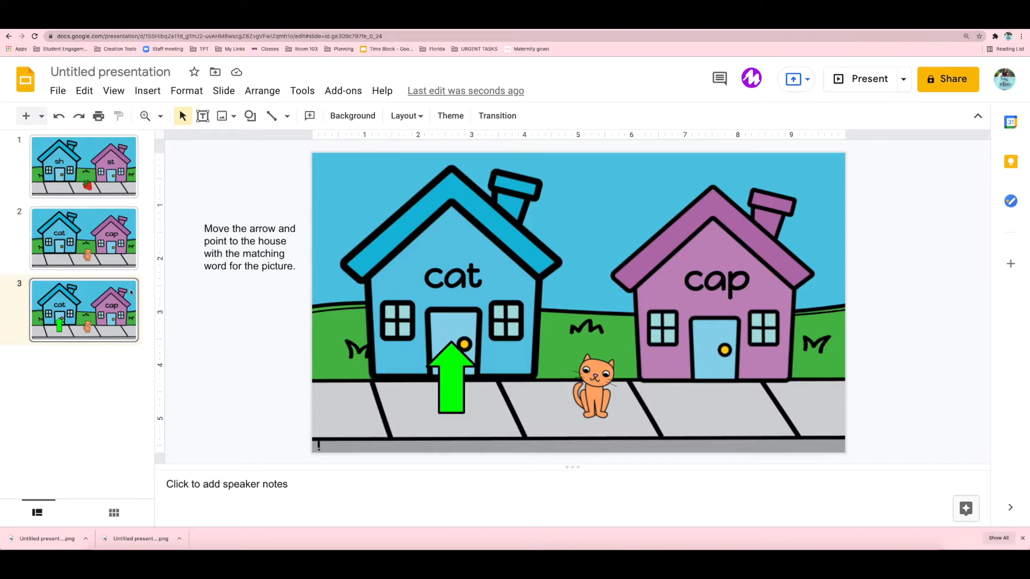
left_click(84, 238)
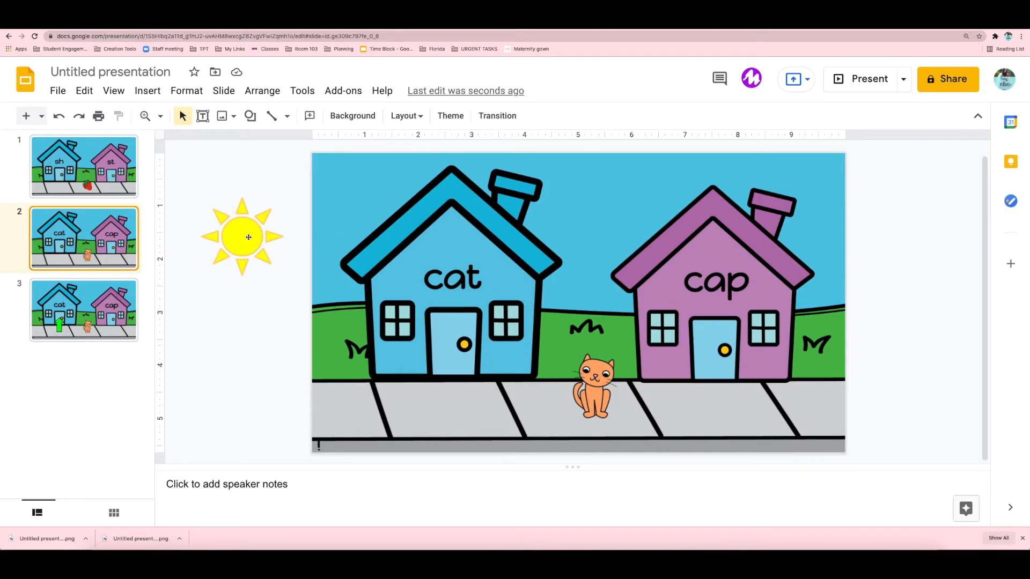
- Delete the sun and replace the cat with Bus.png from the B Beginning 10 folder
key("Delete")
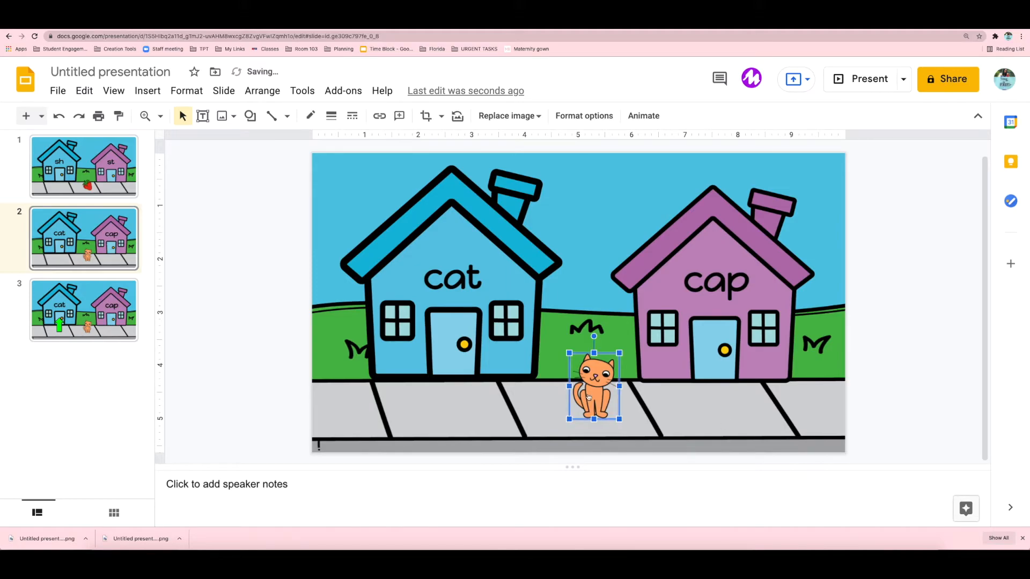
right_click(593, 385)
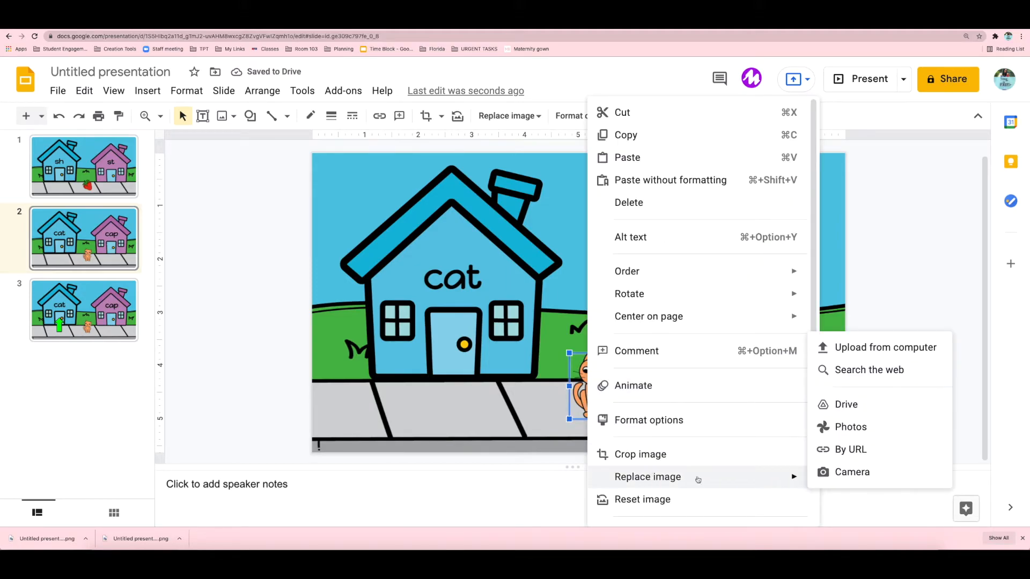
left_click(885, 347)
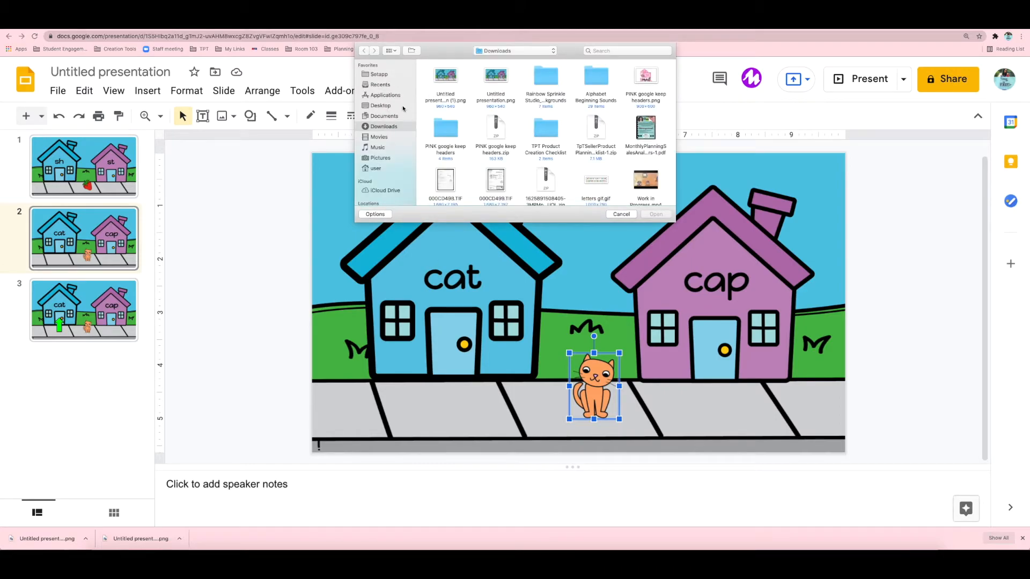
mouse_move(581, 105)
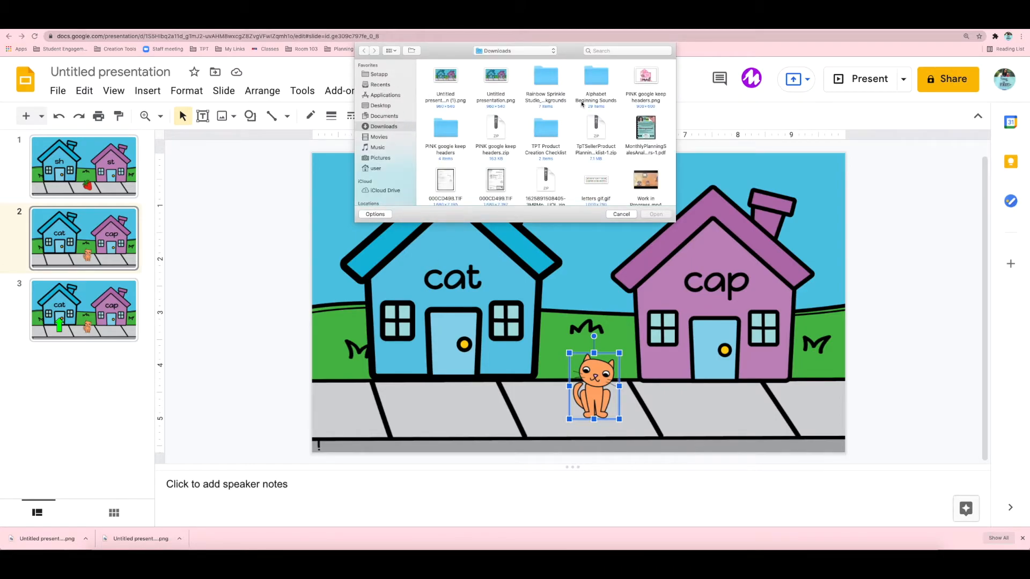
double_click(595, 75)
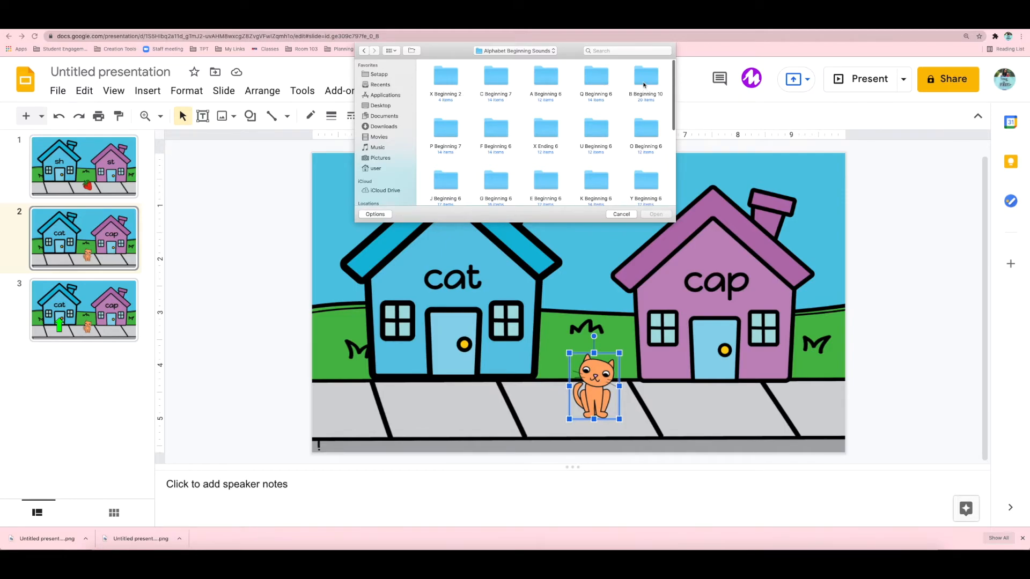
double_click(645, 75)
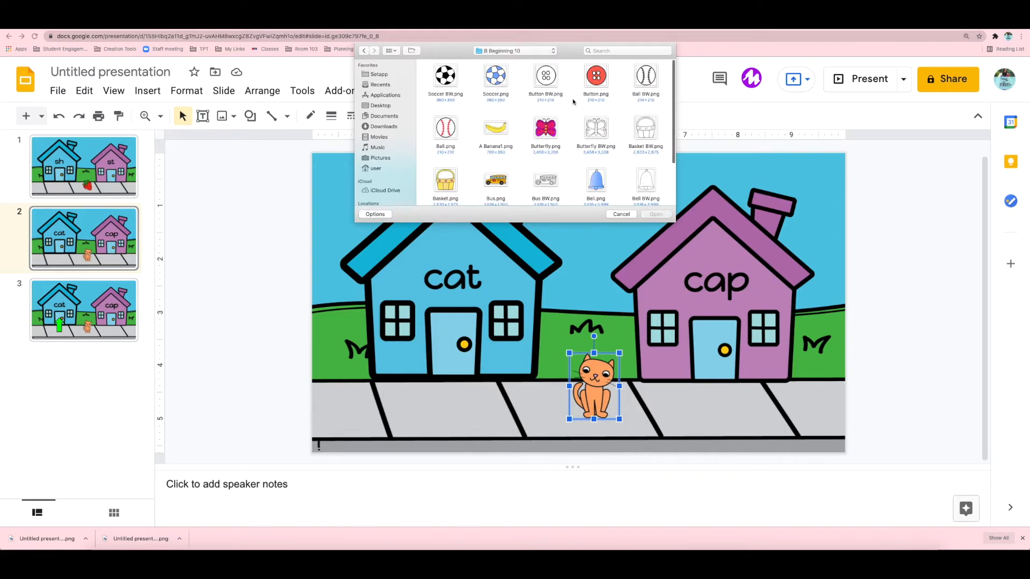
scroll("down", 3)
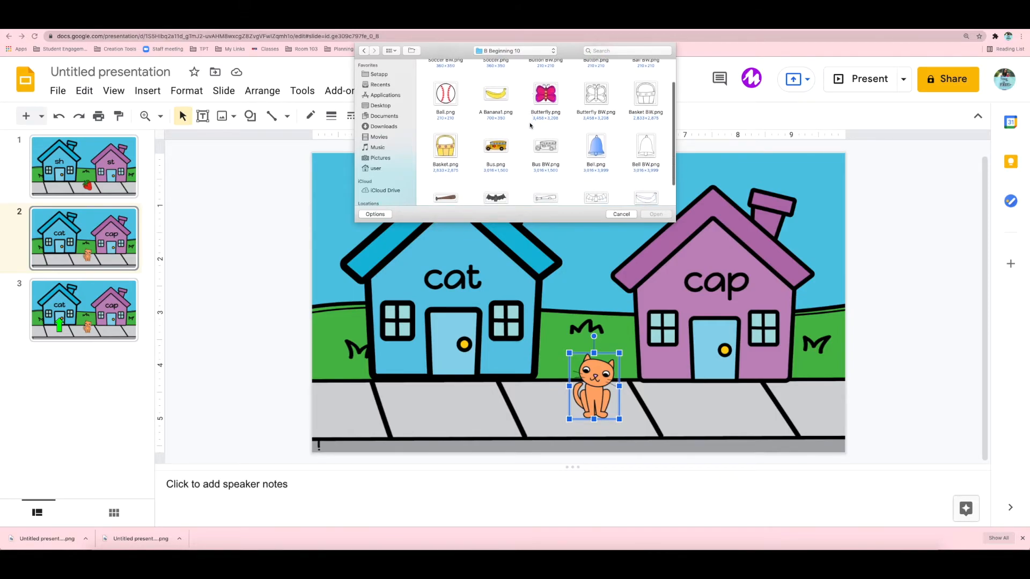
left_click(494, 155)
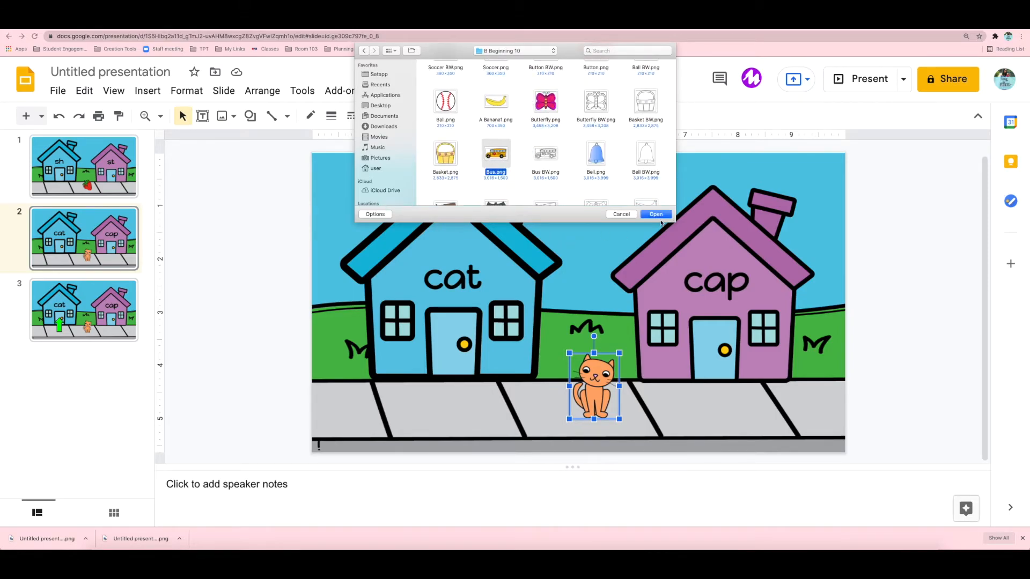
left_click(655, 214)
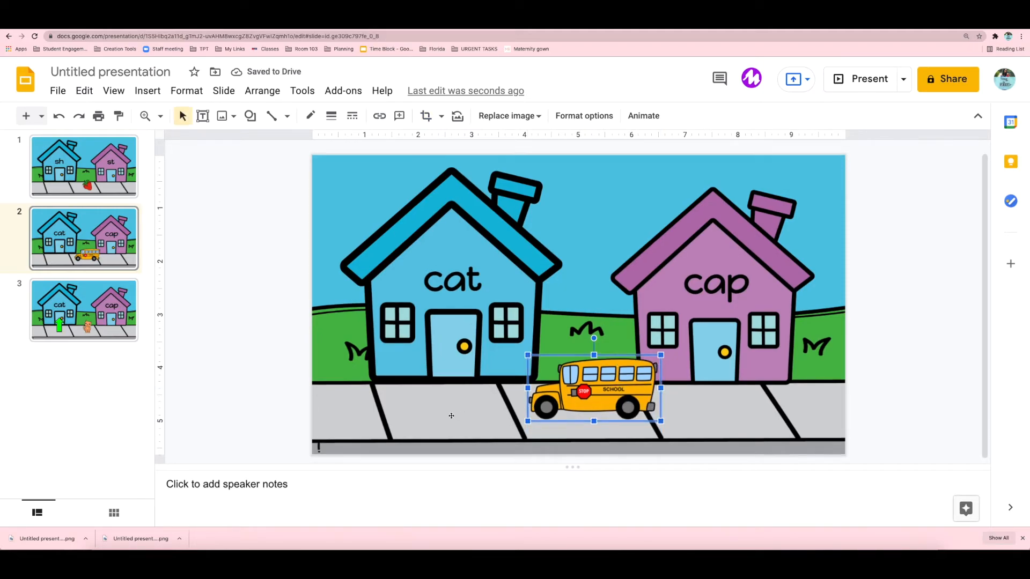
mouse_move(425, 413)
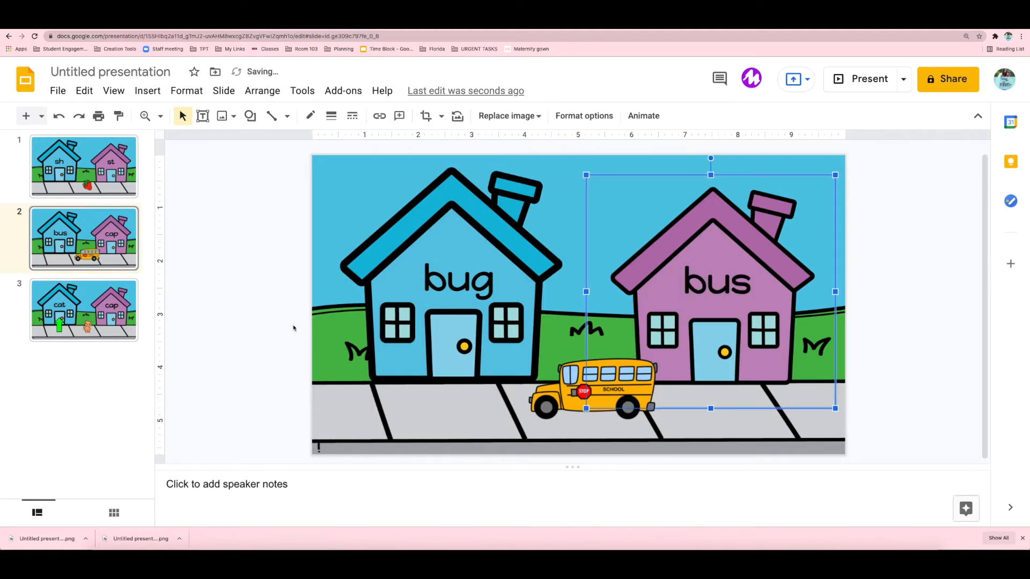
- Save the bug/bus slide as a PNG and add slide 4 as a copy of slide 3
left_click(57, 91)
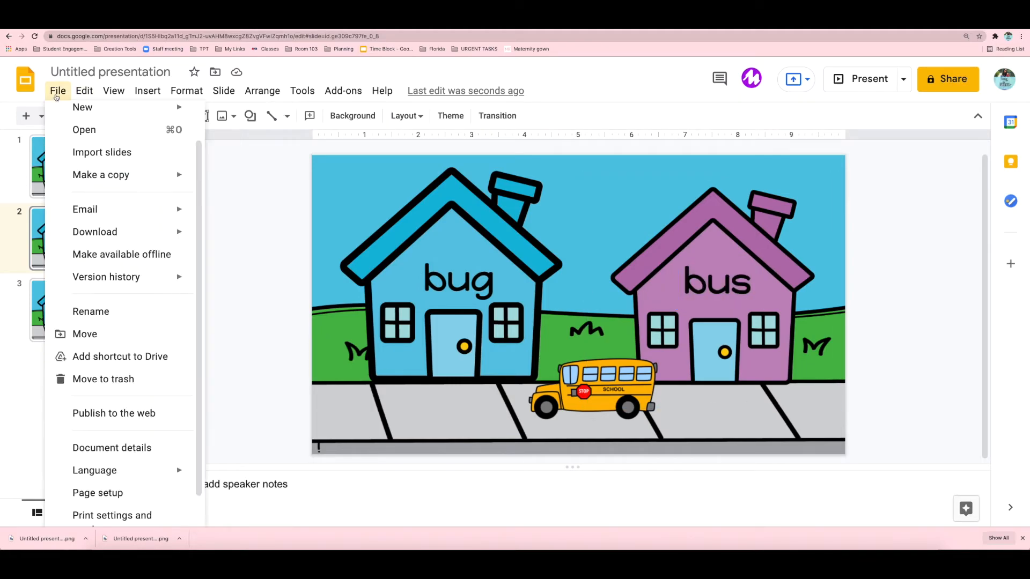
left_click(94, 231)
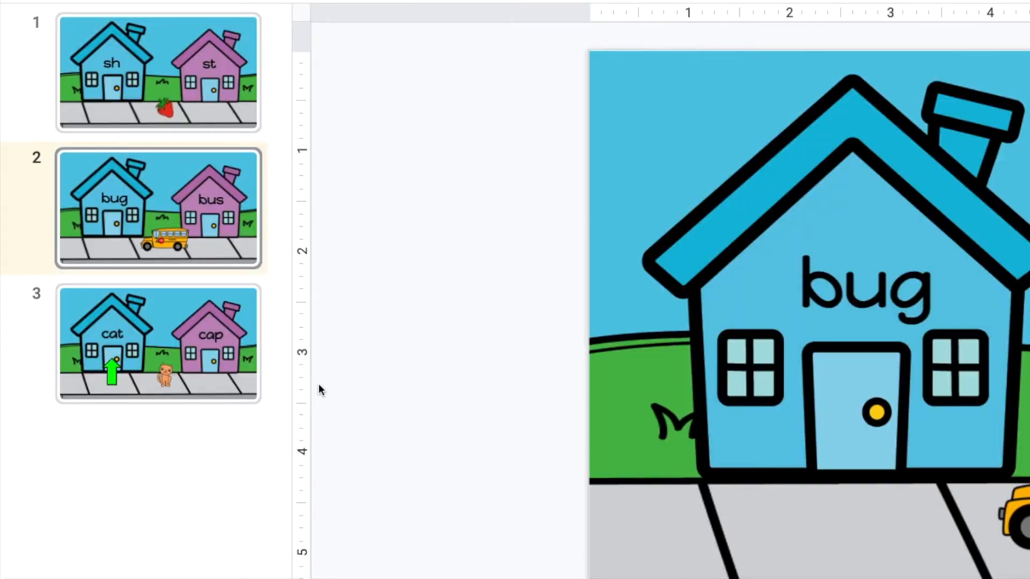
left_click(157, 344)
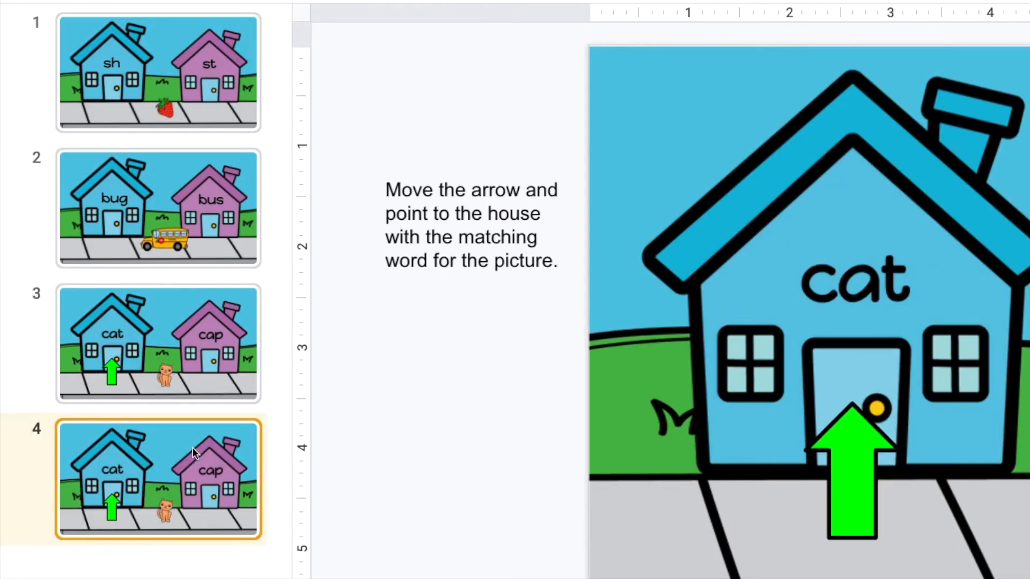
left_click(352, 116)
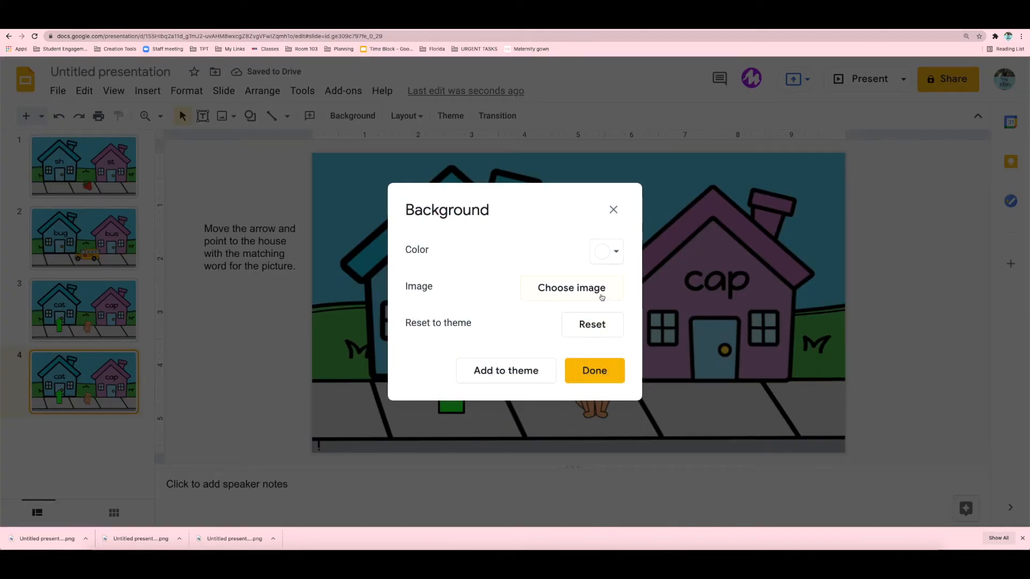
- Set slide 4's background to the bug-and-bus PNG uploaded from the computer
left_click(571, 288)
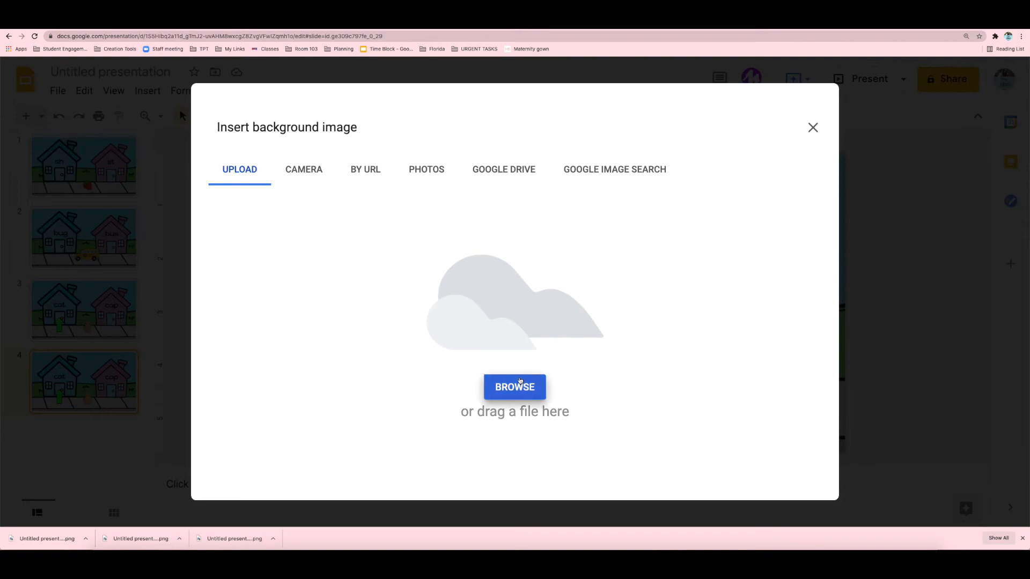
left_click(514, 387)
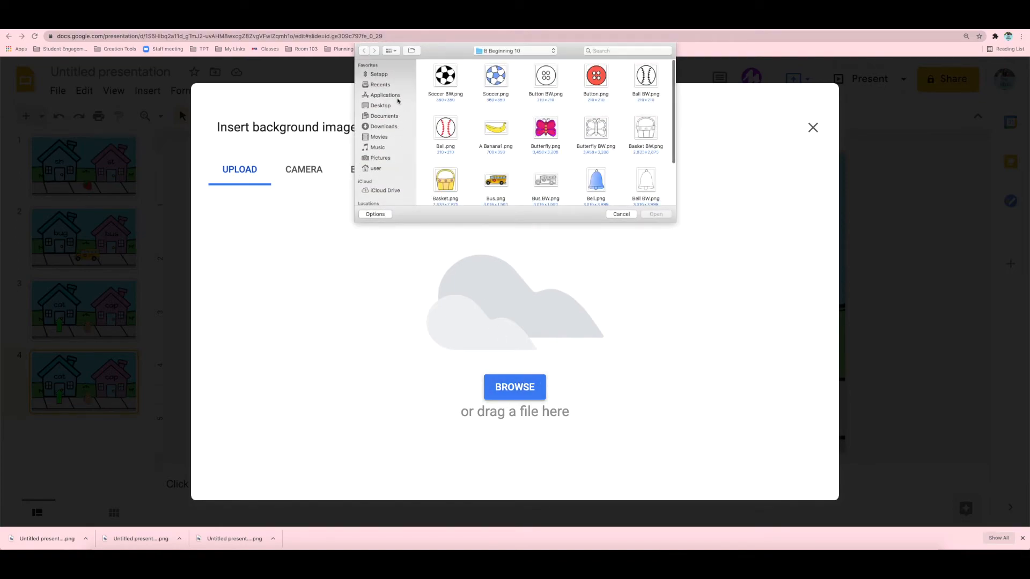
left_click(384, 126)
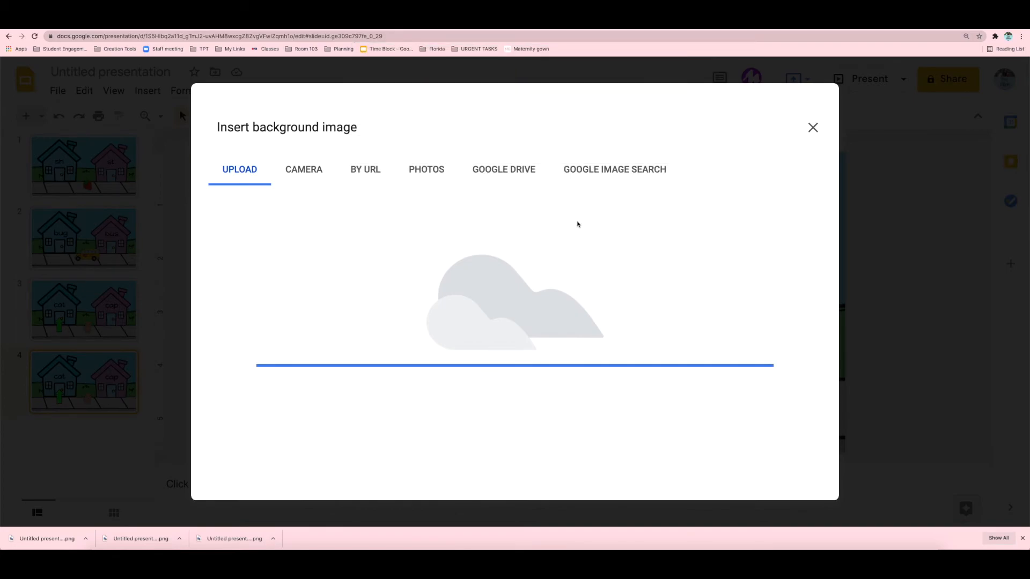
left_click(812, 128)
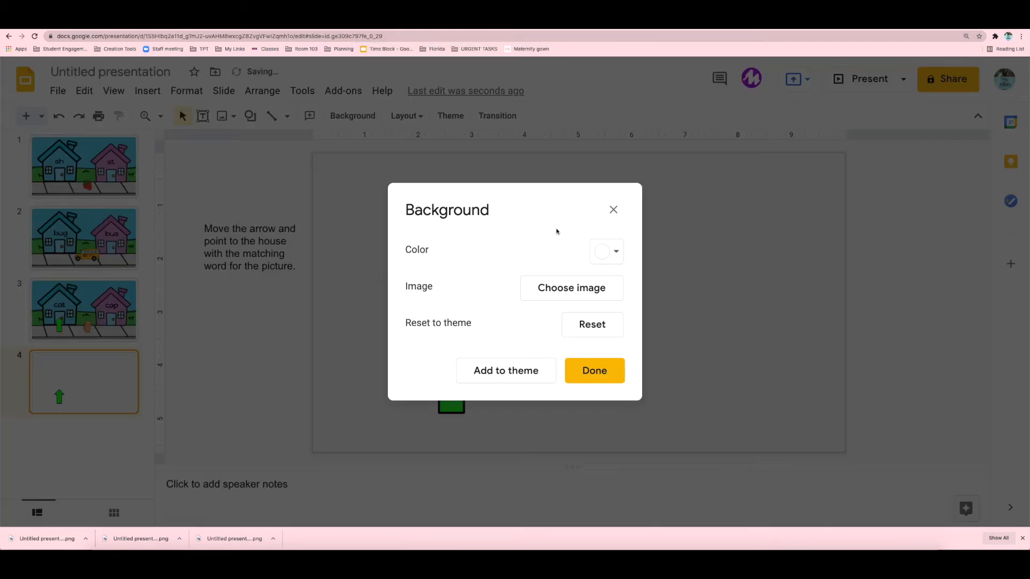
left_click(592, 370)
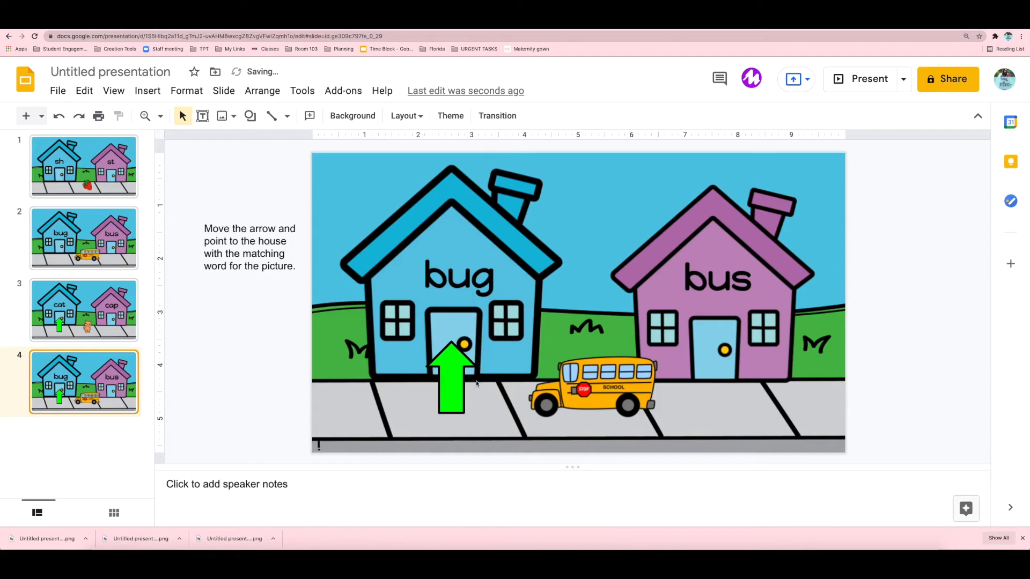
- Select the green arrows on slides 4 and 3 to place them beside the directions
left_click(451, 378)
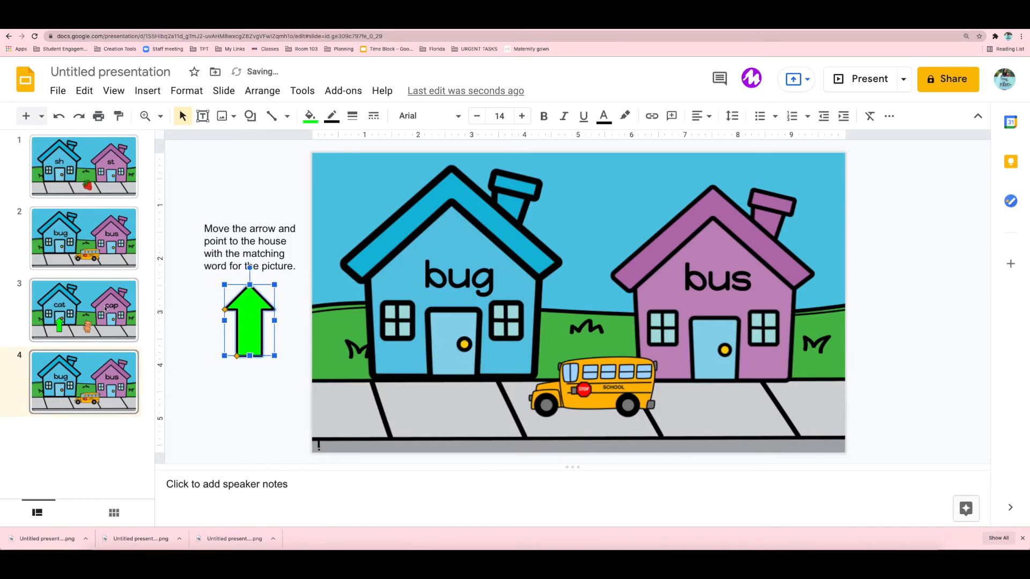
left_click(84, 310)
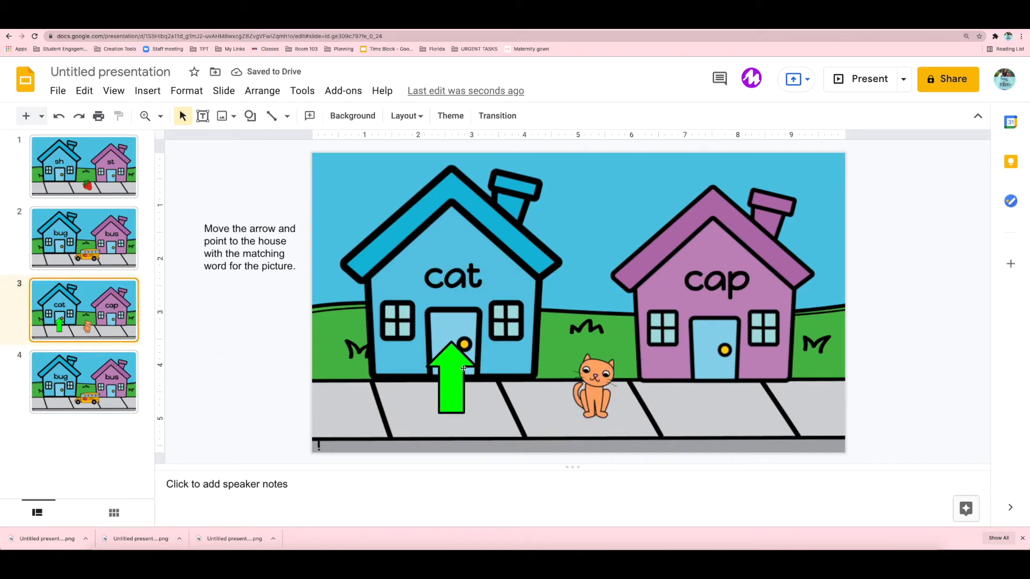
left_click(451, 381)
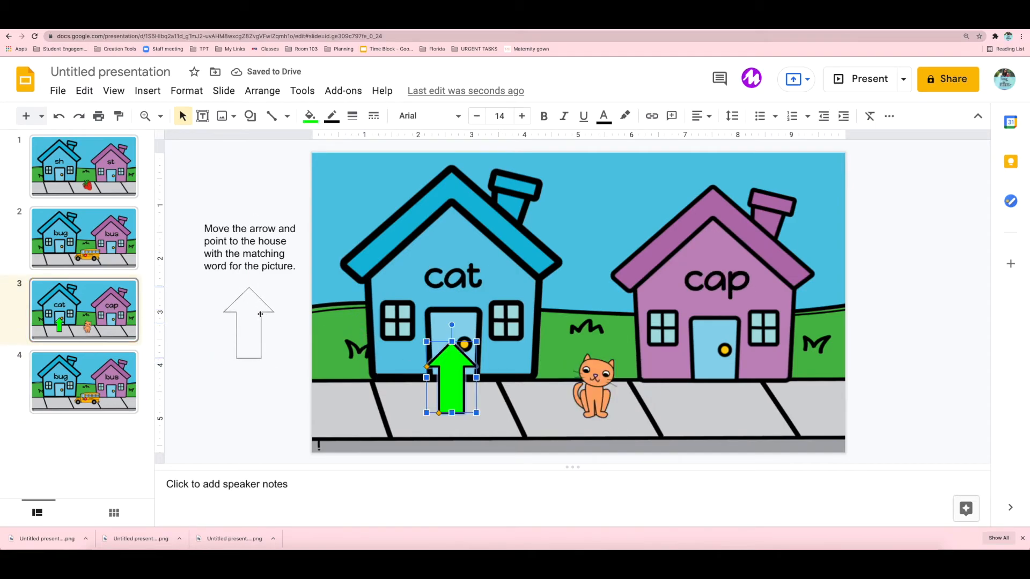